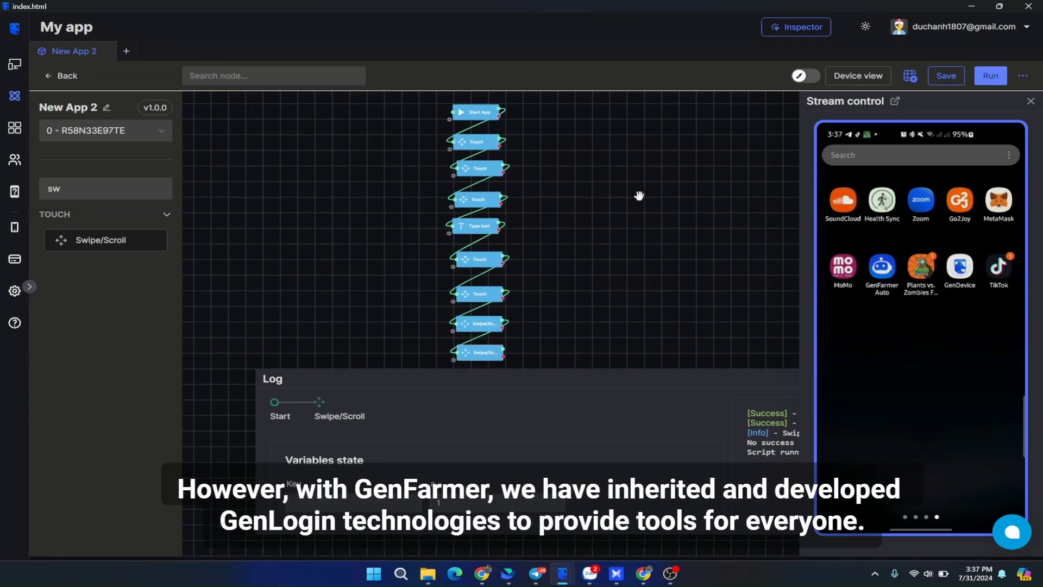
pyautogui.moveTo(585, 190)
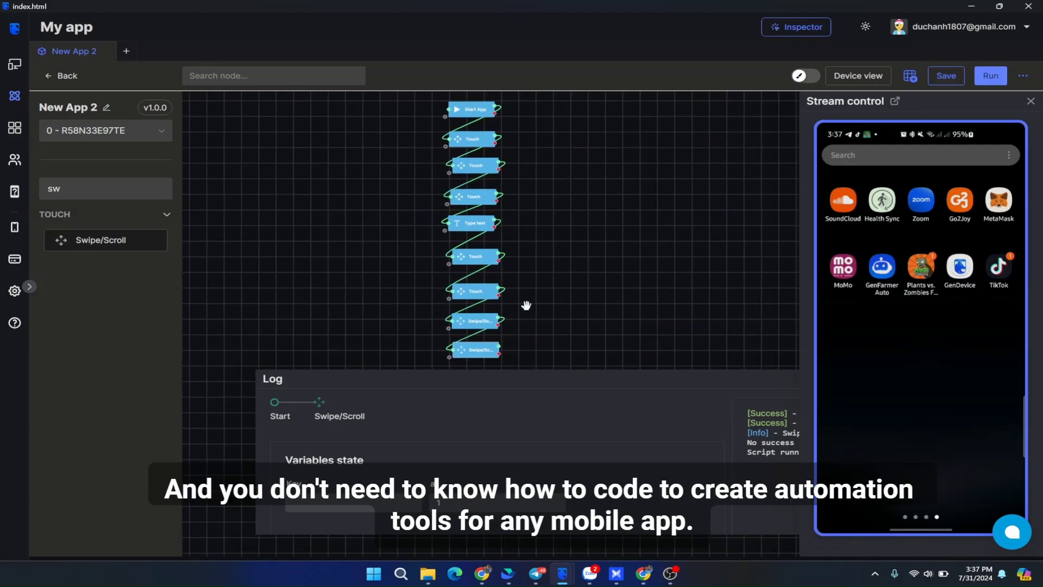
pyautogui.moveTo(539, 328)
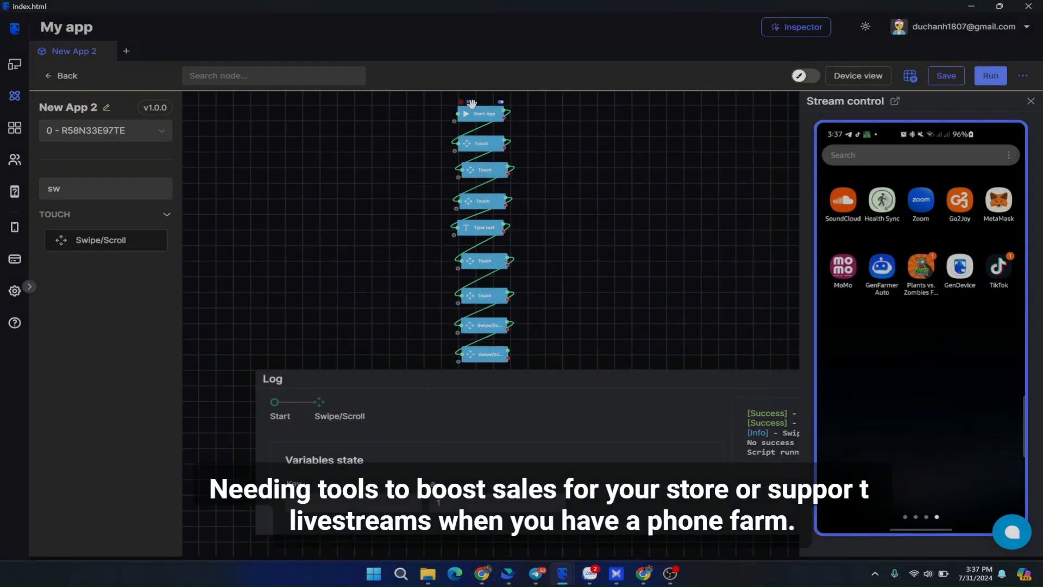
# - Run the New App 2 script on the phone, entering the search text 'video hài hết nước chấm'
pyautogui.click(990, 76)
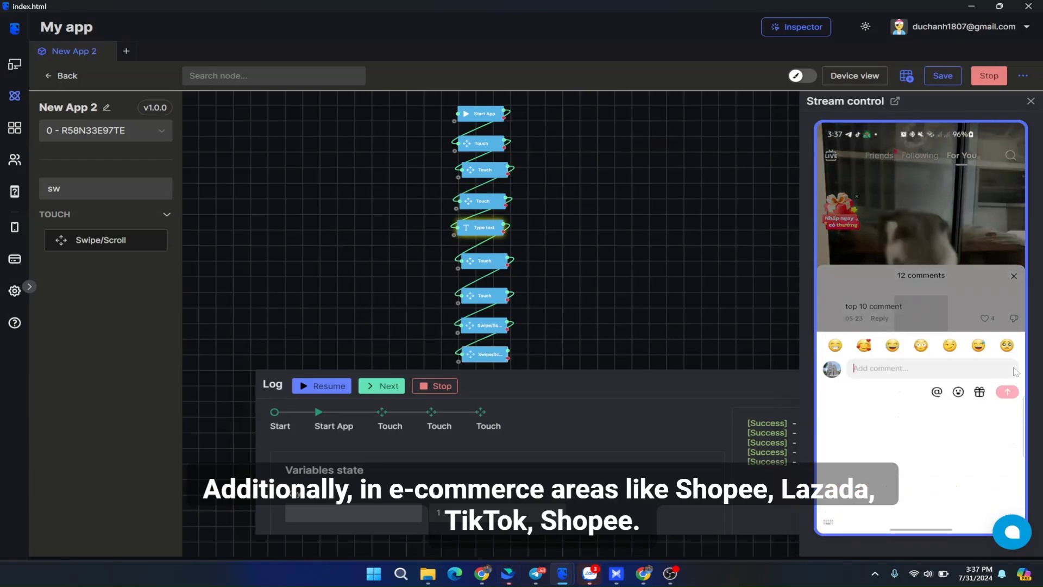
pyautogui.write('video hài hết nước chấm')
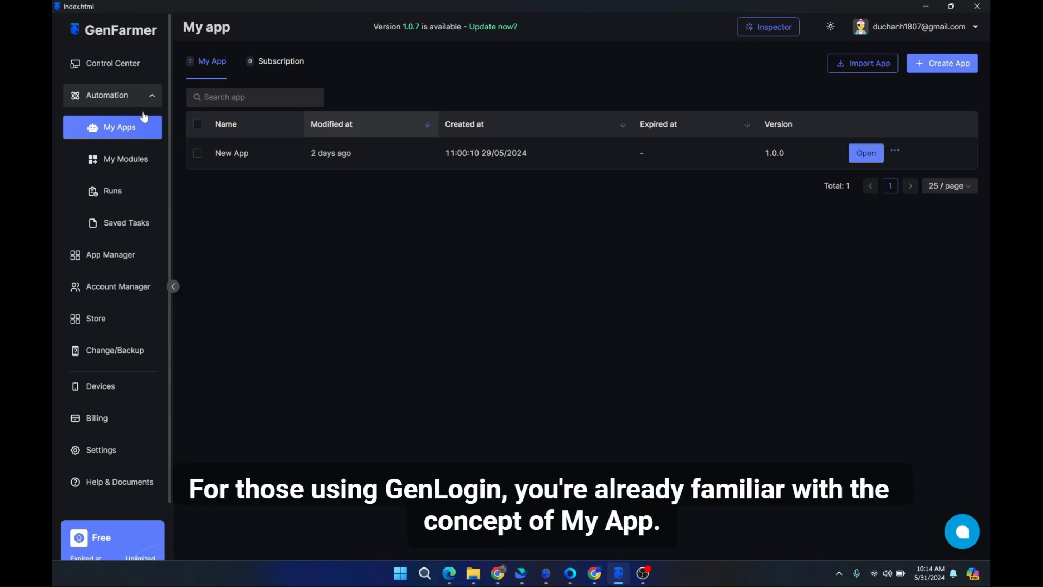
# - Toggle the Automation submenu and view New App's details
pyautogui.click(112, 95)
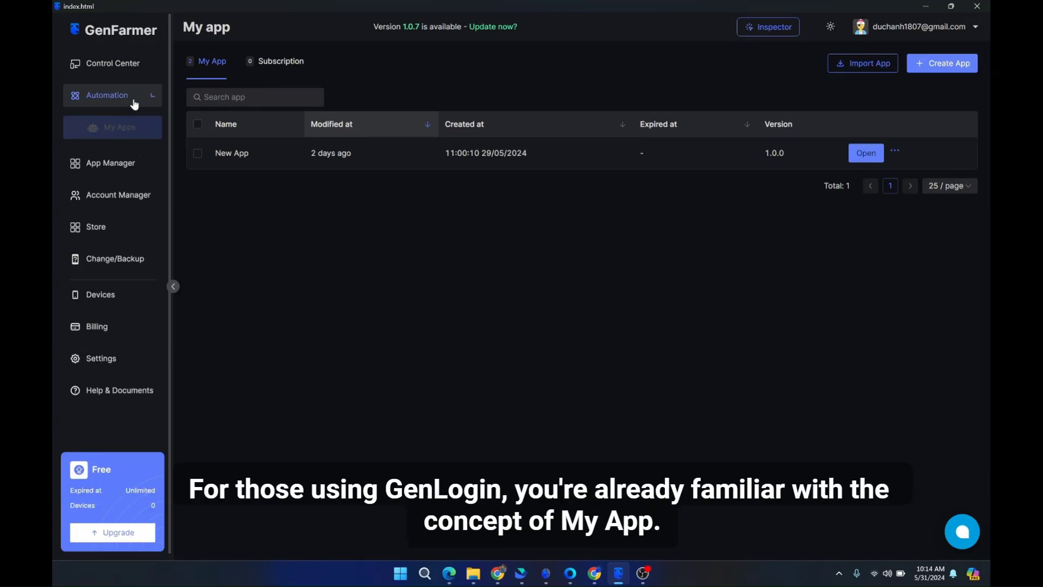
pyautogui.click(107, 96)
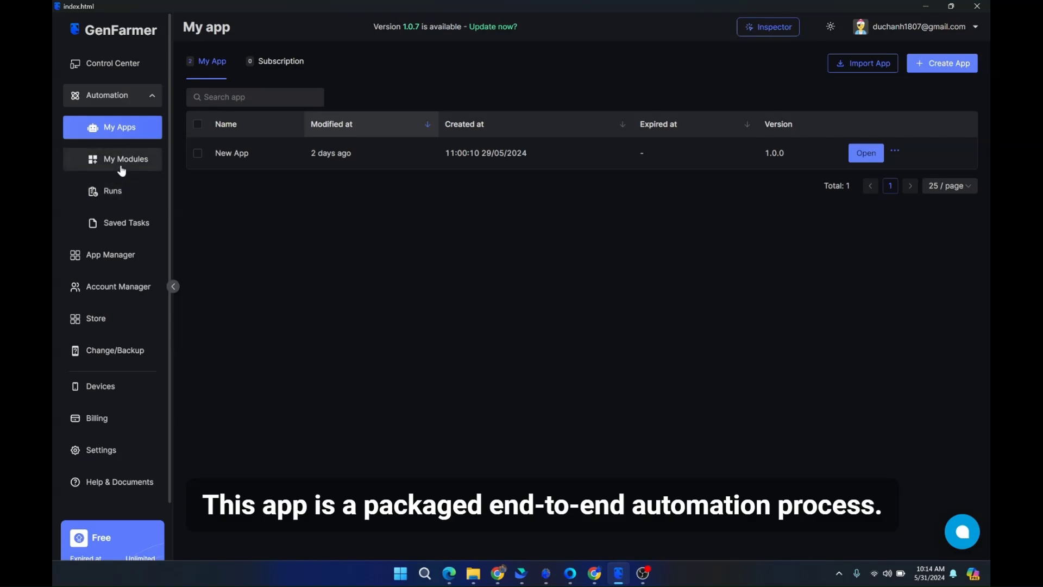
pyautogui.moveTo(114, 126)
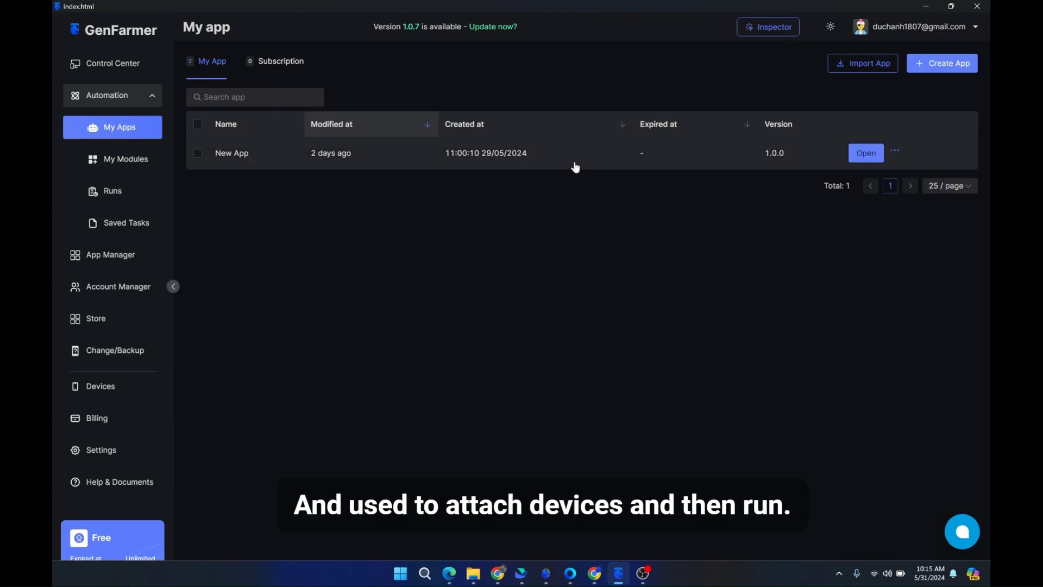
pyautogui.moveTo(571, 166)
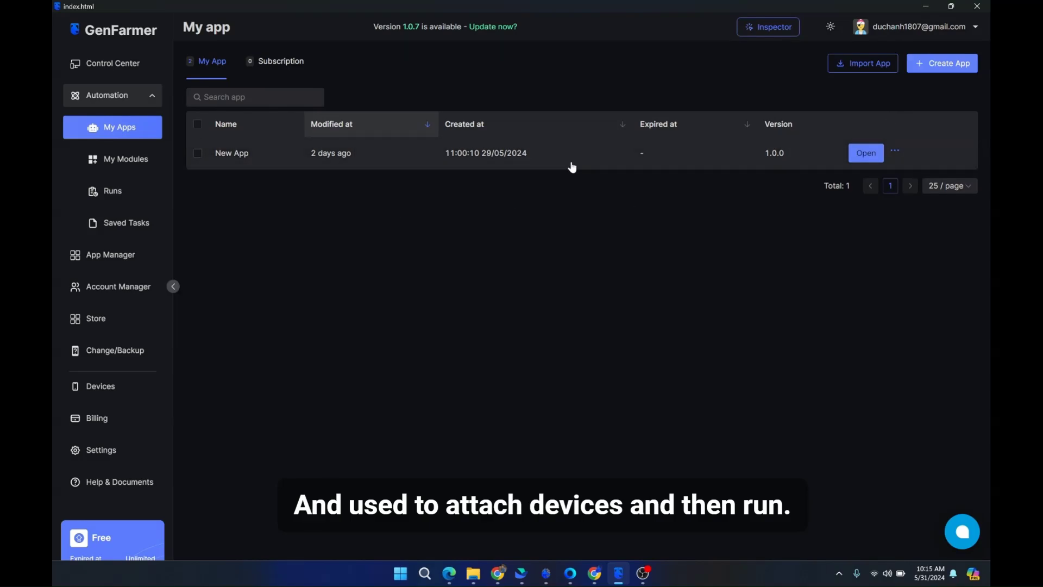
pyautogui.click(865, 152)
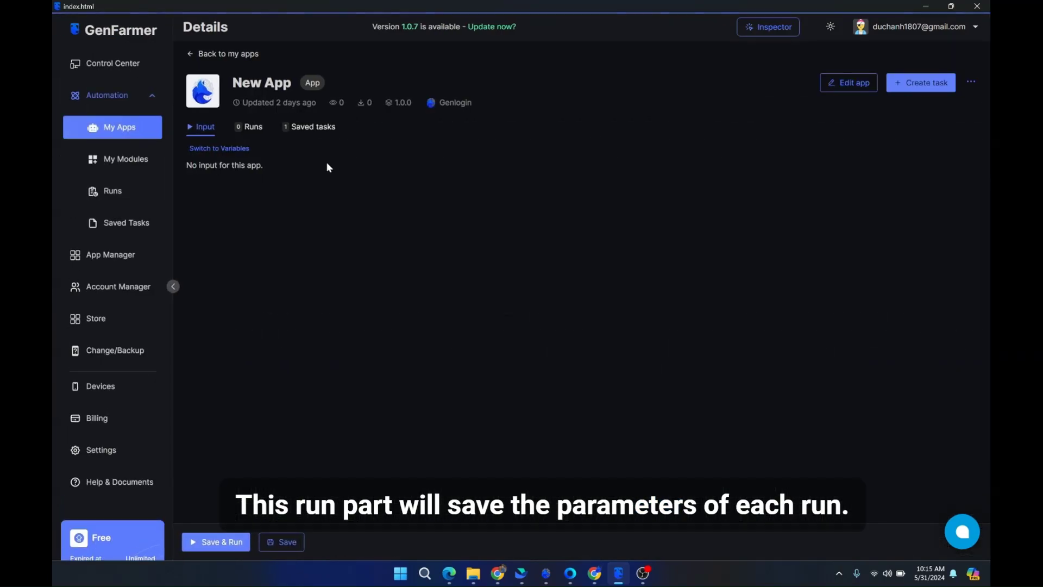
pyautogui.moveTo(302, 176)
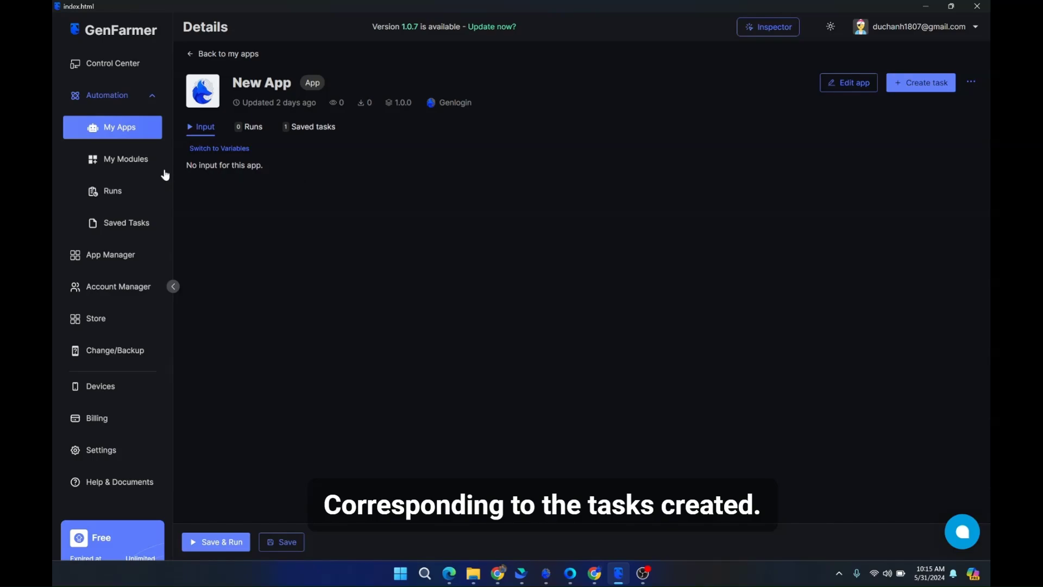
# - View the Runs list, the Saved Tasks list, then the empty Runs history again
pyautogui.click(111, 190)
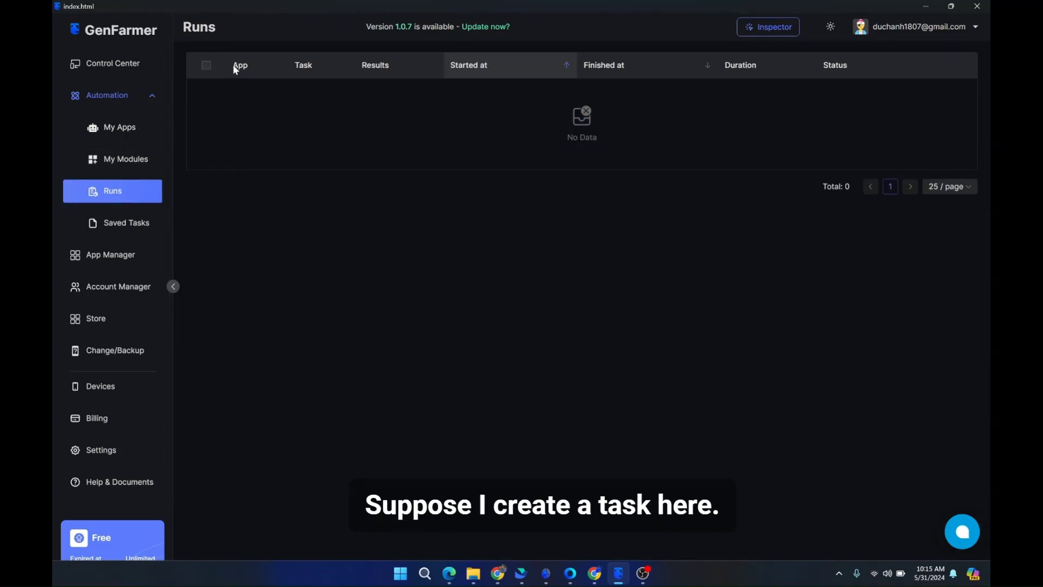
pyautogui.moveTo(256, 115)
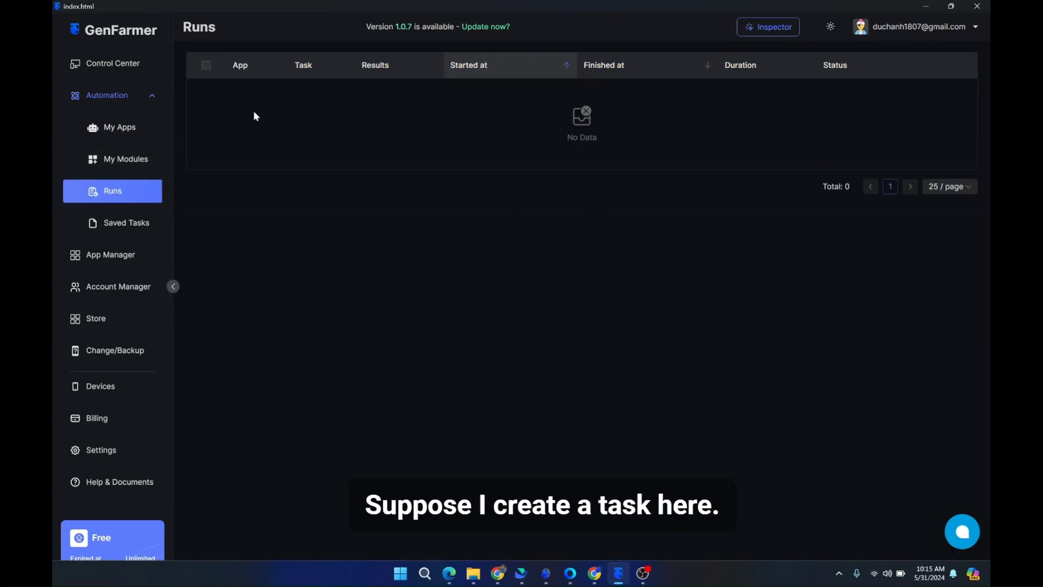
pyautogui.click(126, 222)
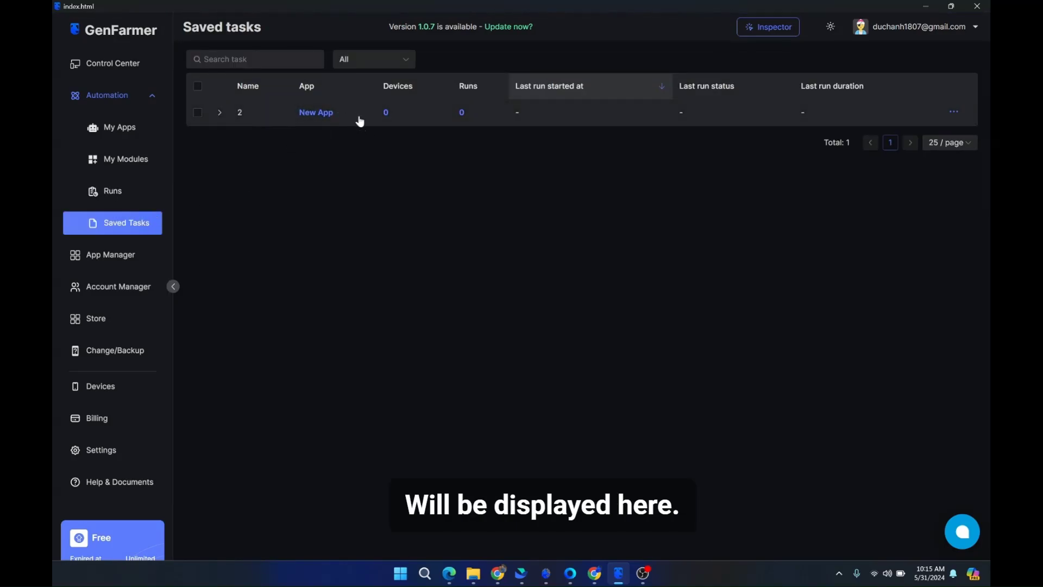
pyautogui.click(112, 190)
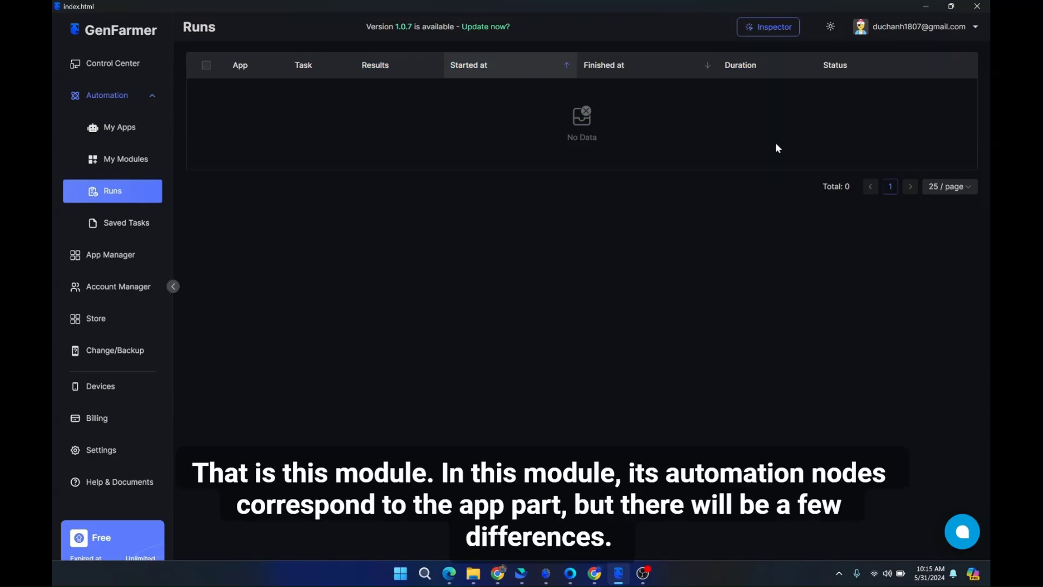
pyautogui.moveTo(143, 145)
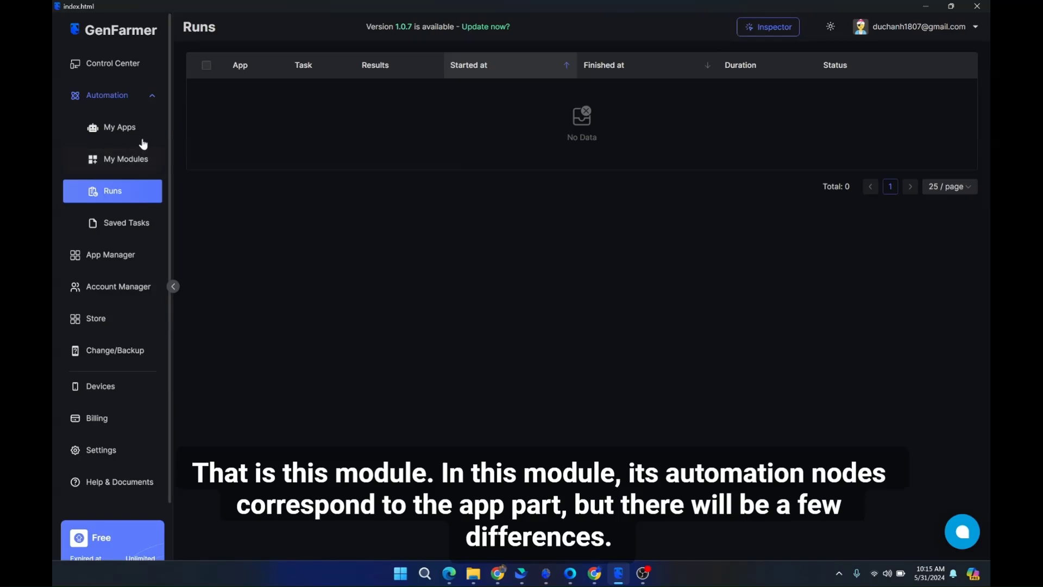
# - Open My module from My Modules and add a new entry in its context menu designer
pyautogui.click(126, 158)
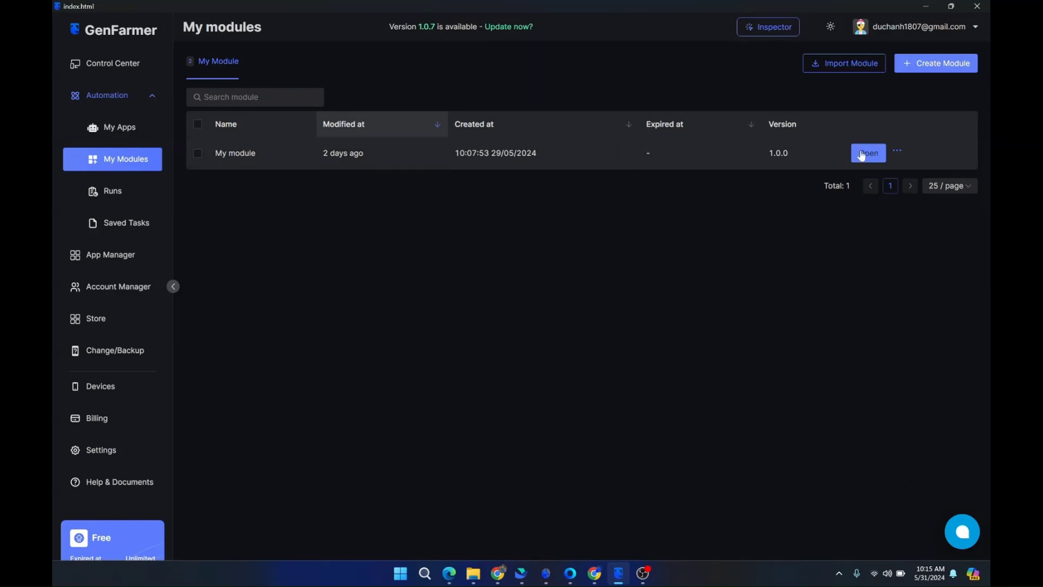
pyautogui.click(867, 152)
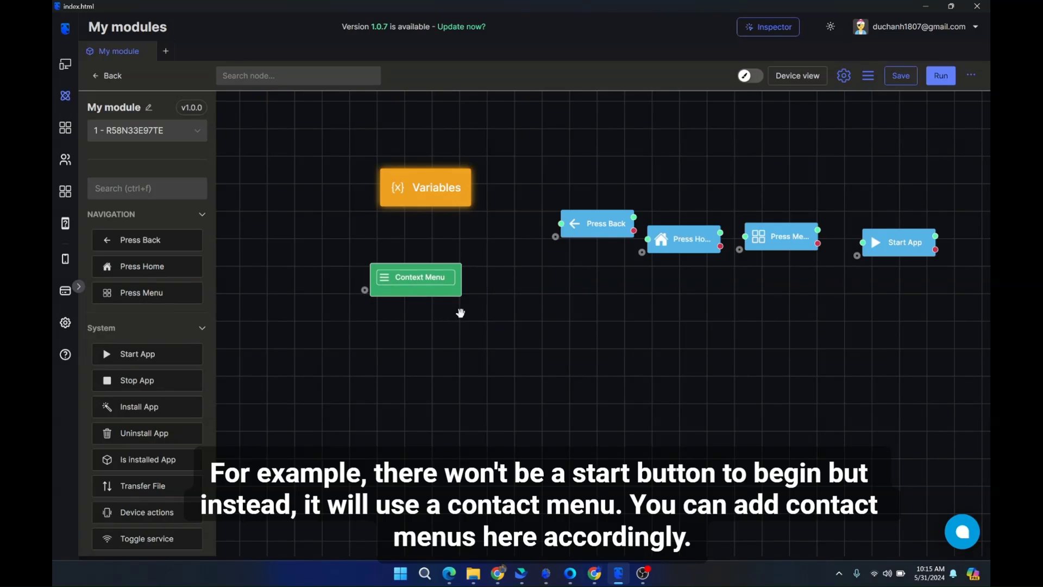
pyautogui.click(415, 277)
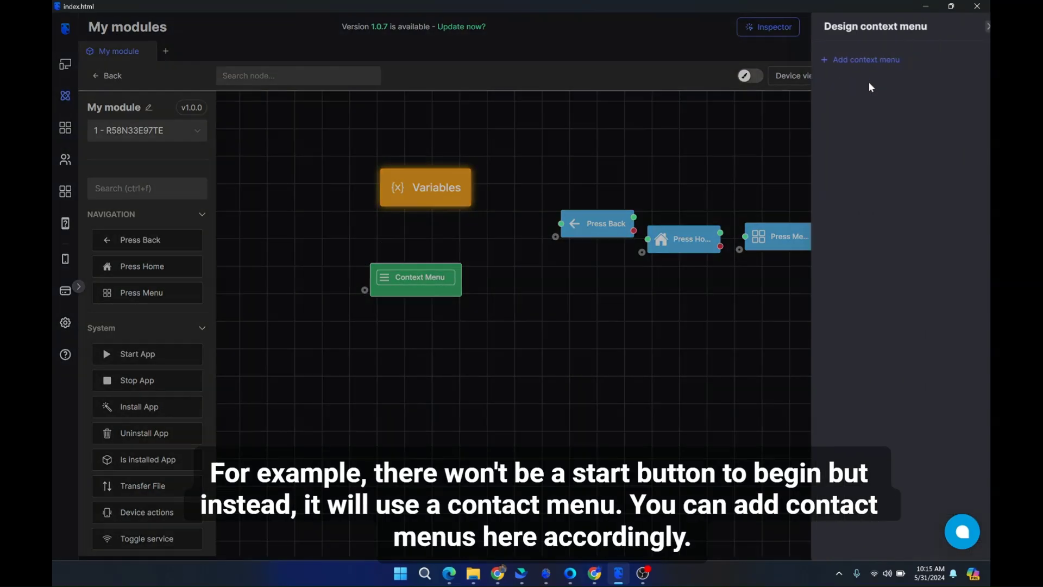
pyautogui.click(865, 60)
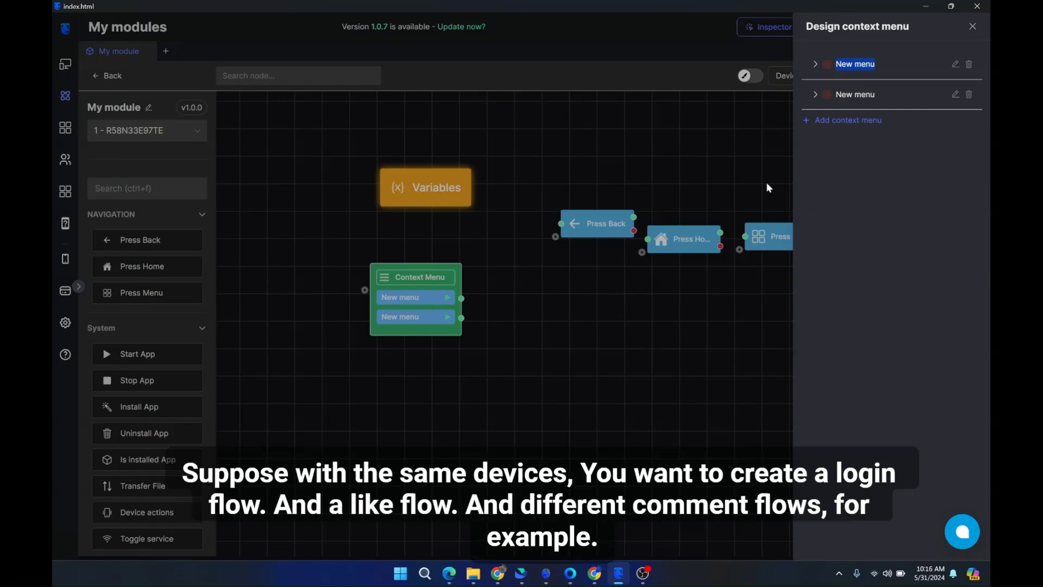
pyautogui.moveTo(862, 112)
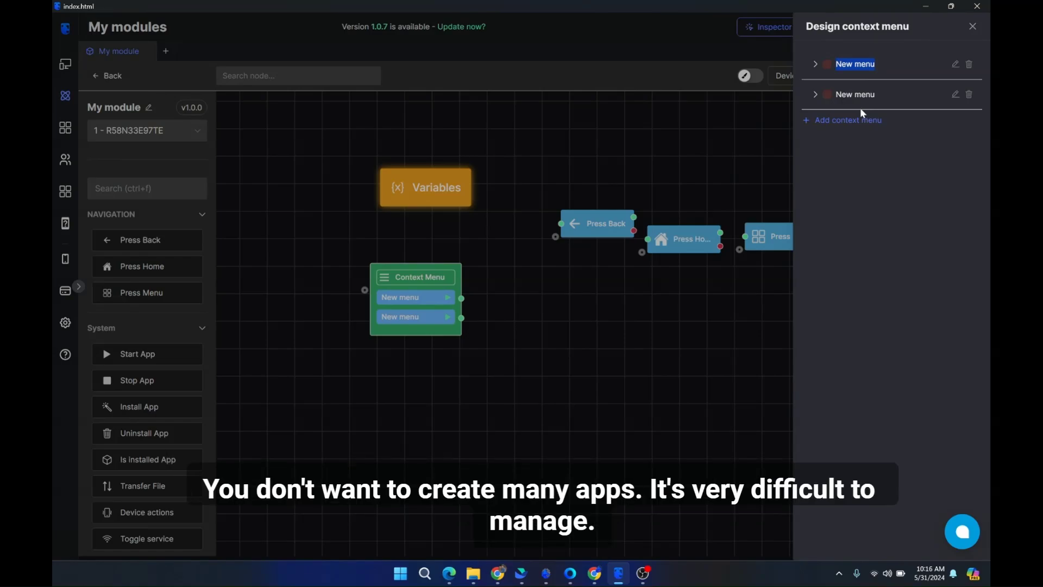
pyautogui.moveTo(869, 105)
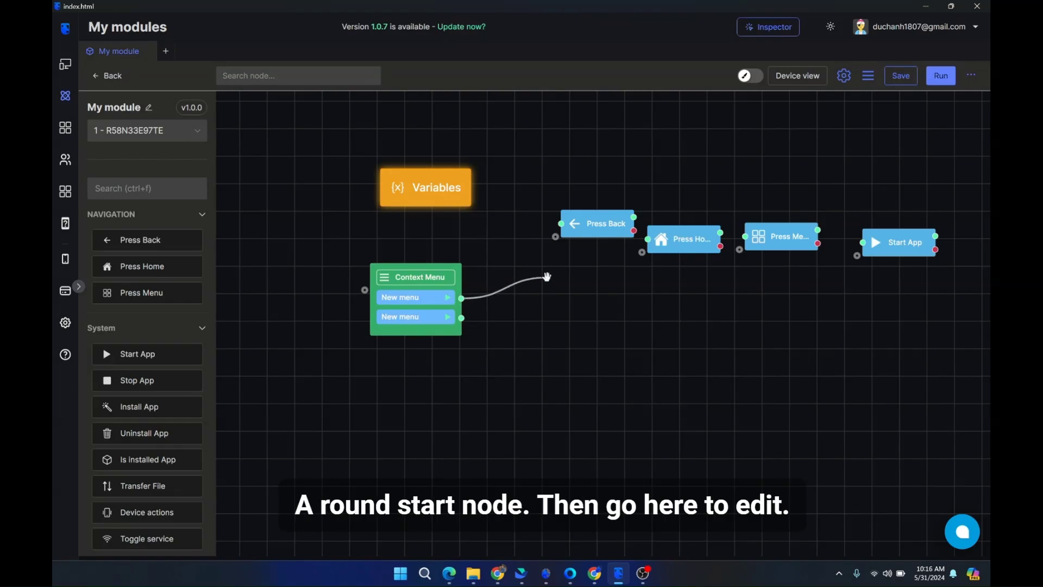
# - Rename the first context menu entry to Login in the designer
pyautogui.click(868, 76)
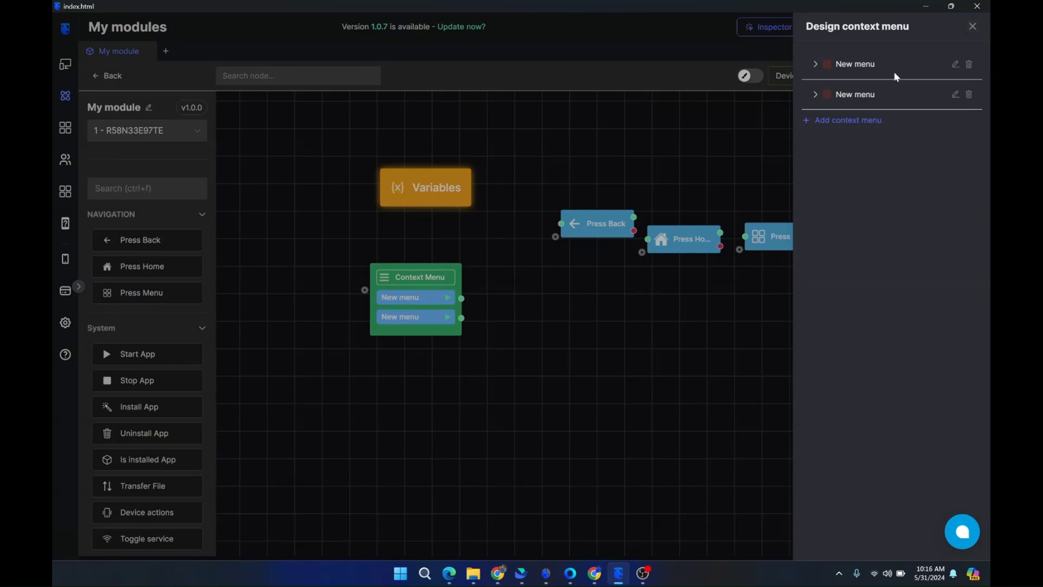
pyautogui.click(953, 64)
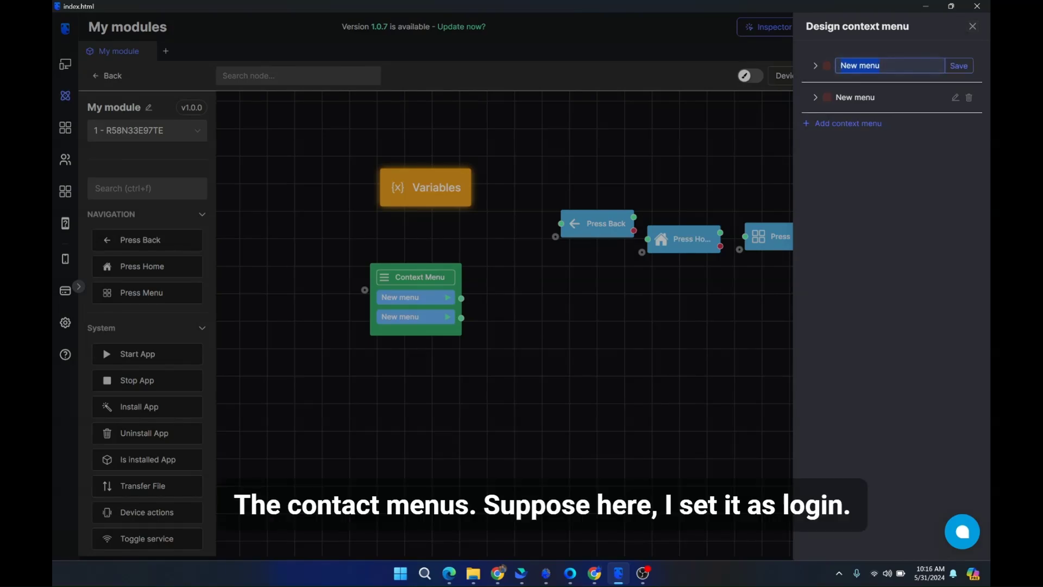
pyautogui.write('Login')
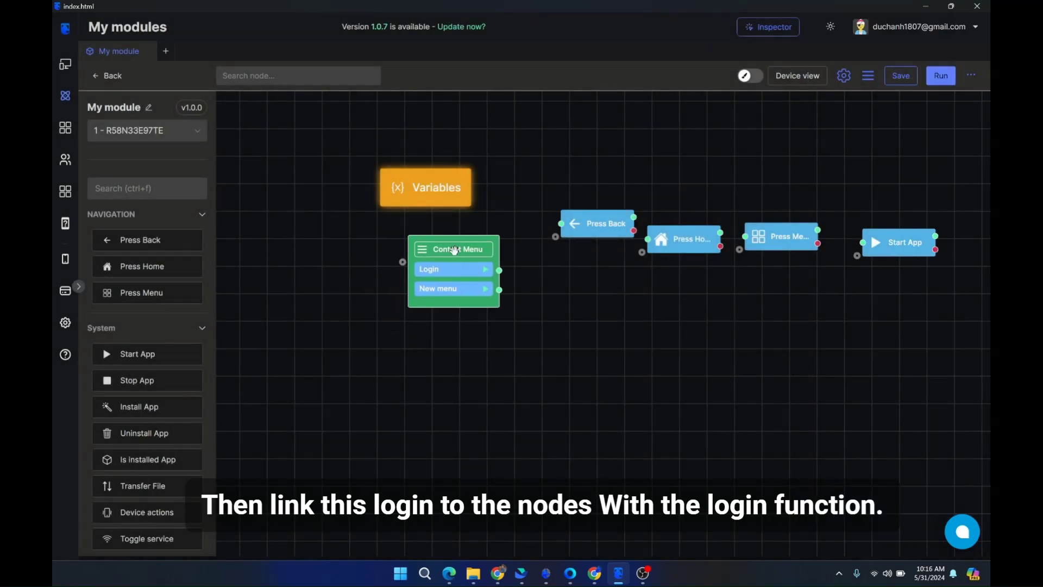
# - Connect the Login entry to Press Back and test-run the module, dismissing the log
pyautogui.moveTo(498, 270); pyautogui.dragTo(555, 236)
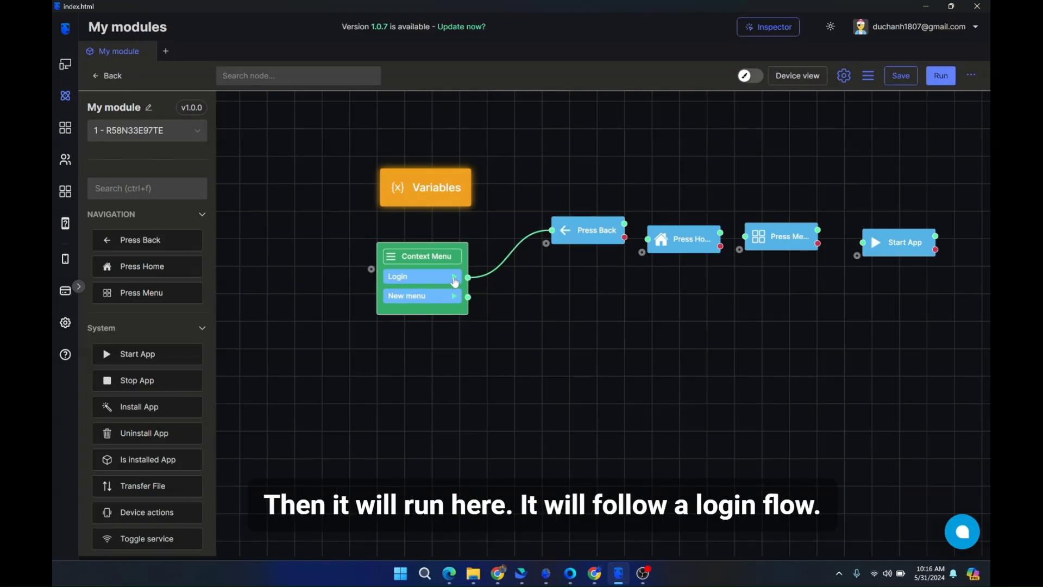
pyautogui.click(940, 76)
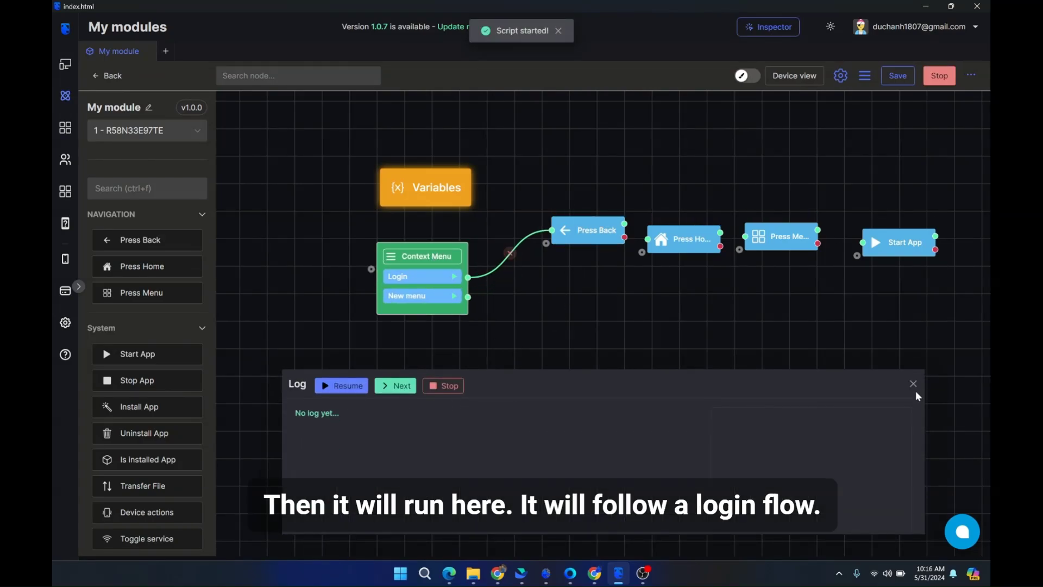
pyautogui.click(912, 383)
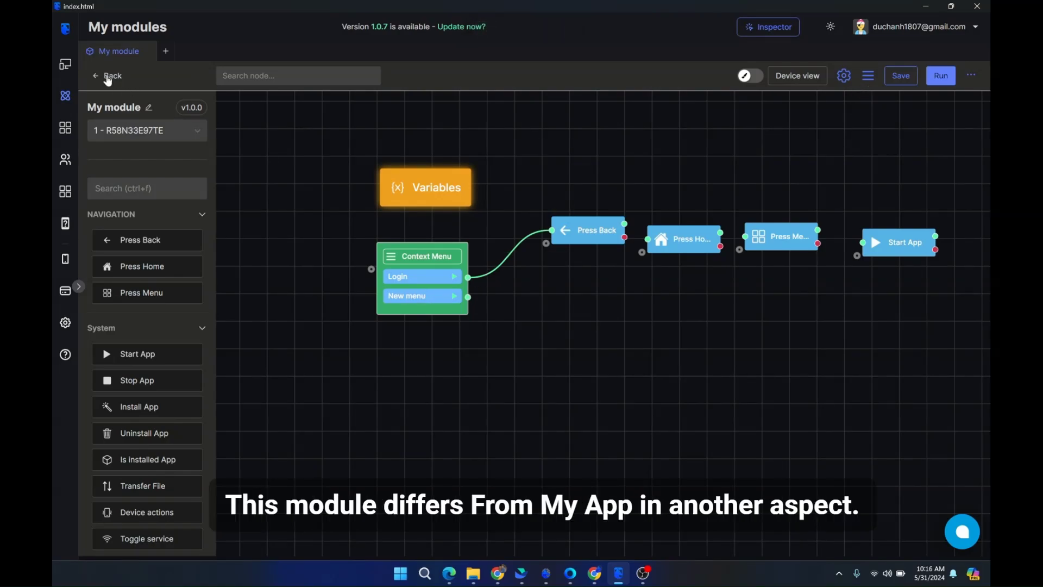
pyautogui.click(112, 76)
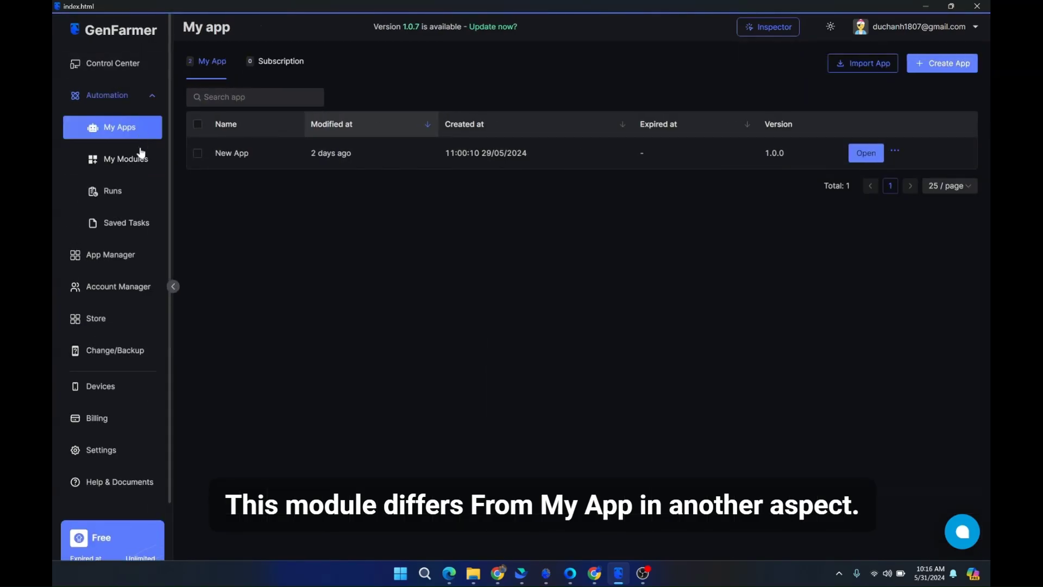
pyautogui.click(126, 158)
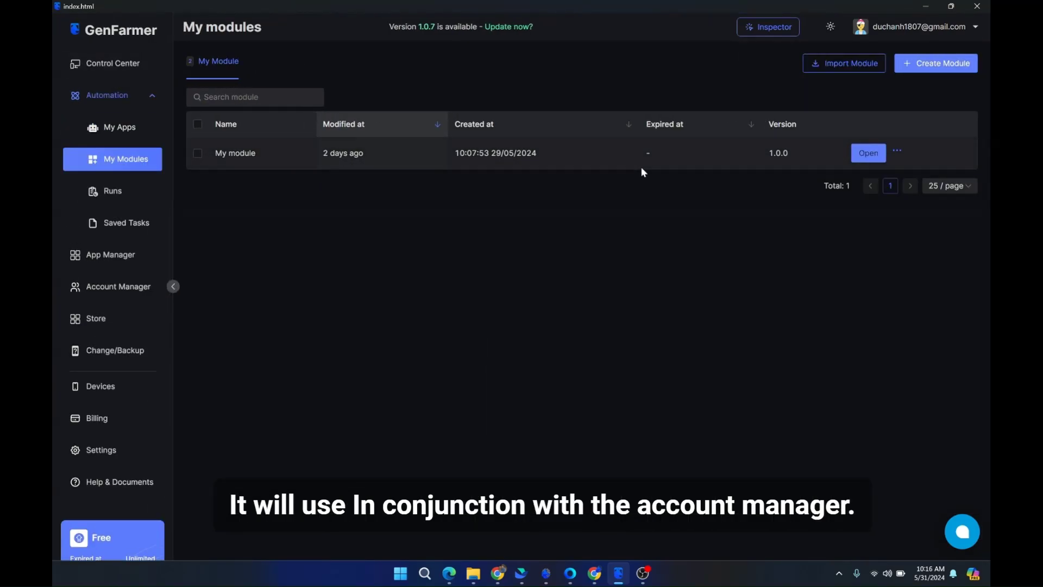
pyautogui.click(118, 286)
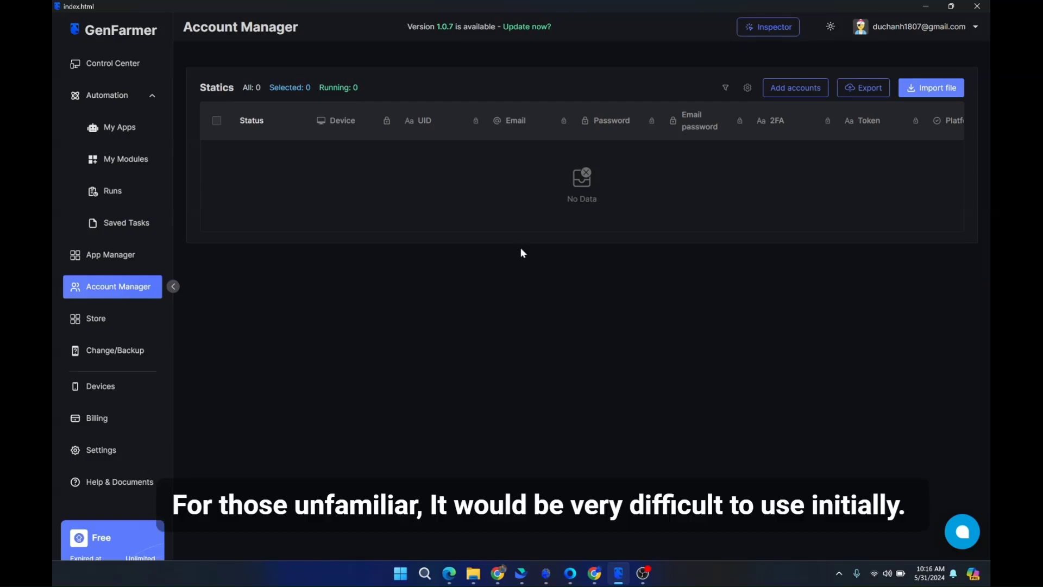
pyautogui.moveTo(514, 248)
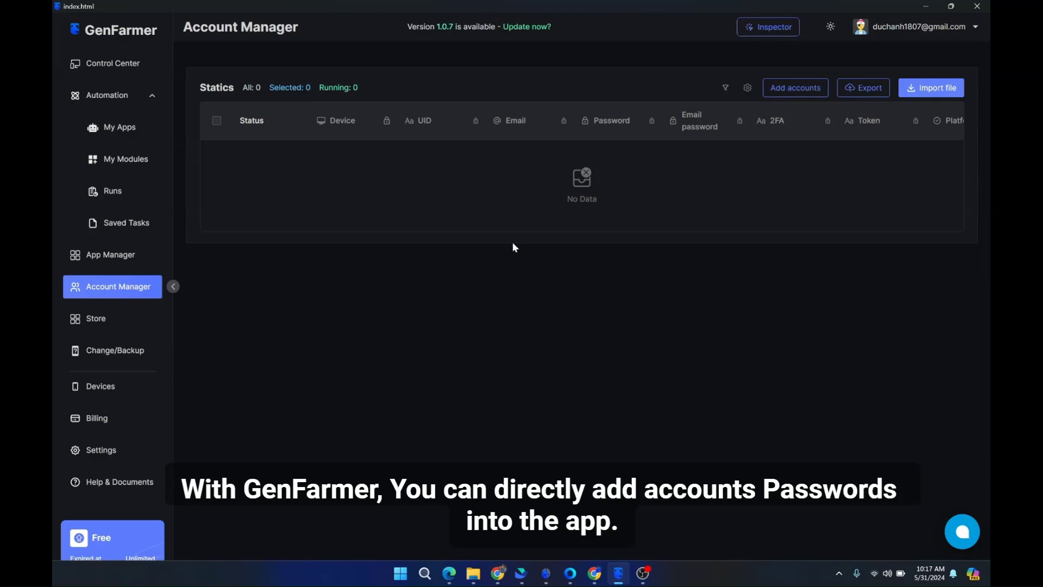
pyautogui.moveTo(591, 180)
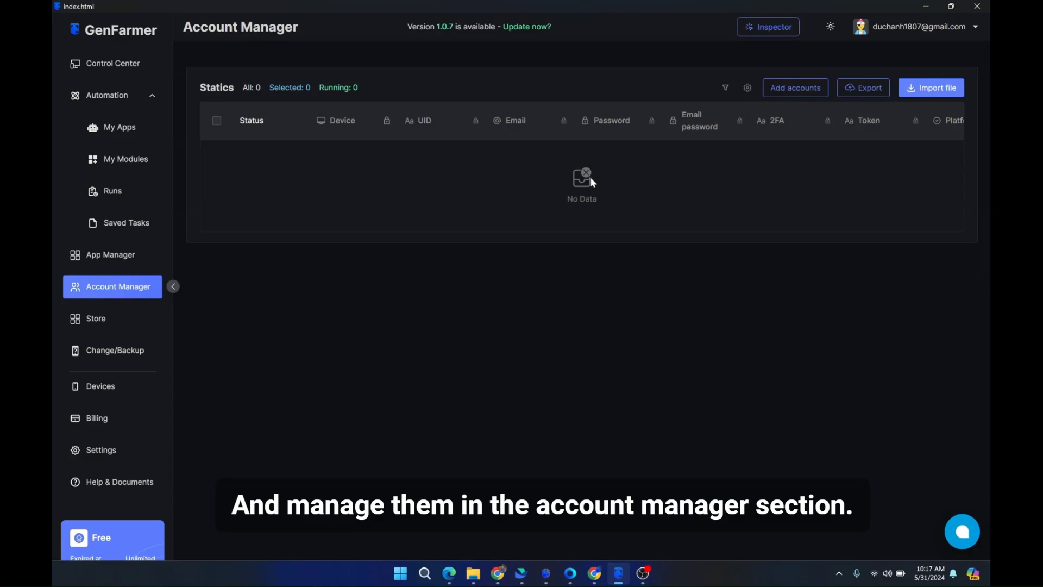
pyautogui.moveTo(519, 179)
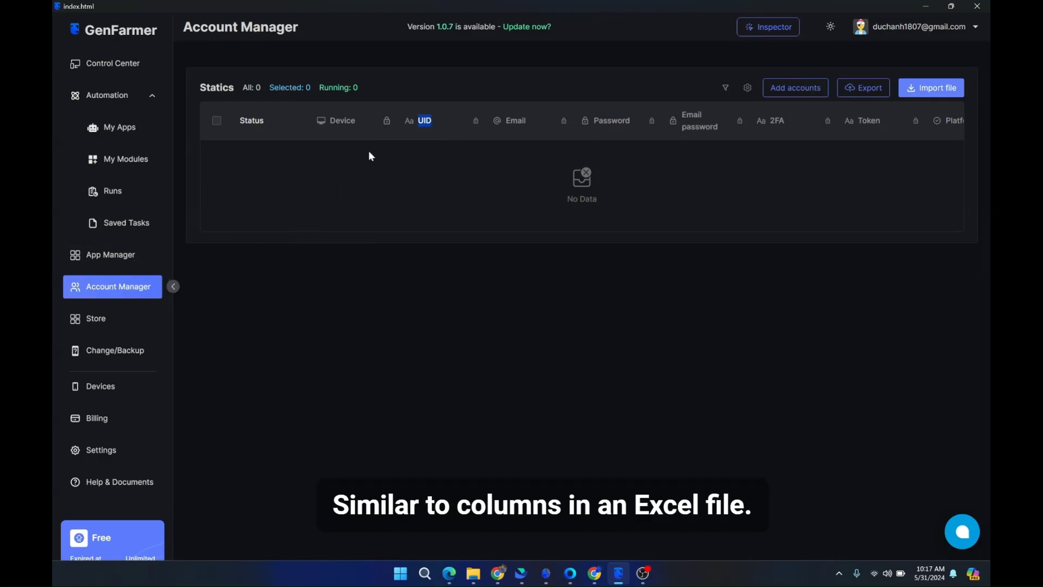
pyautogui.click(795, 87)
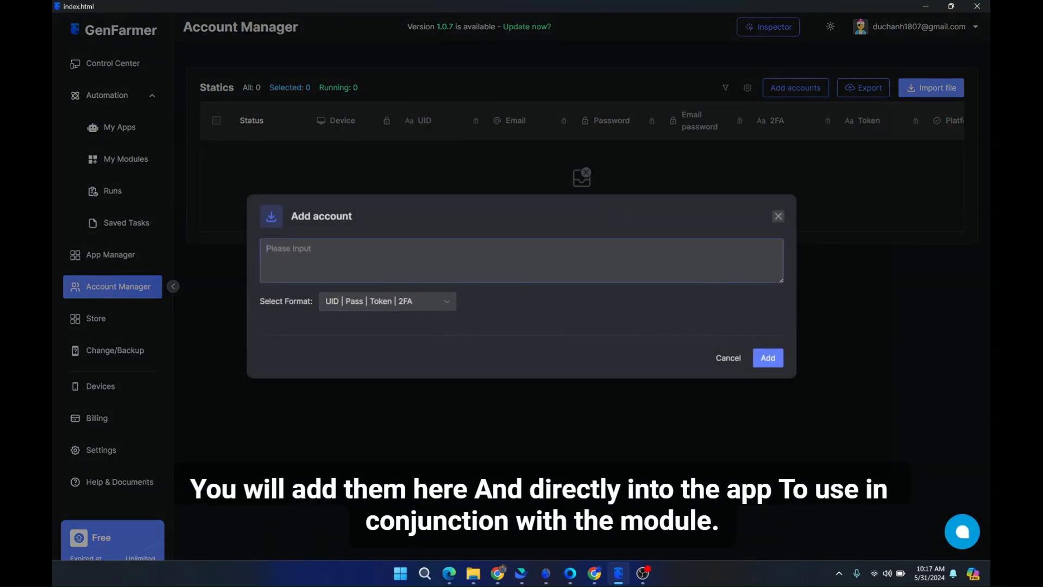
pyautogui.click(386, 300)
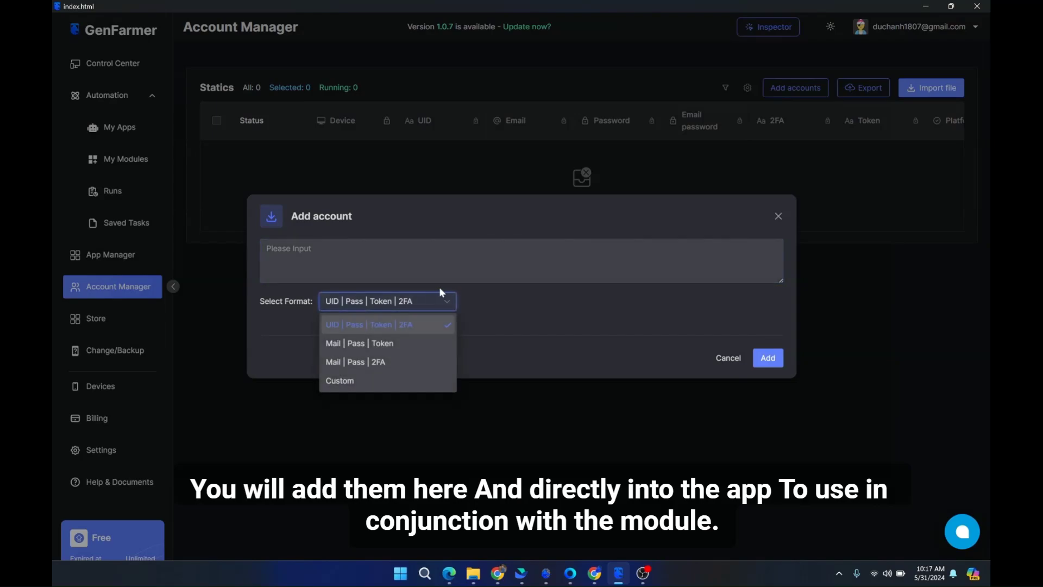
pyautogui.moveTo(513, 319)
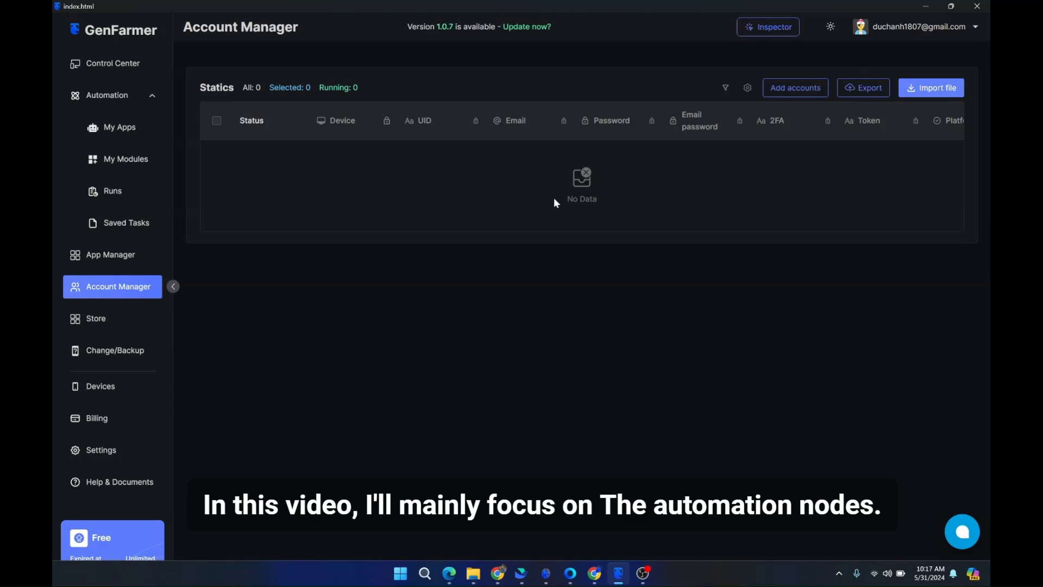
pyautogui.moveTo(561, 204)
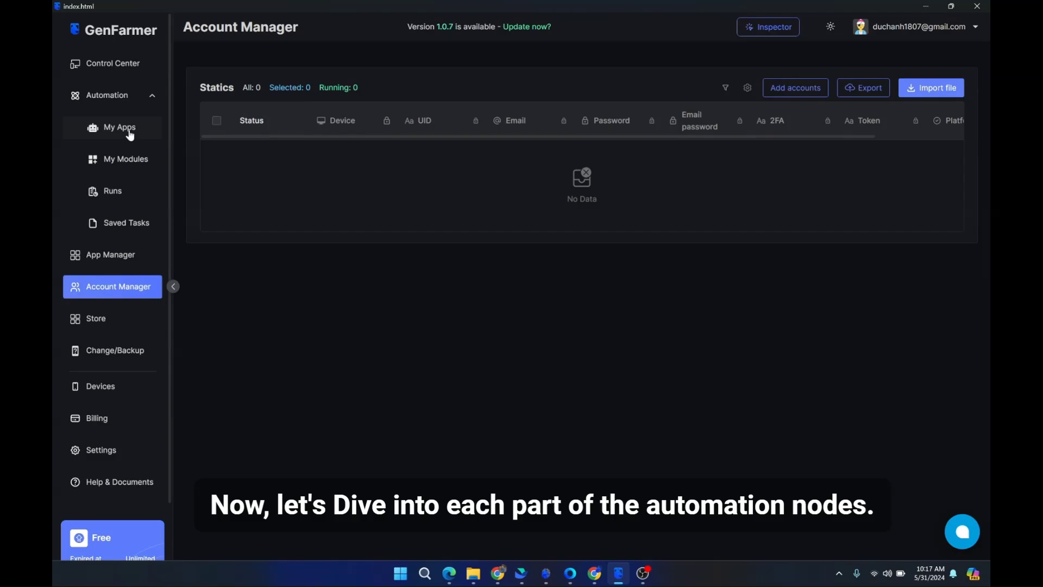
# - Go to My Apps, open New App and view its Start node options
pyautogui.click(126, 158)
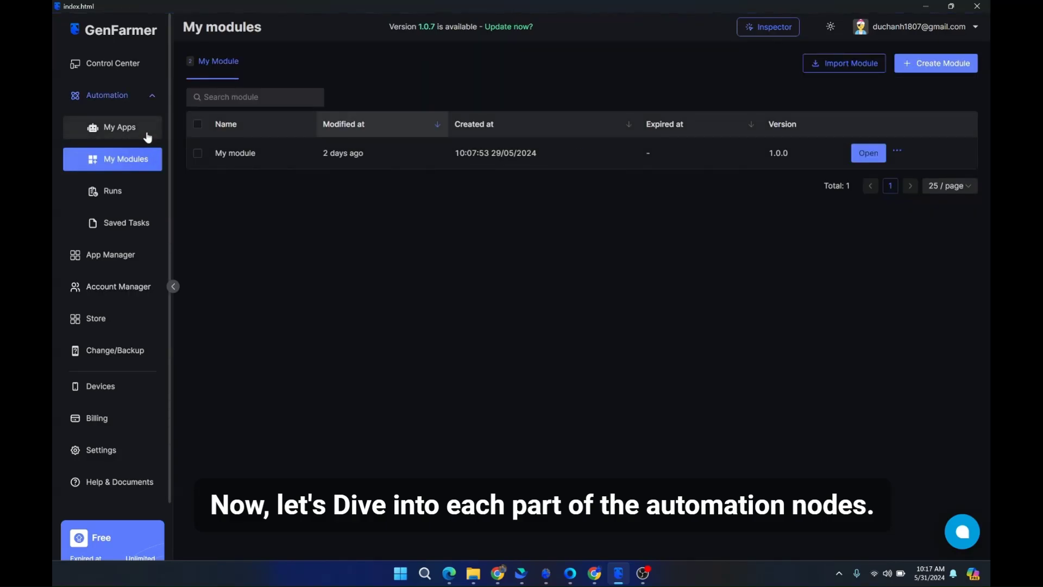
pyautogui.click(120, 127)
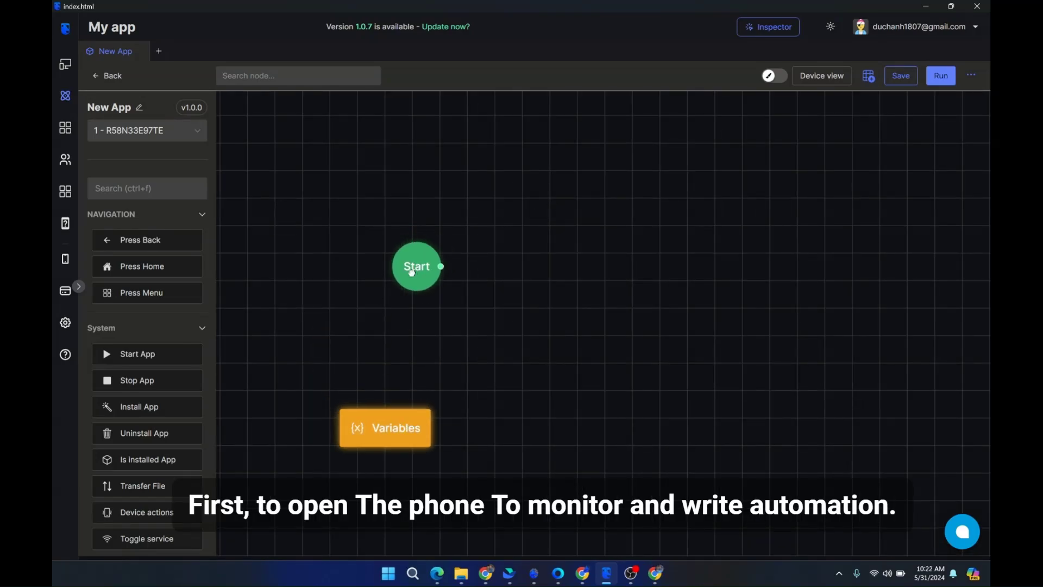
pyautogui.doubleClick(417, 266)
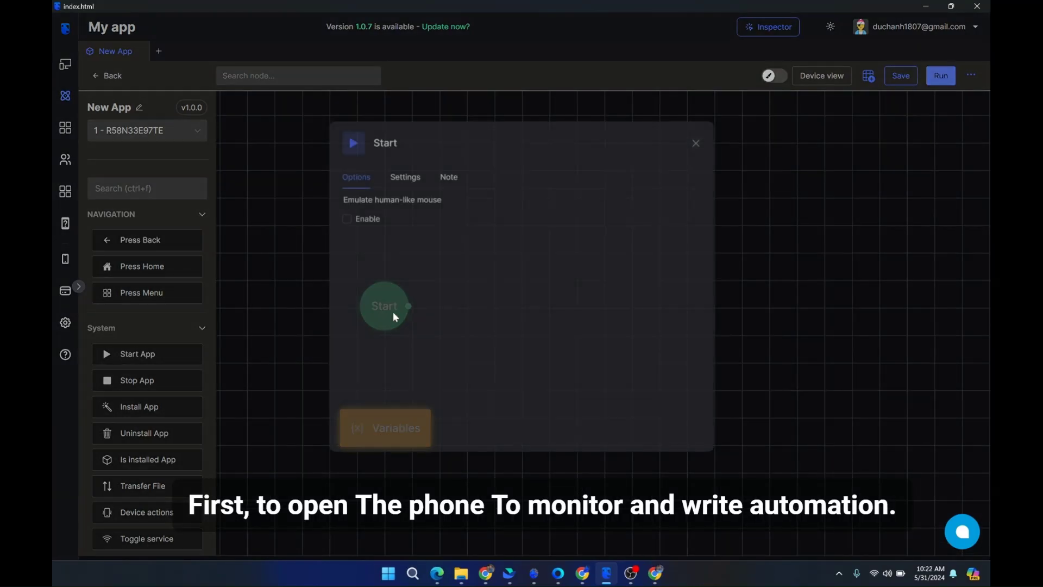
pyautogui.click(695, 143)
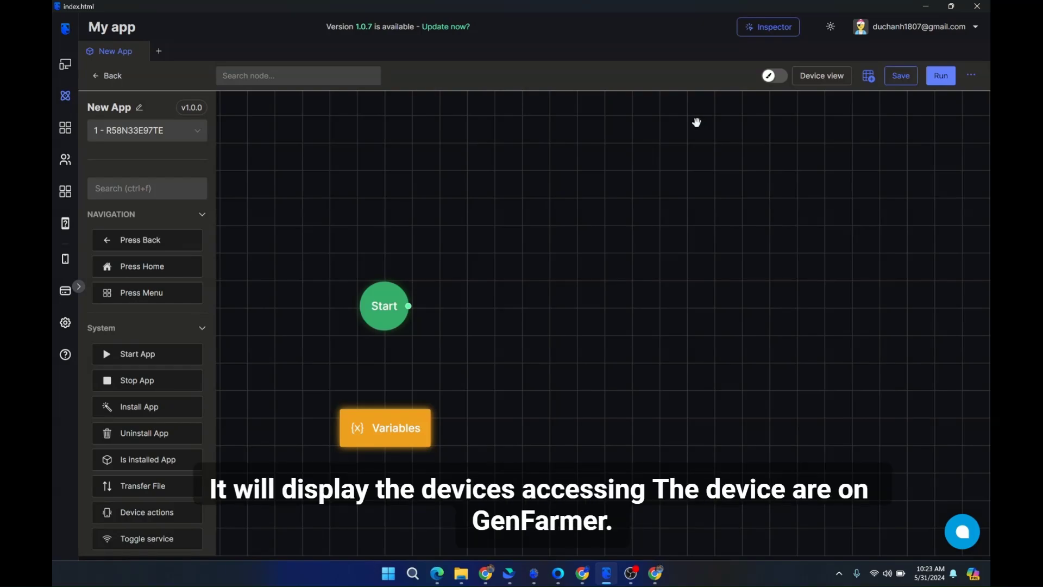
pyautogui.moveTo(884, 56)
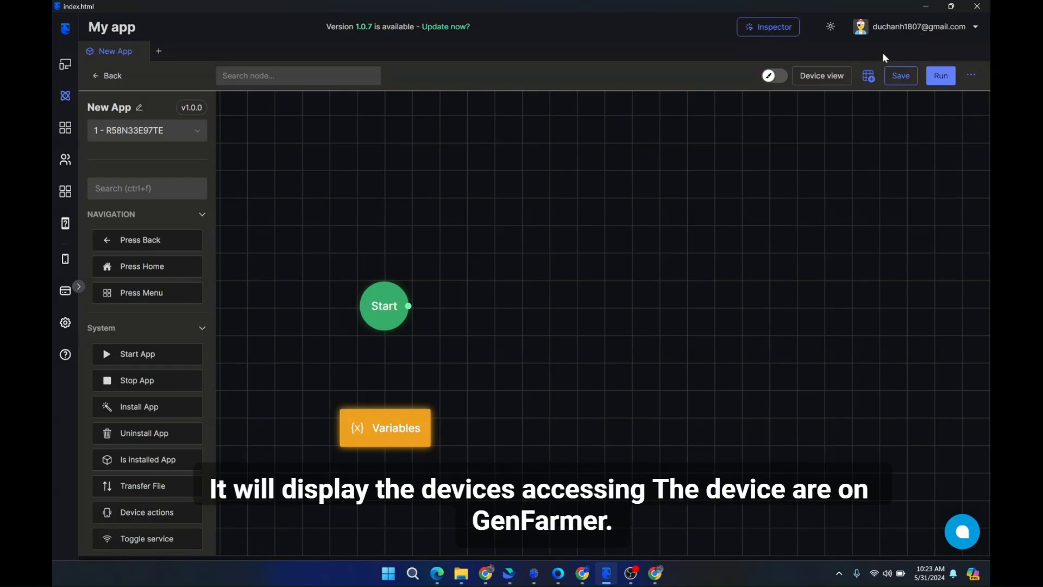
# - Stream device R58N33E97TE's live screen beside the canvas via Device view
pyautogui.click(821, 76)
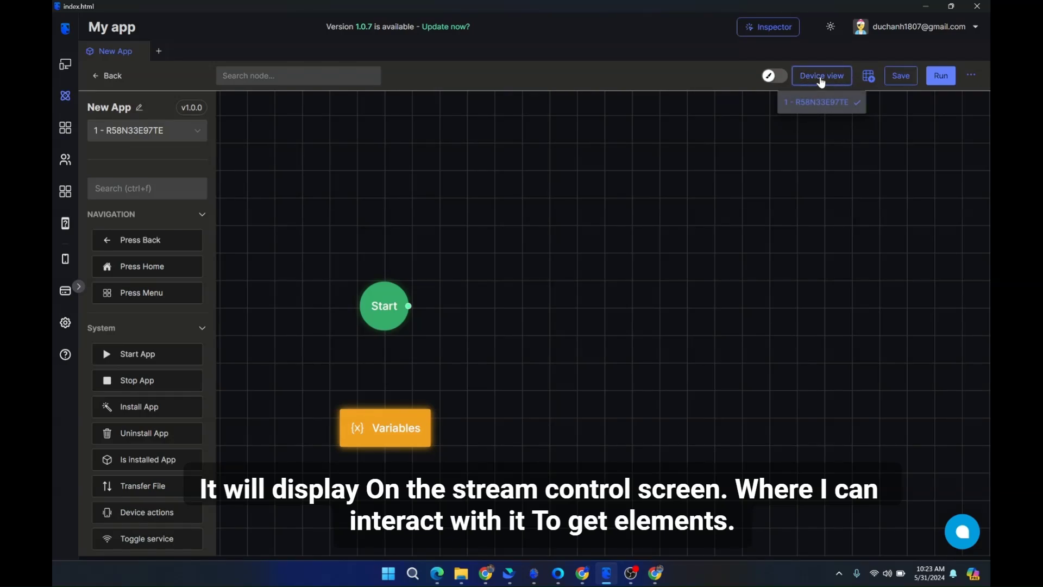
pyautogui.click(821, 76)
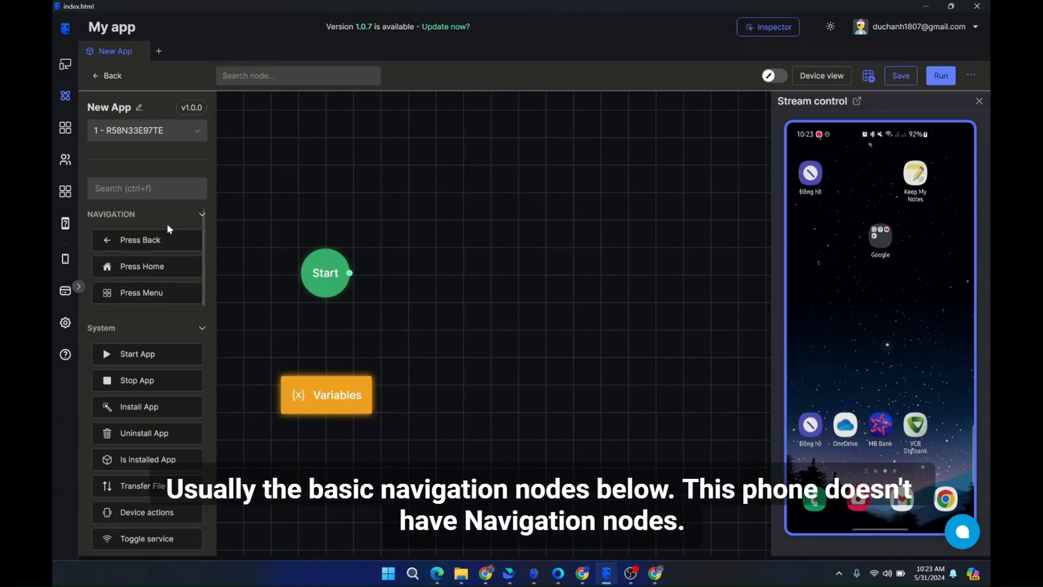
# - Add the Navigation press nodes, choose the connected phone and run them
pyautogui.click(202, 214)
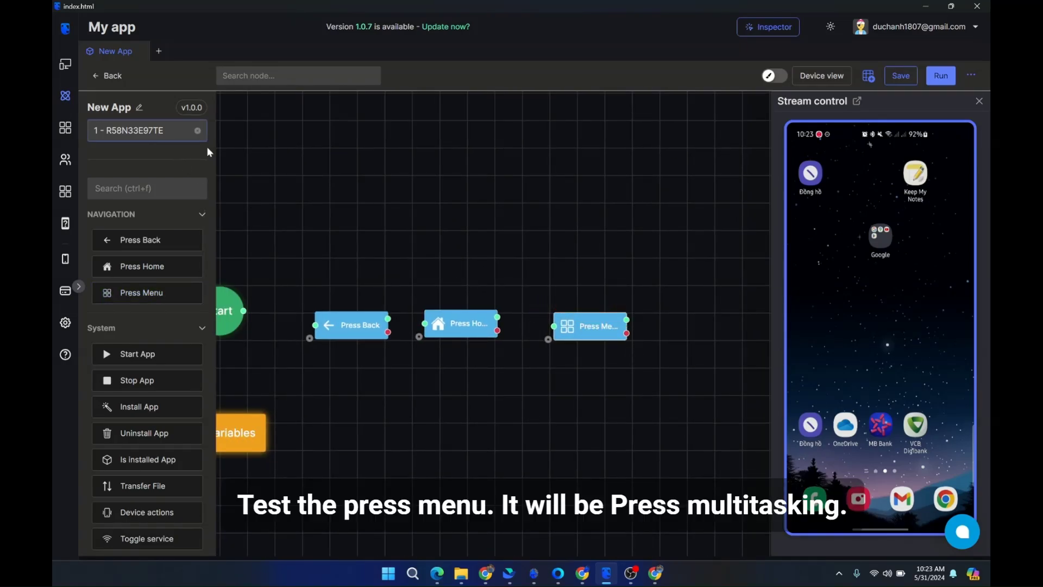
pyautogui.click(146, 131)
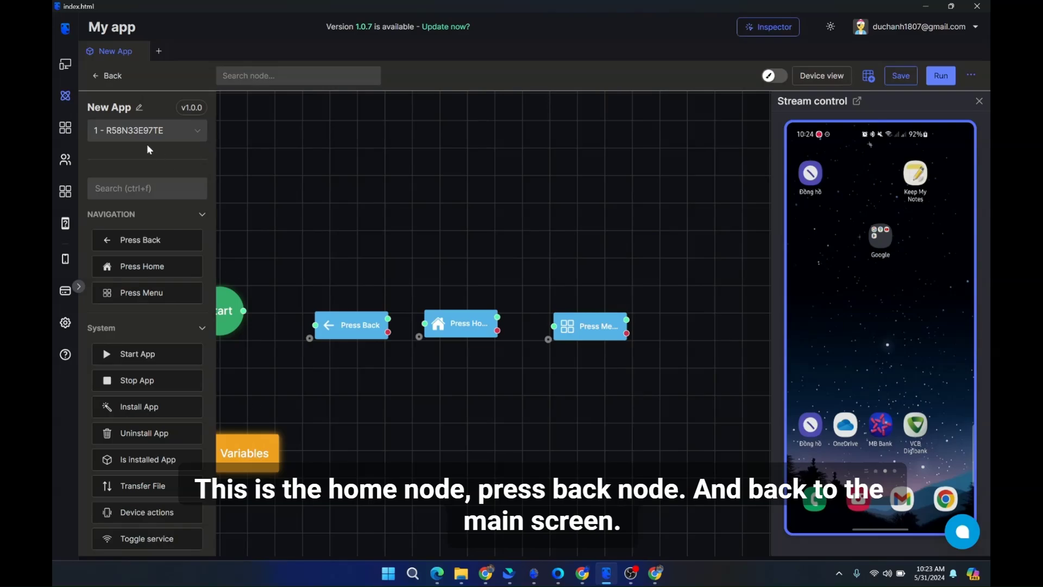
pyautogui.click(147, 130)
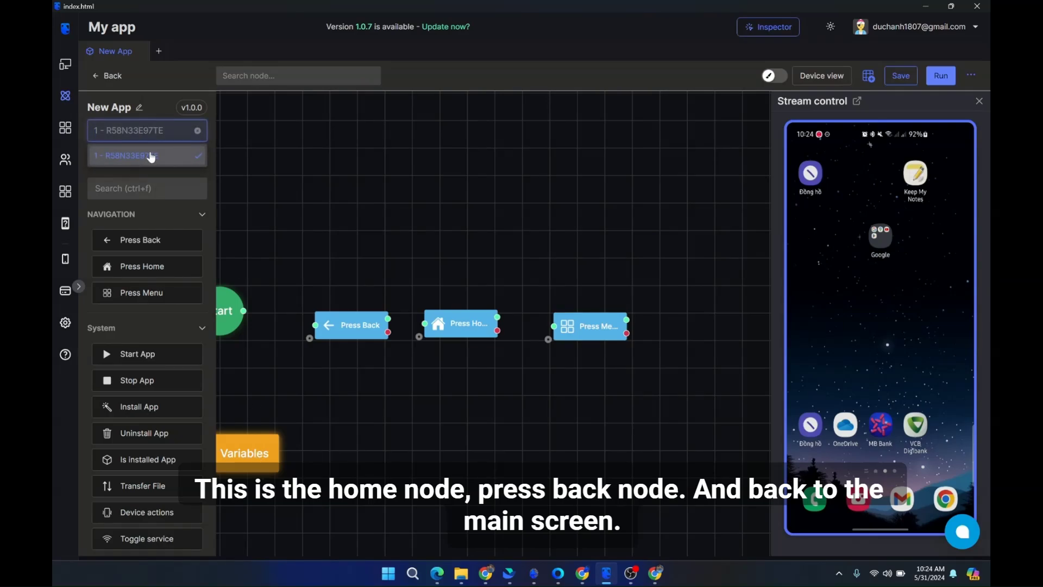
pyautogui.click(939, 76)
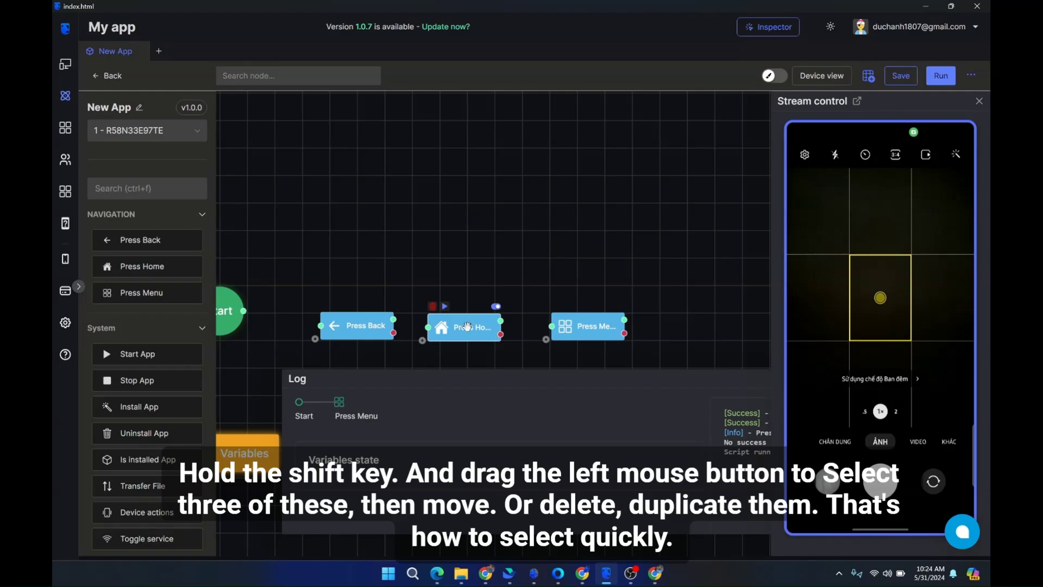
pyautogui.click(940, 76)
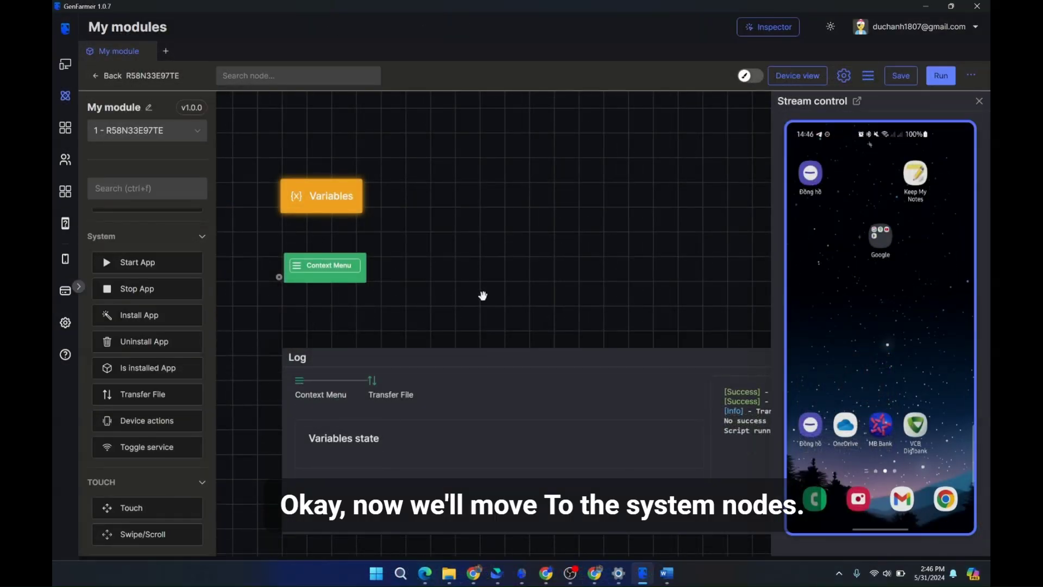
pyautogui.moveTo(111, 248)
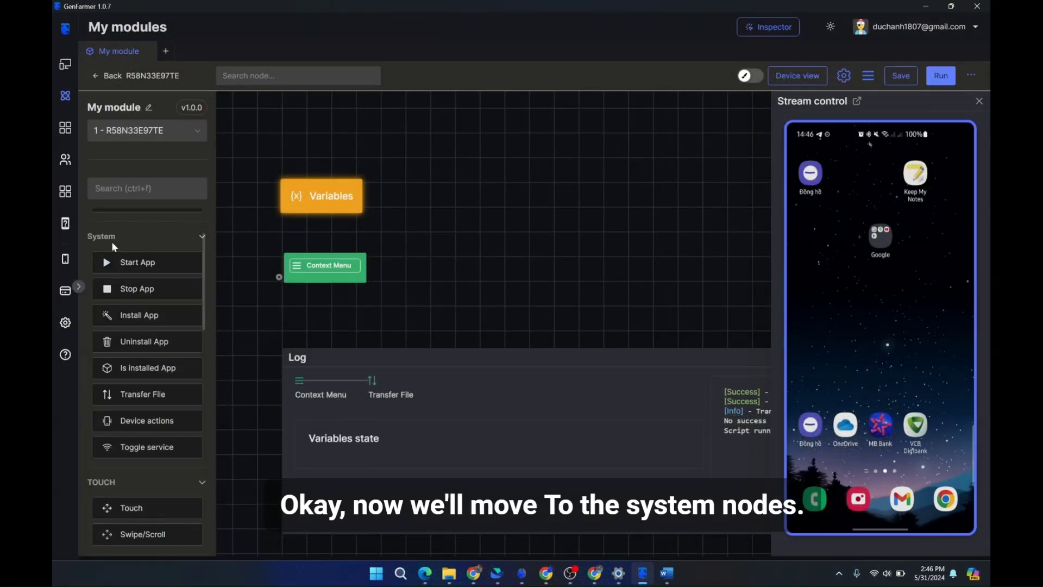
# - Place Start App and Stop App nodes, then begin Start App's Package Name by heading to APKCombo
pyautogui.moveTo(136, 261); pyautogui.dragTo(428, 233)
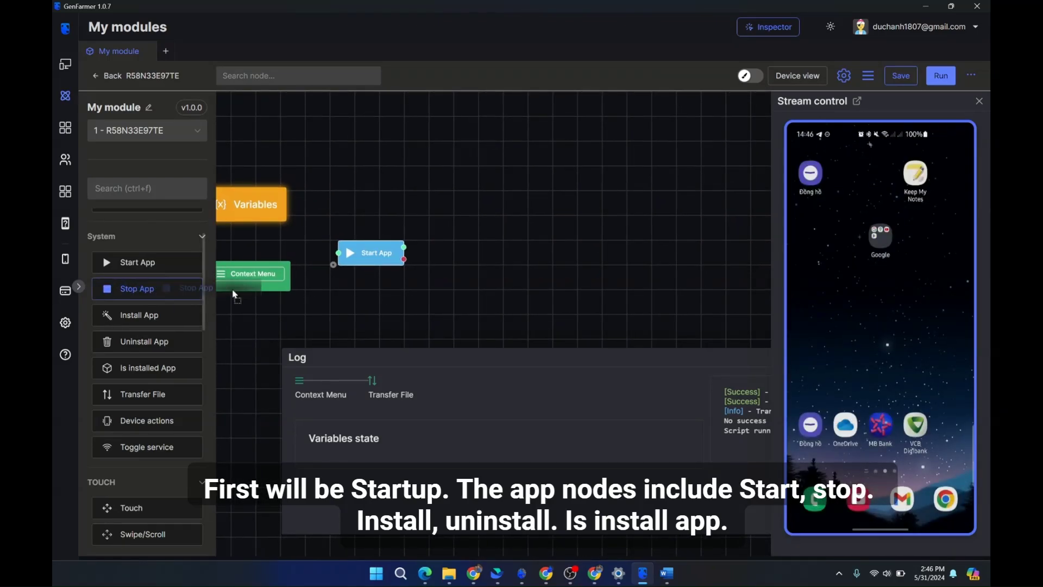
pyautogui.moveTo(137, 288); pyautogui.dragTo(470, 253)
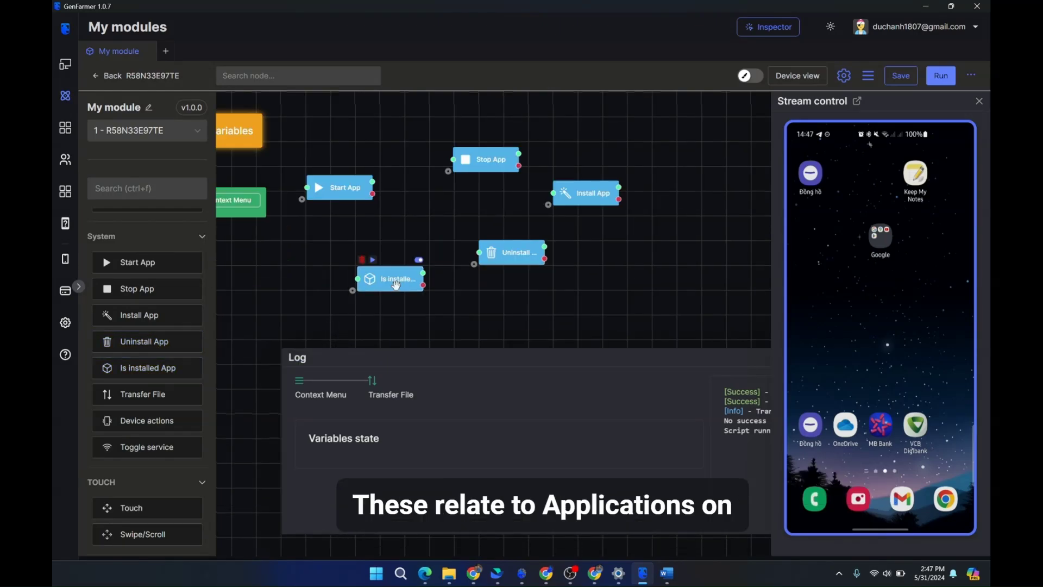
pyautogui.doubleClick(339, 187)
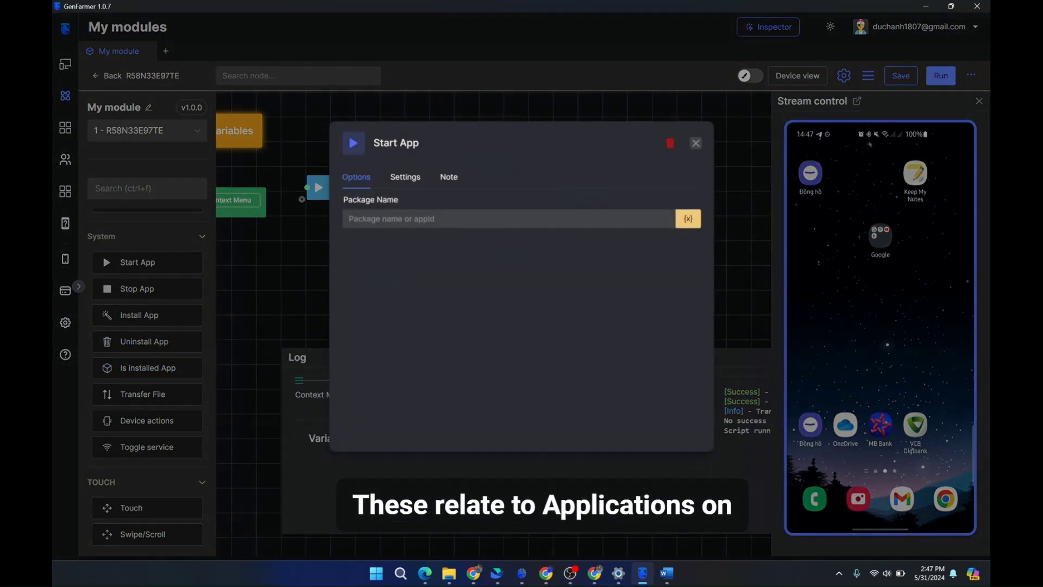
pyautogui.click(506, 219)
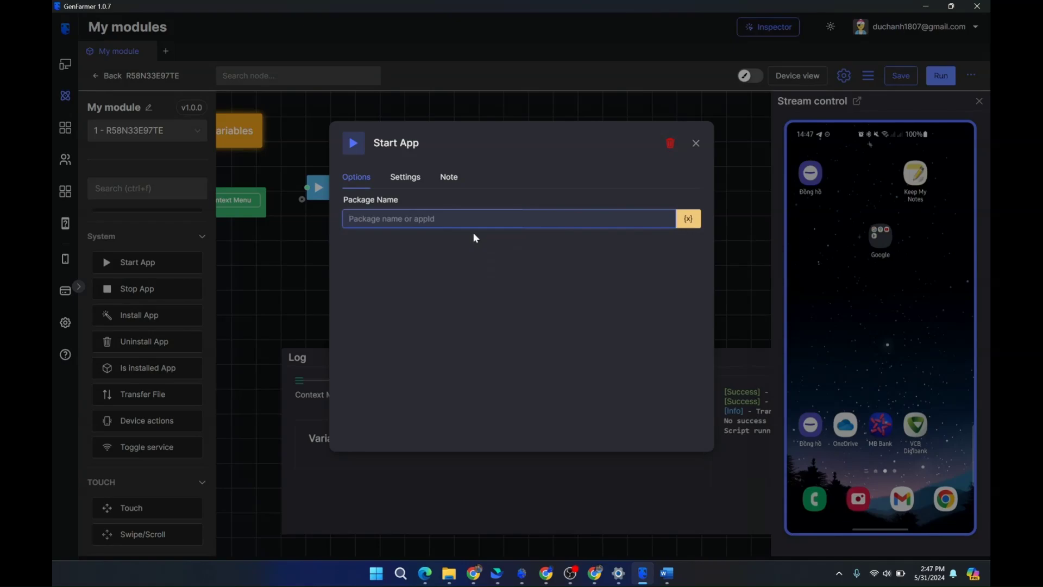
pyautogui.moveTo(476, 243)
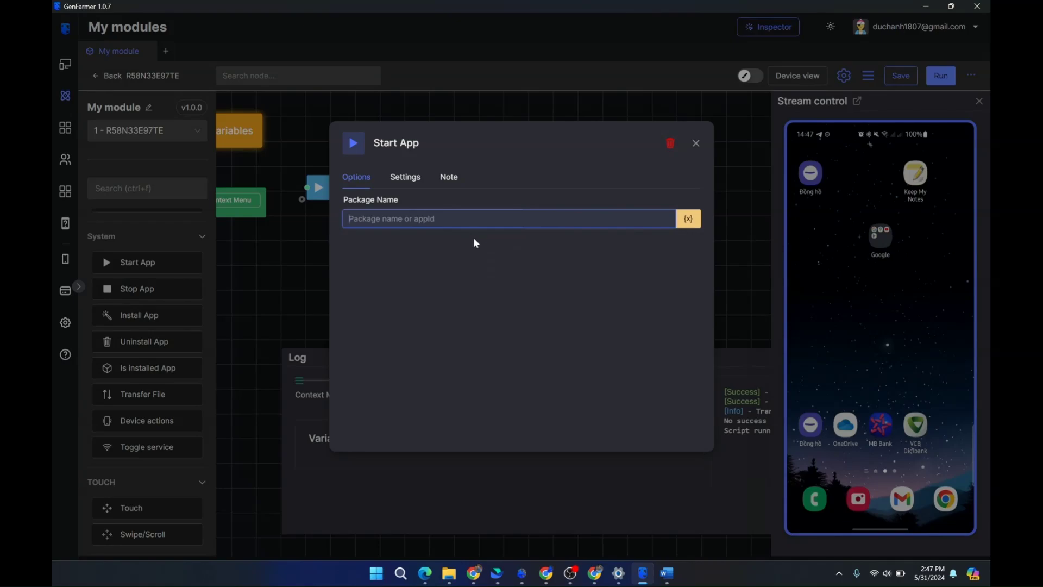
pyautogui.moveTo(588, 344)
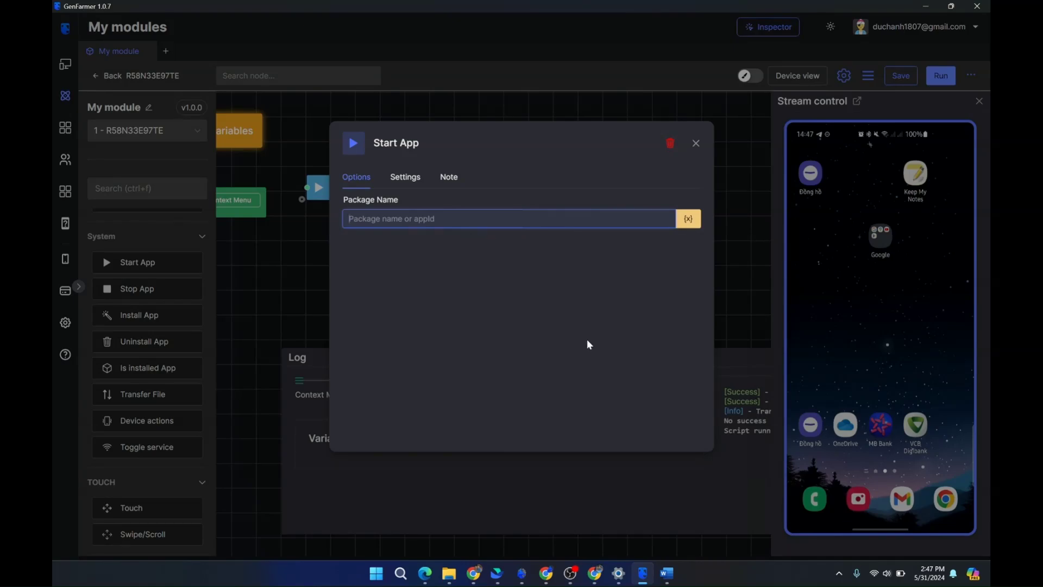
pyautogui.click(595, 572)
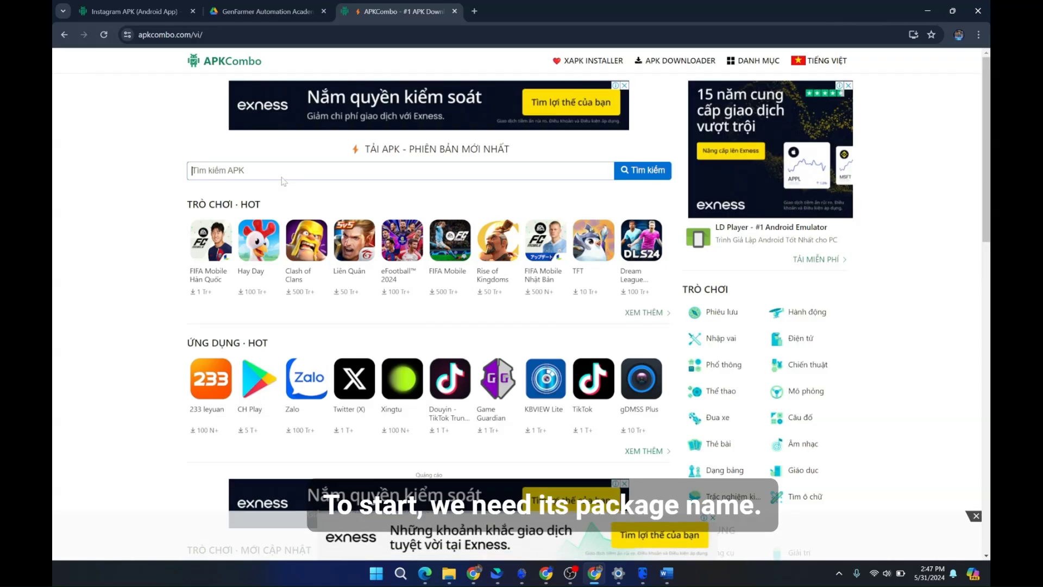
# - Search APKCombo for Facebook and read its package name com.facebook.katana from the URL
pyautogui.write('facebook')
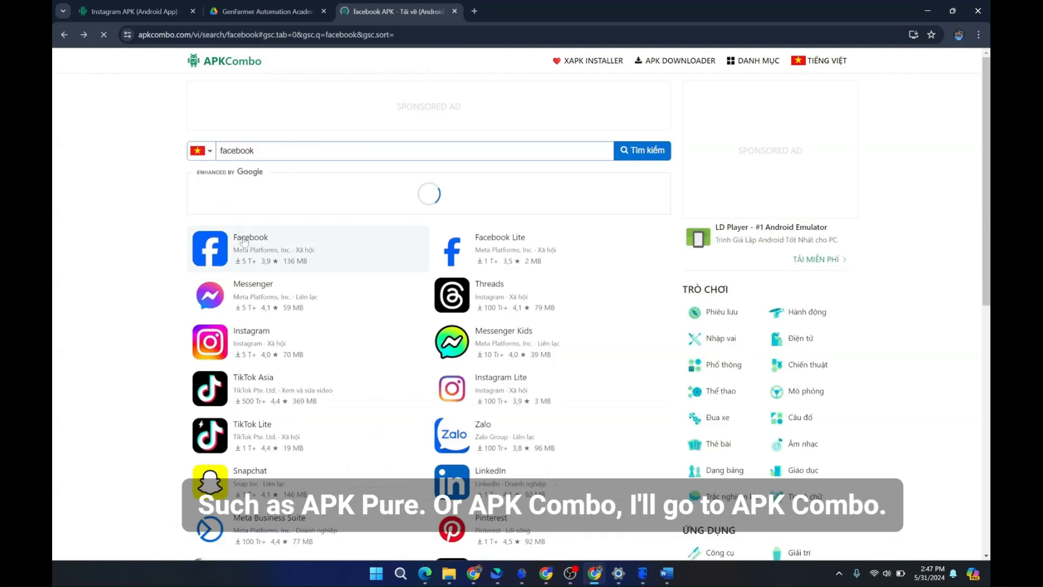
pyautogui.click(250, 237)
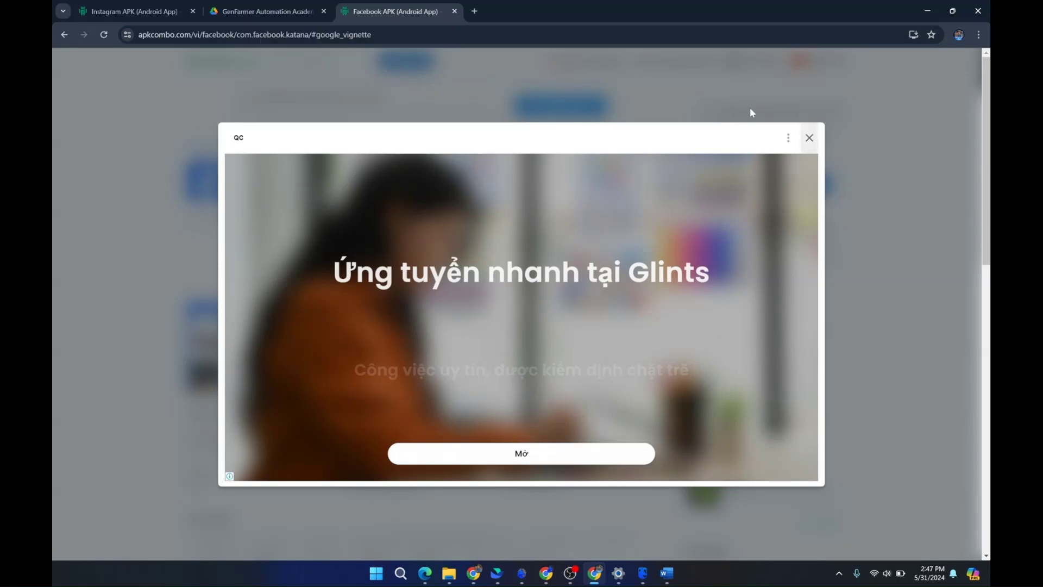
pyautogui.click(810, 138)
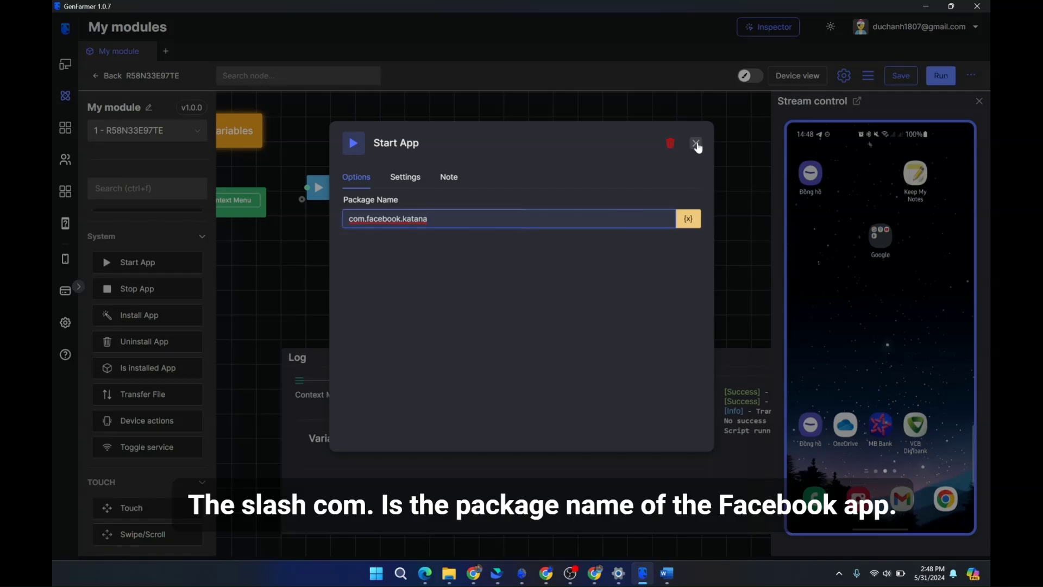
# - Run Start App to launch Facebook on the phone and check Stop App's package name
pyautogui.click(696, 143)
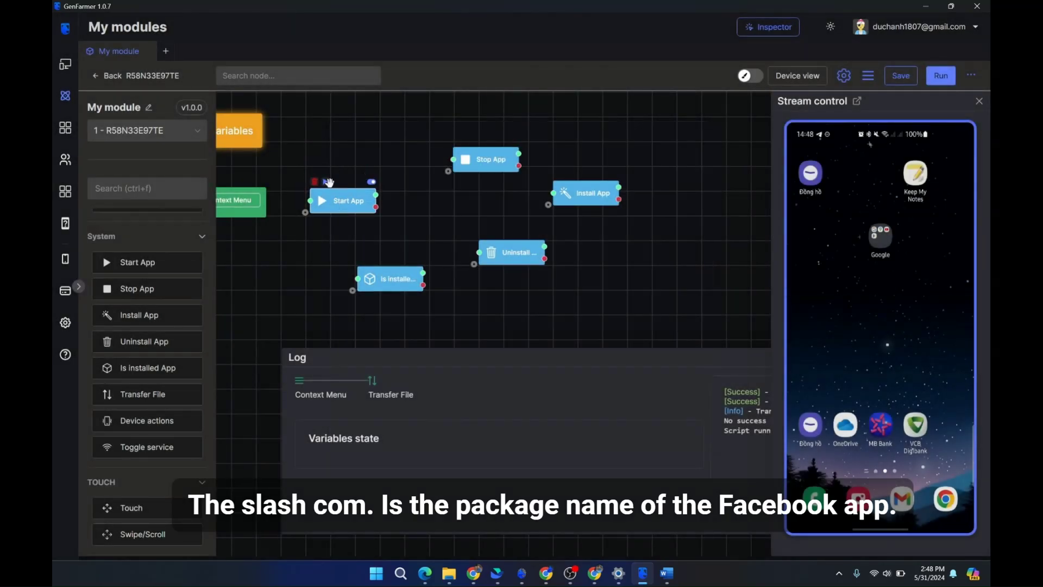
pyautogui.click(940, 76)
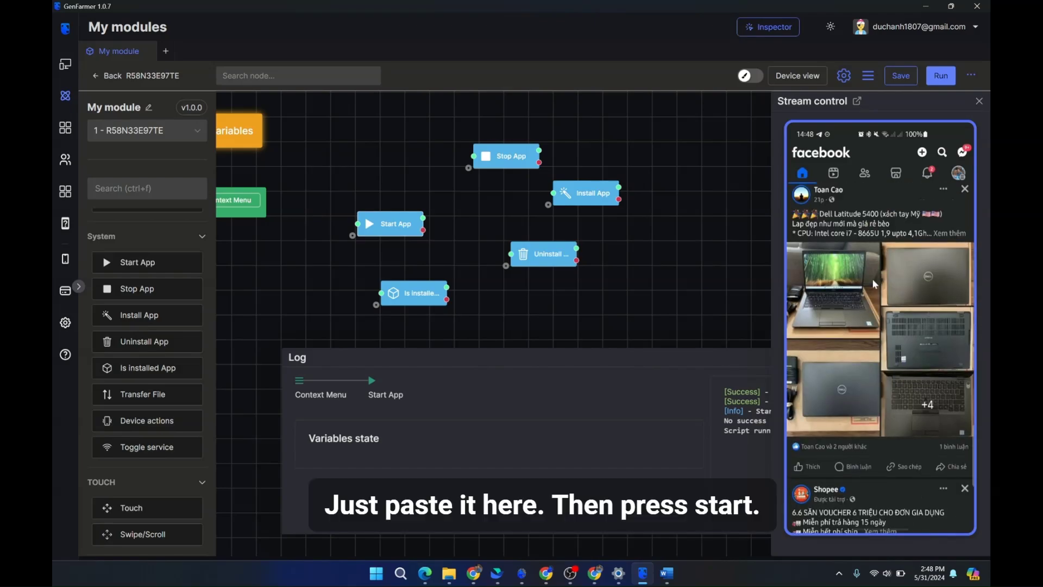
pyautogui.doubleClick(396, 224)
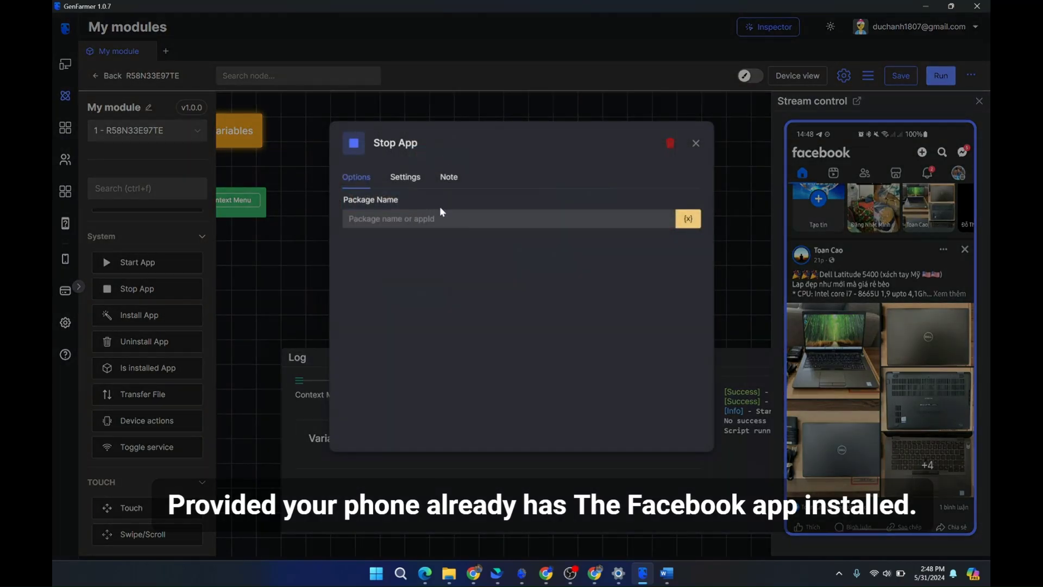
# - Run Stop App to close Facebook, then look at the Install App node's settings
pyautogui.click(695, 144)
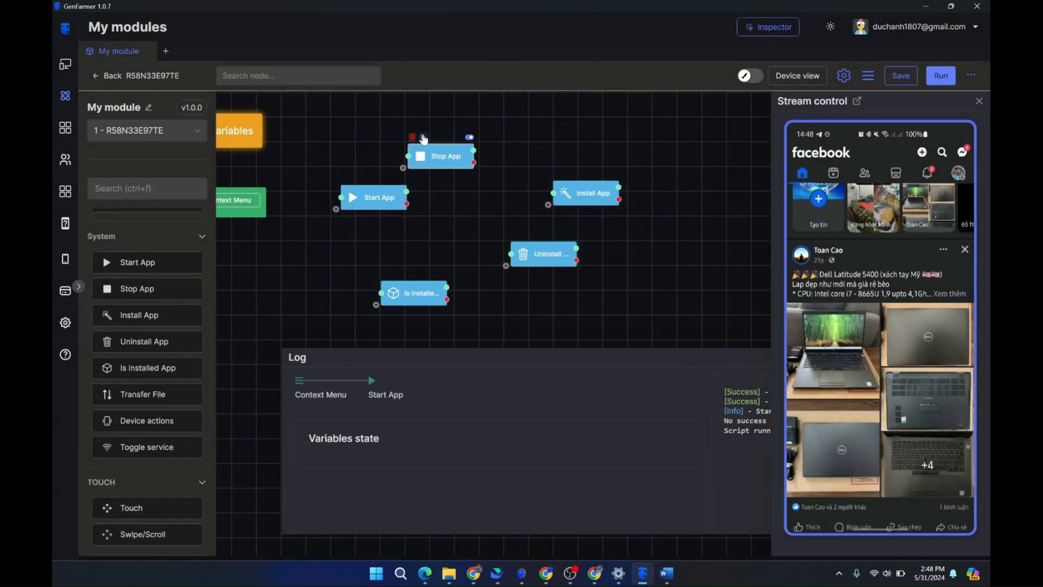
pyautogui.click(939, 76)
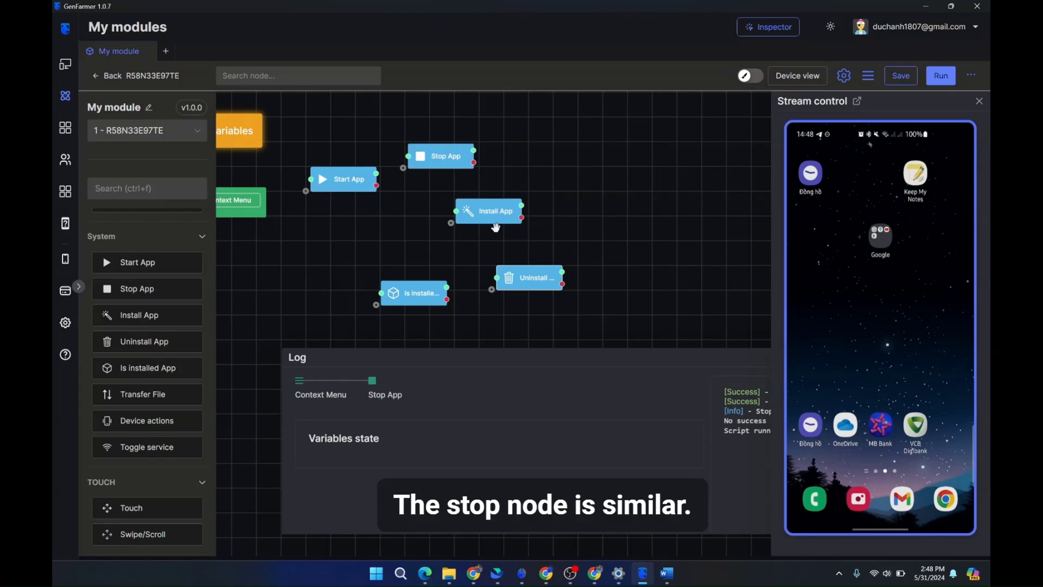
pyautogui.doubleClick(490, 210)
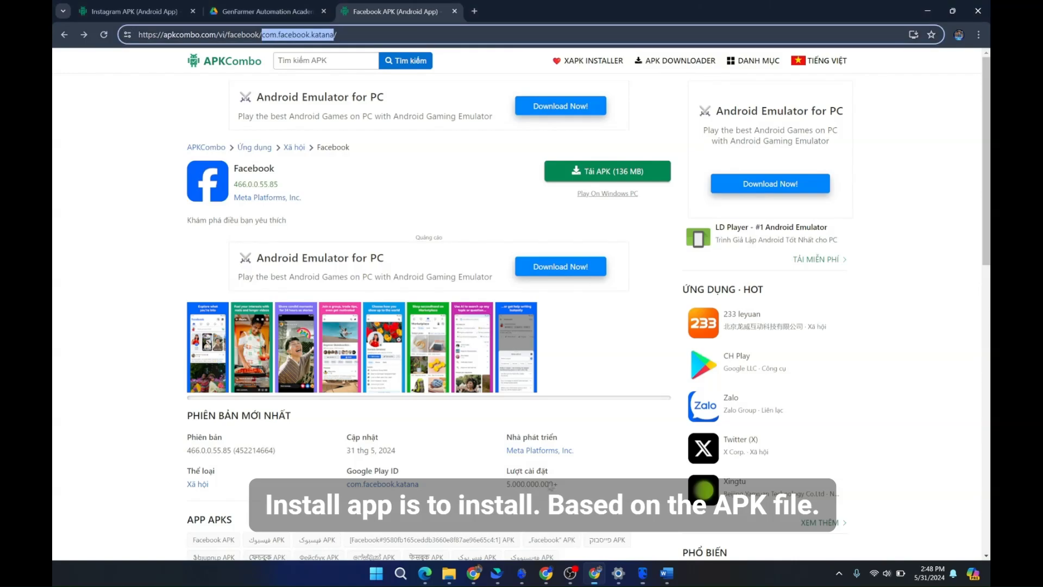
# - Download Facebook 466.0.0.55.85 (Android 11+) APK from APKCombo to the computer
pyautogui.scroll(-3)
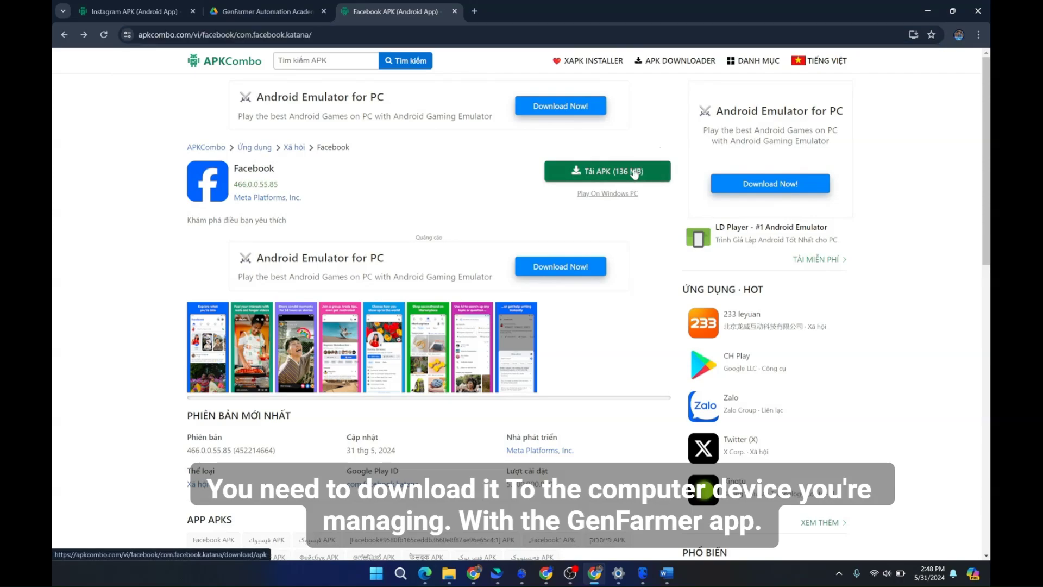
pyautogui.click(606, 171)
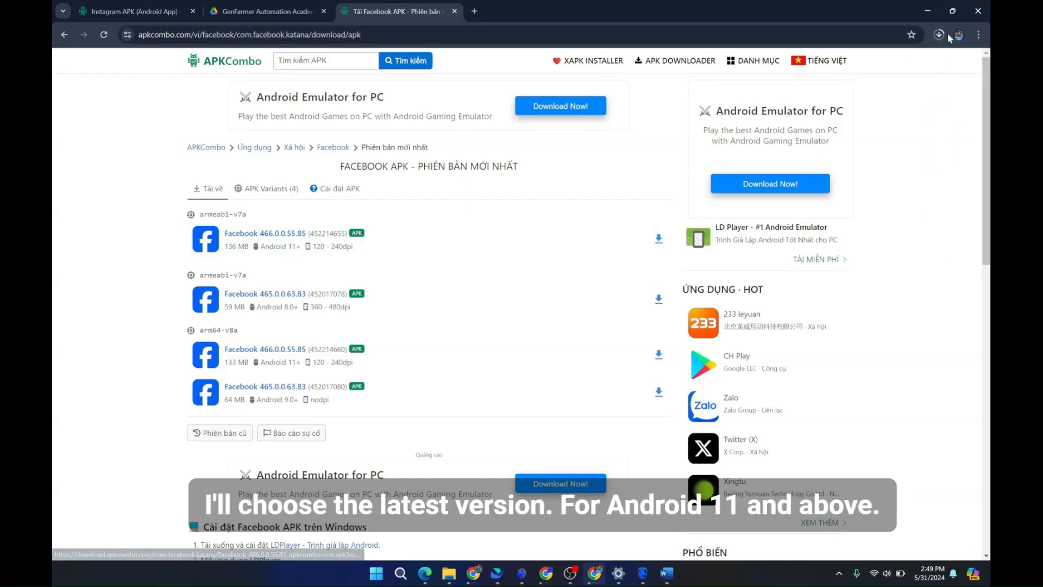
pyautogui.click(939, 34)
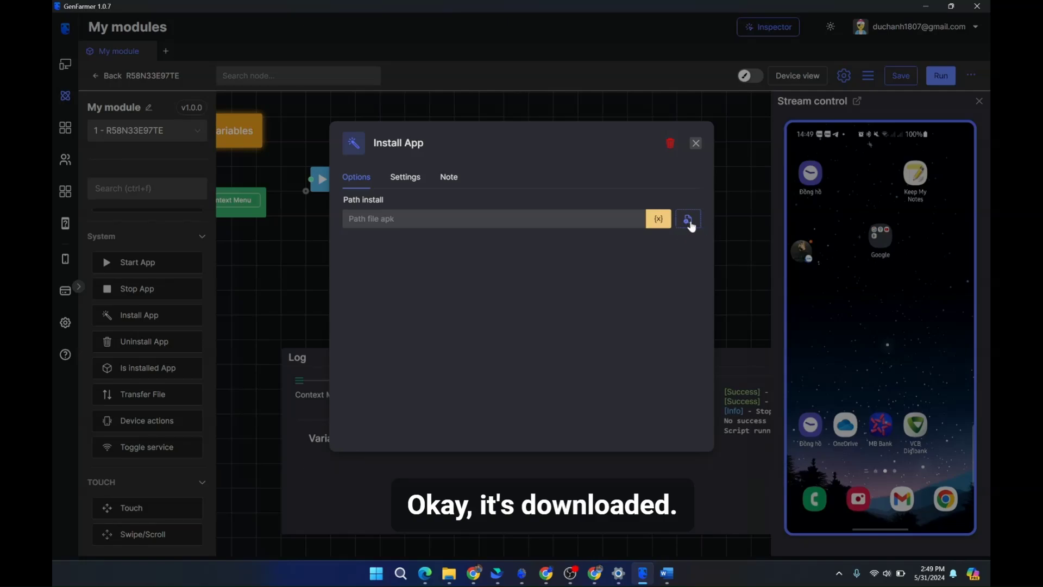
# - Point Install App at the Facebook APK in Downloads and run the node on the phone
pyautogui.click(687, 219)
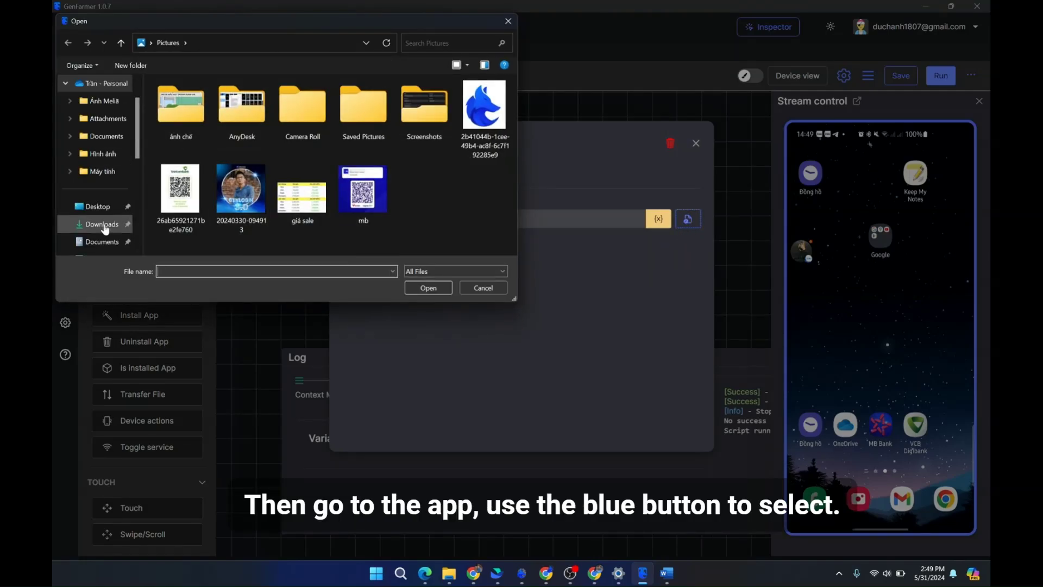
pyautogui.click(103, 224)
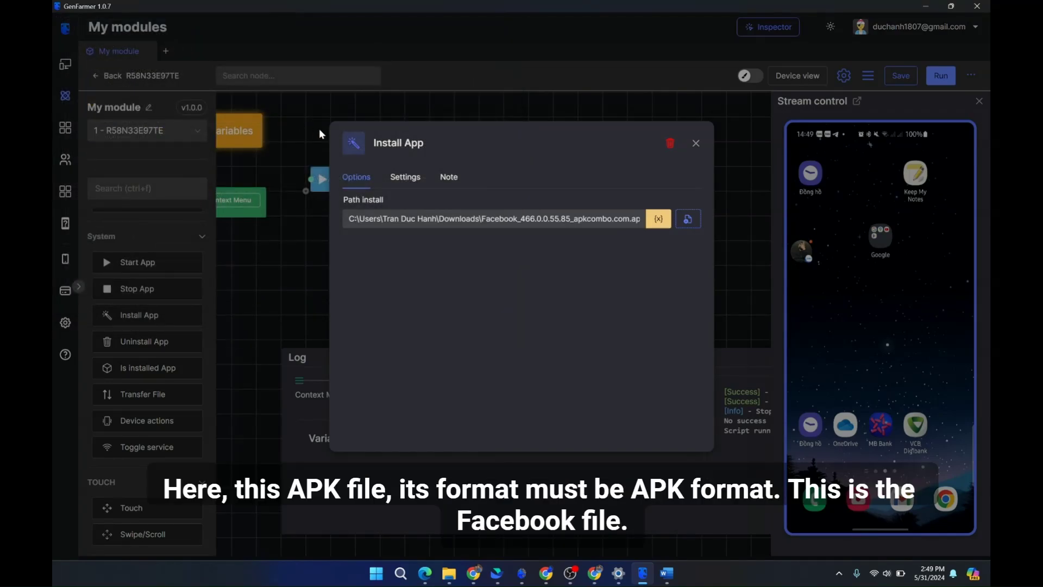
pyautogui.click(695, 143)
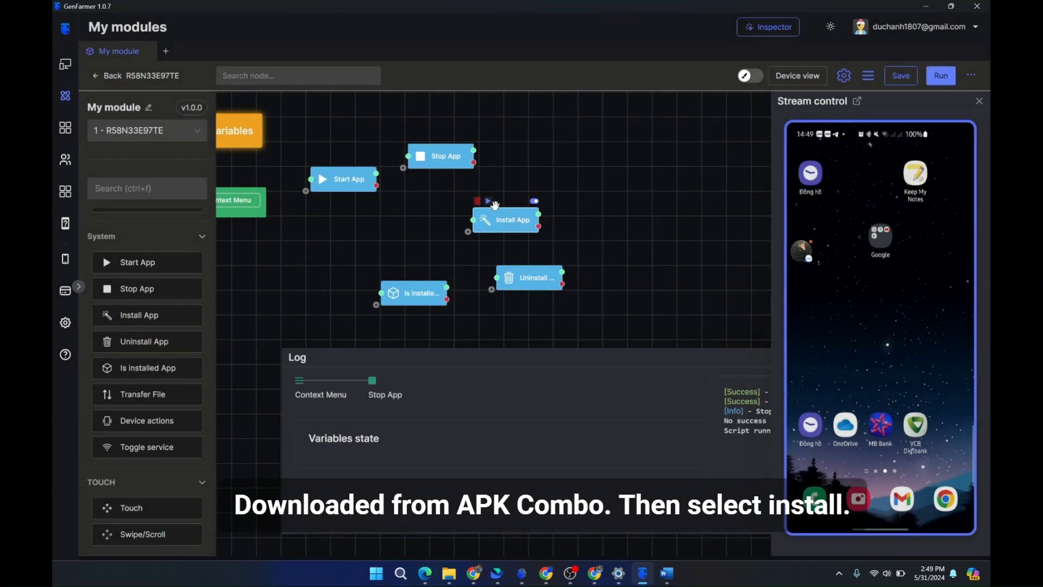
pyautogui.click(940, 76)
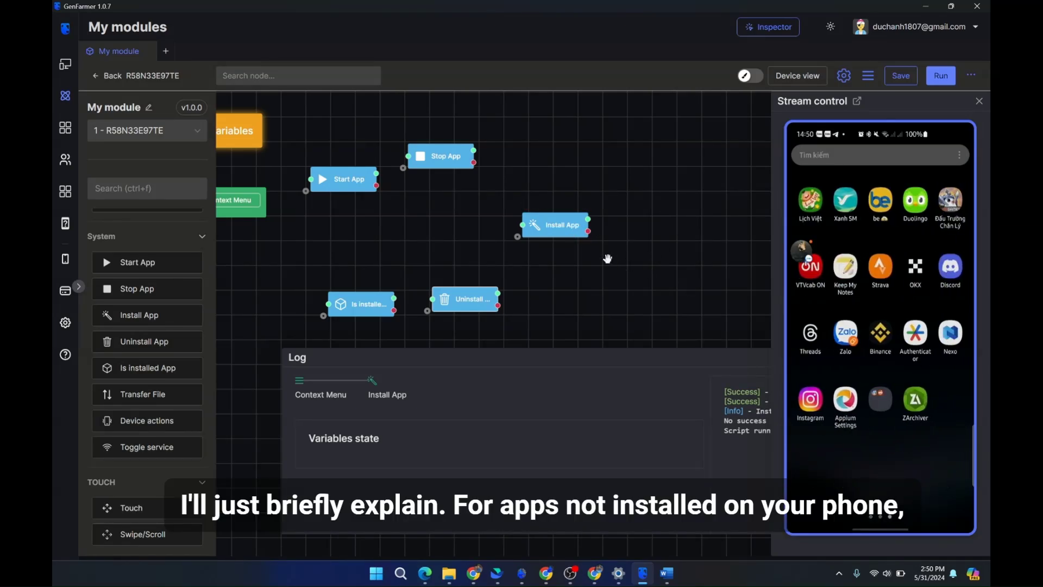
pyautogui.click(563, 228)
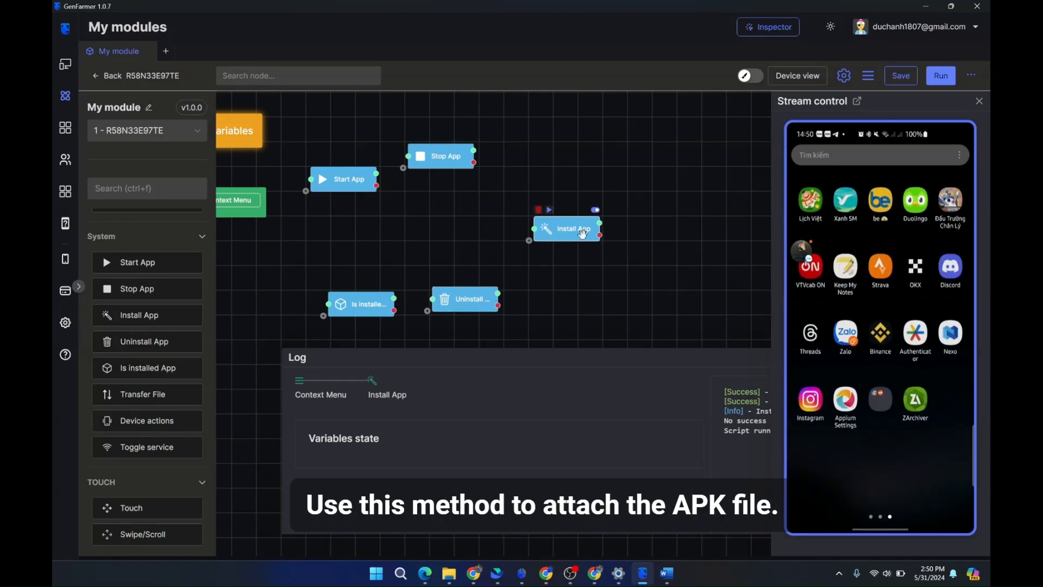
pyautogui.doubleClick(567, 228)
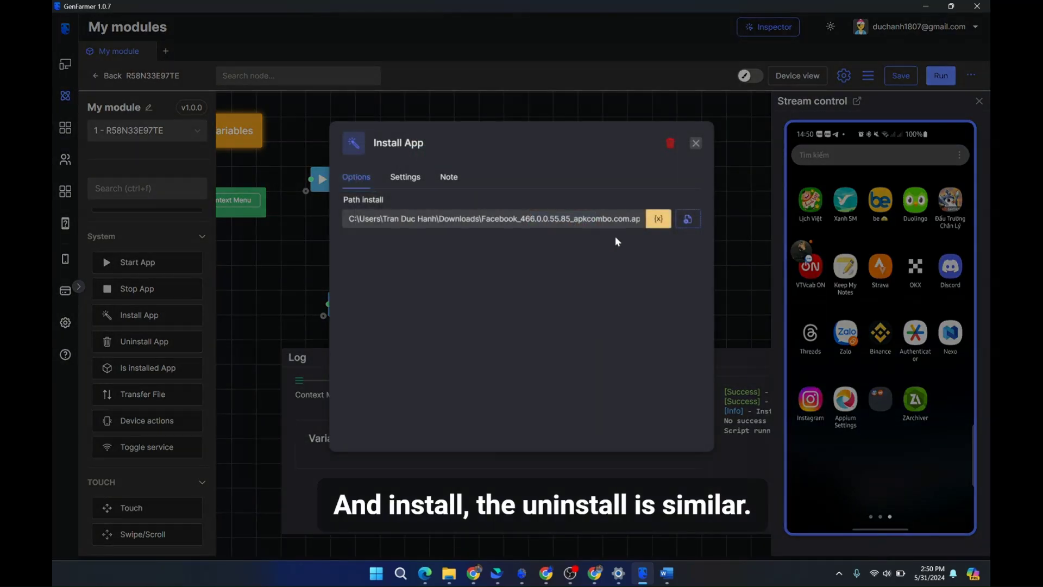
pyautogui.click(695, 143)
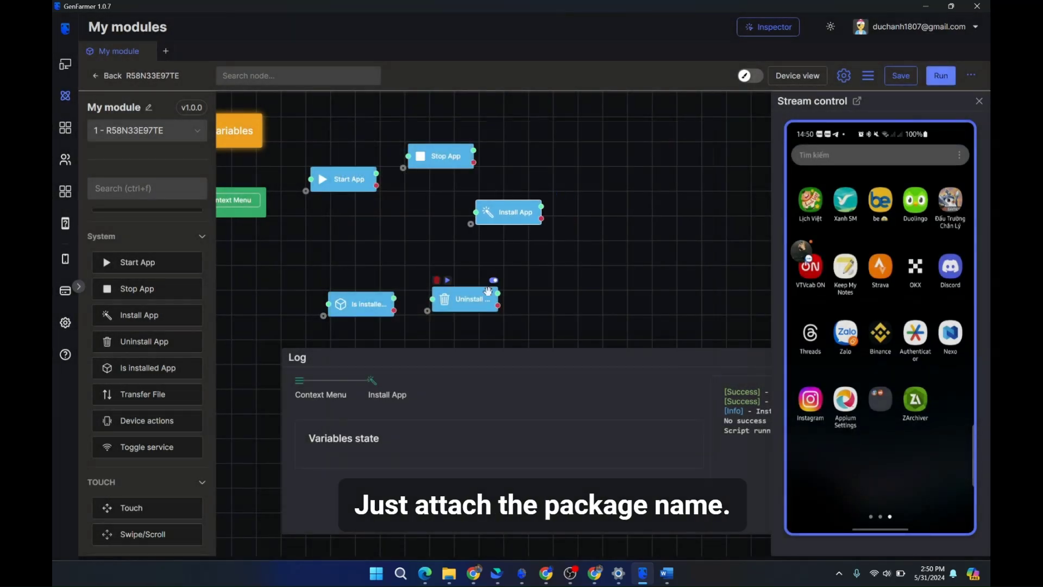
pyautogui.doubleClick(467, 298)
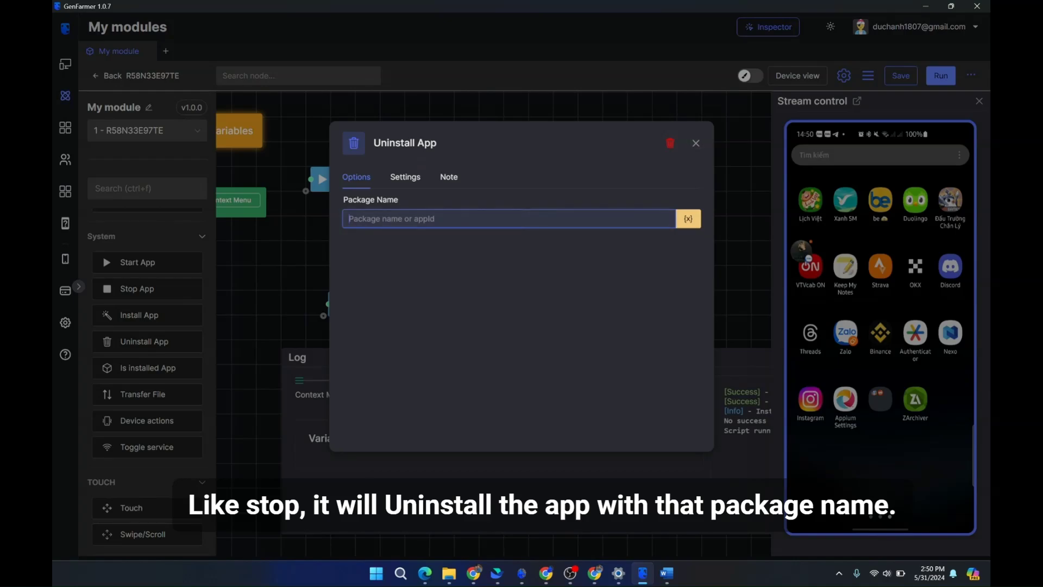
pyautogui.click(695, 144)
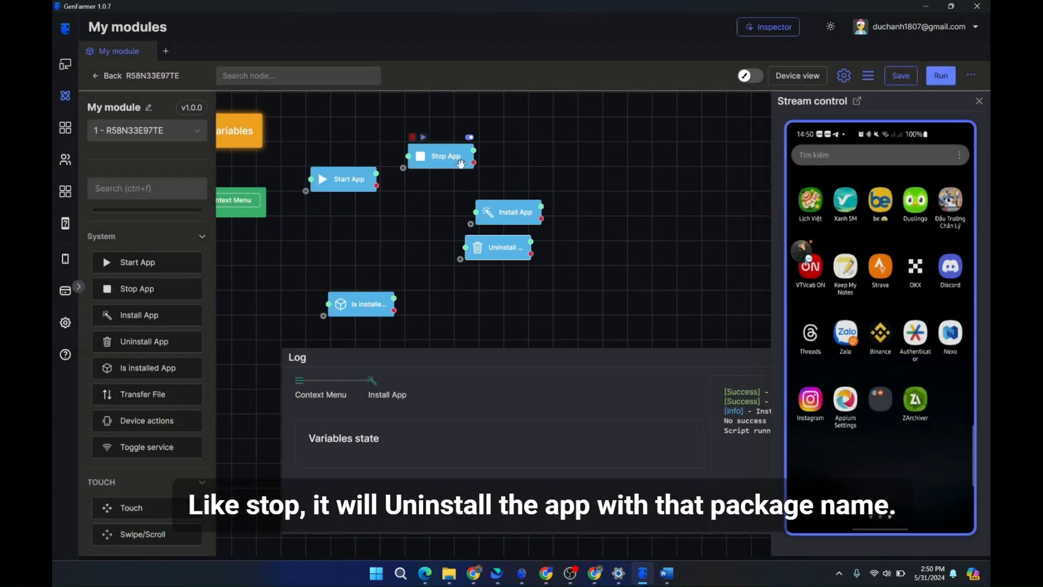
pyautogui.doubleClick(442, 156)
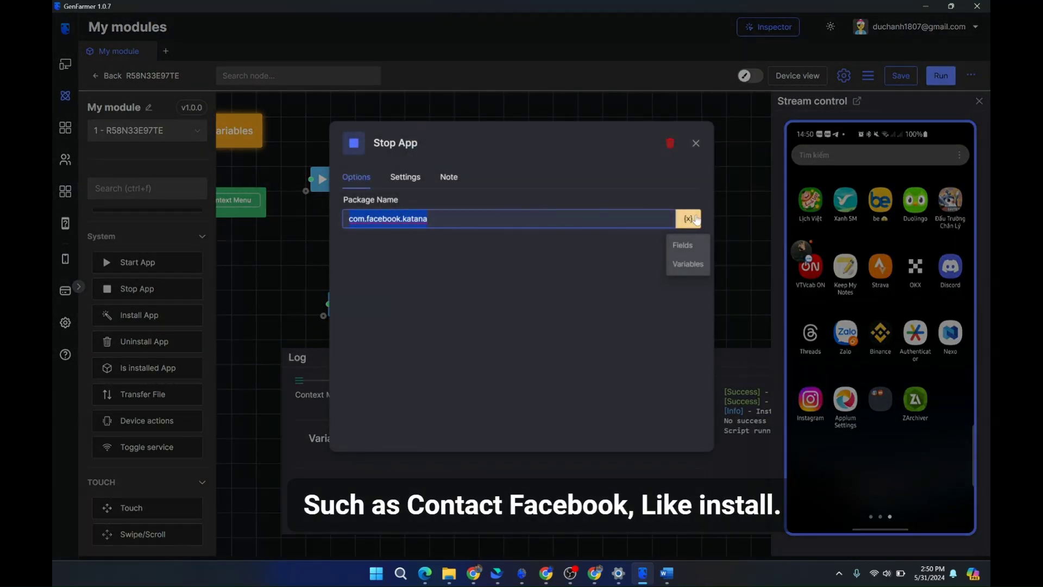
pyautogui.click(695, 143)
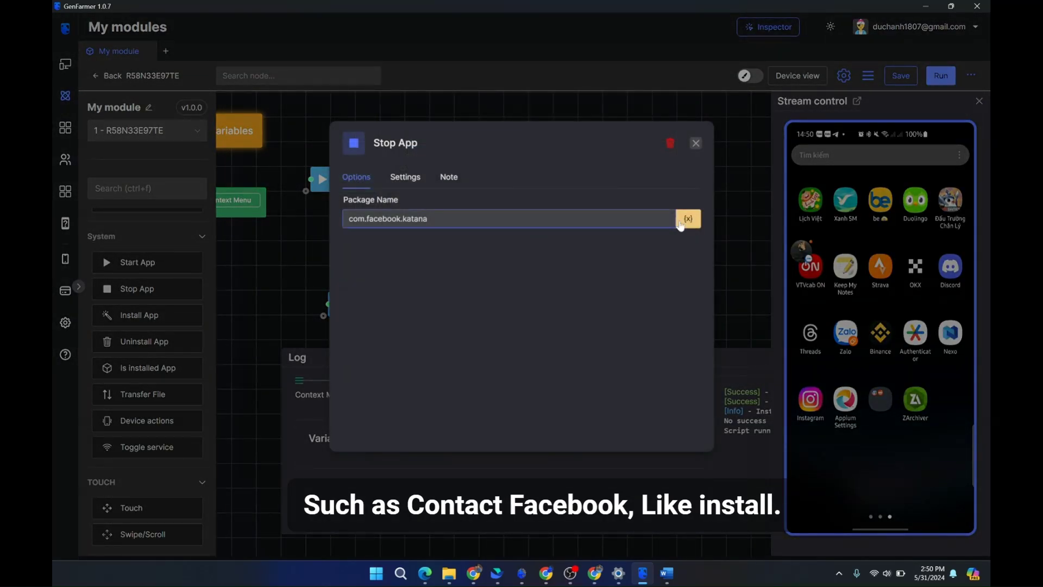
pyautogui.click(695, 143)
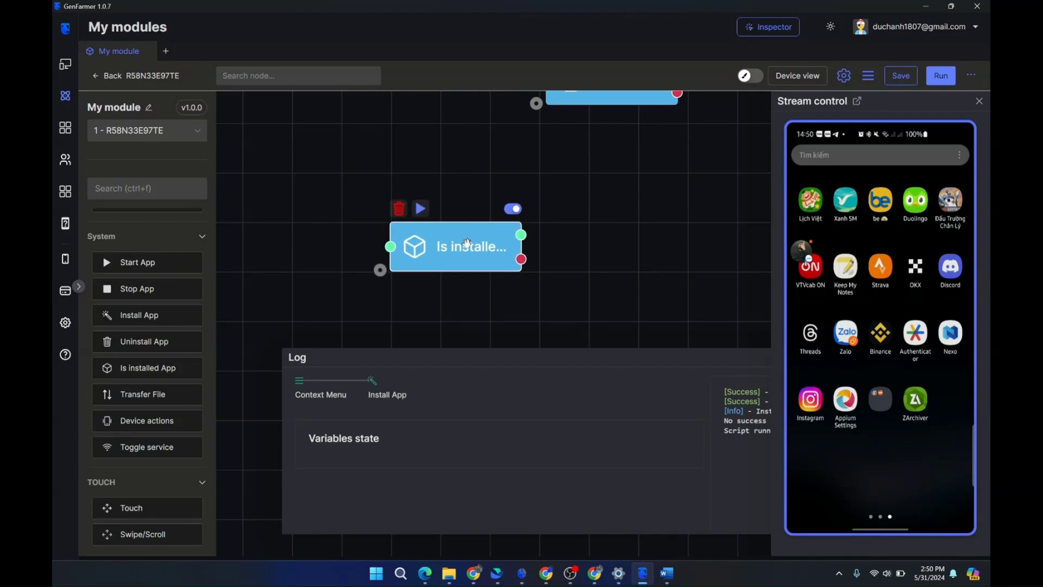
pyautogui.doubleClick(466, 245)
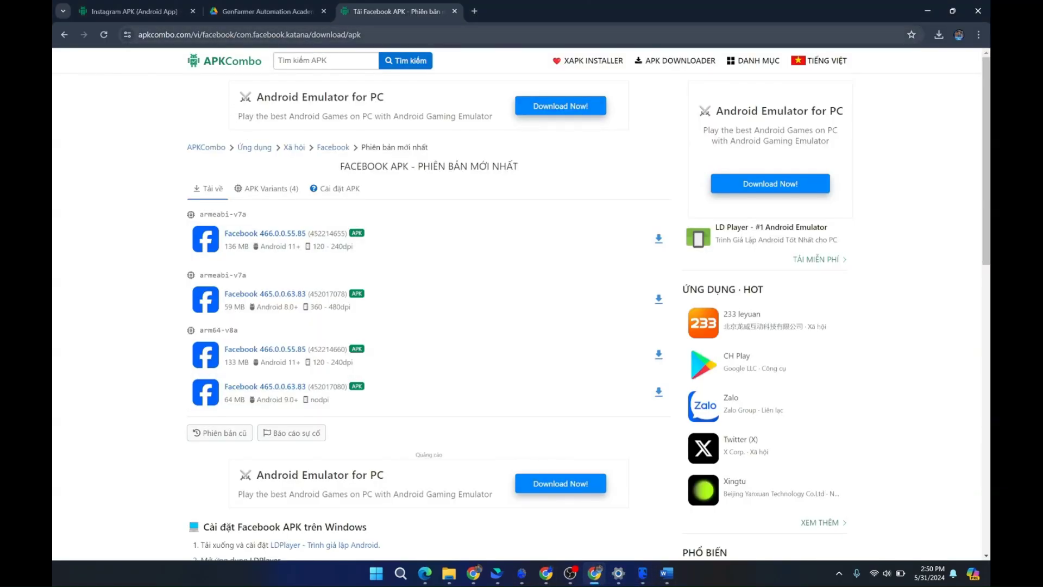
# - Select com.facebook.katana in the Chrome address bar and switch back to GenFarmer
pyautogui.doubleClick(277, 34)
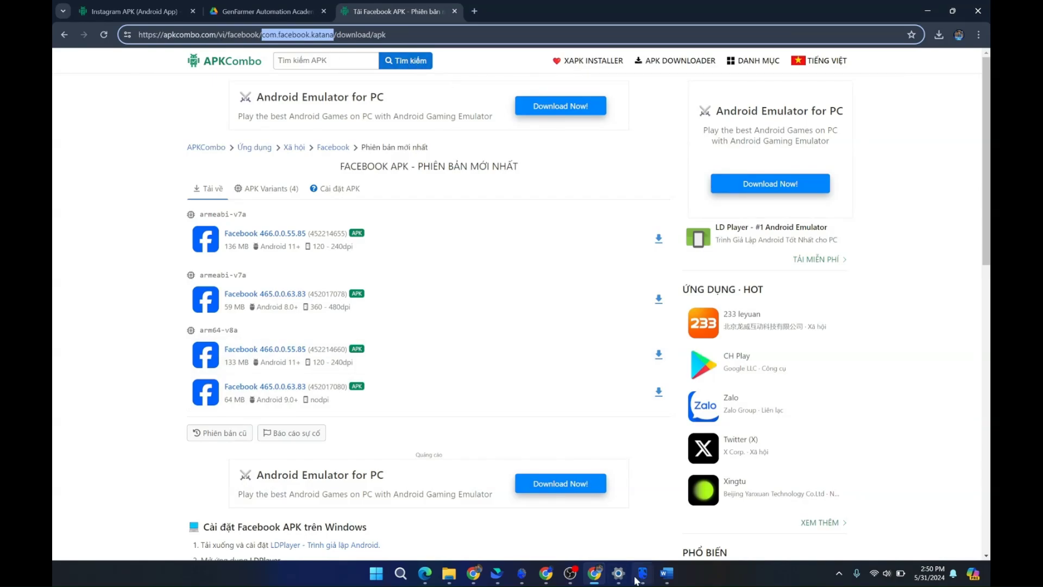
pyautogui.click(642, 573)
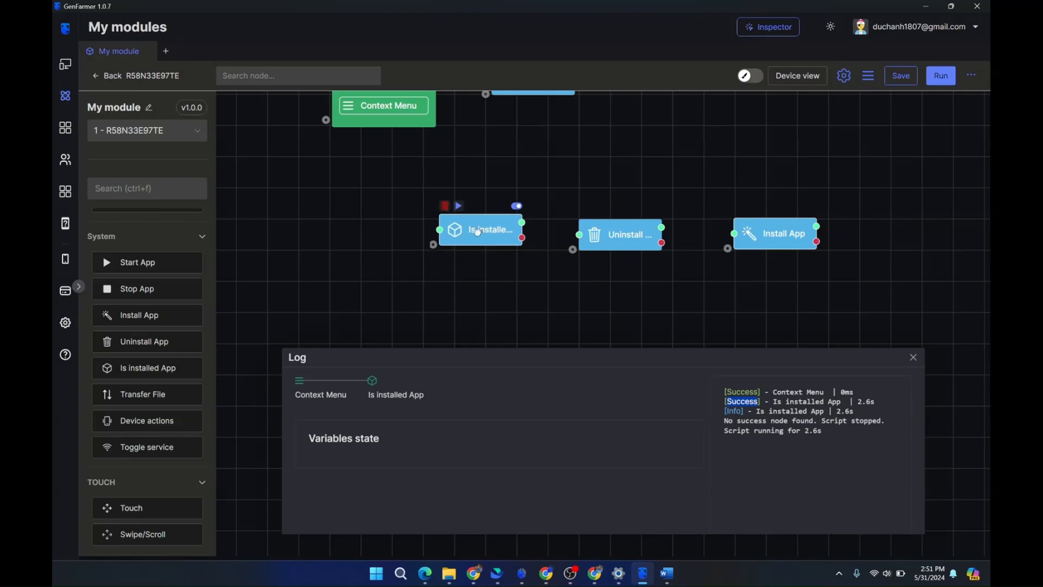
# - Arrange Is installed App and Install App side by side and review Is installed App's settings
pyautogui.moveTo(480, 229); pyautogui.dragTo(432, 236)
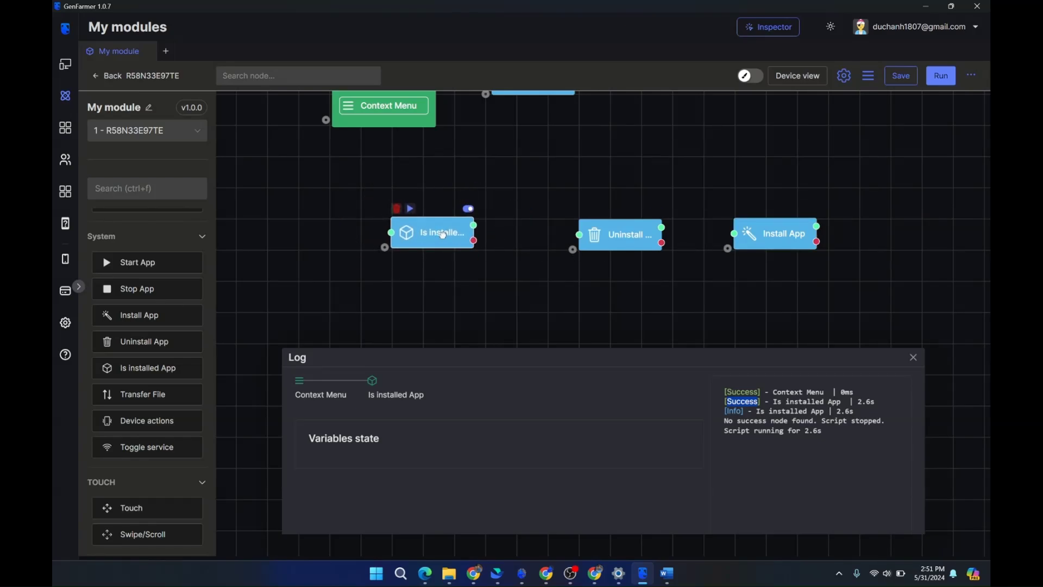
pyautogui.moveTo(472, 235); pyautogui.dragTo(557, 269)
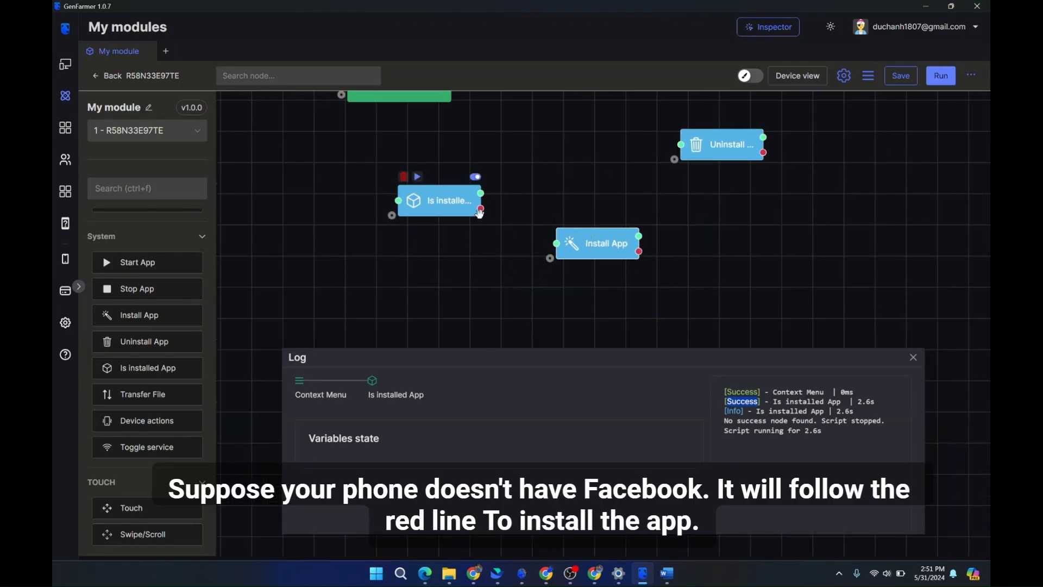
pyautogui.doubleClick(448, 200)
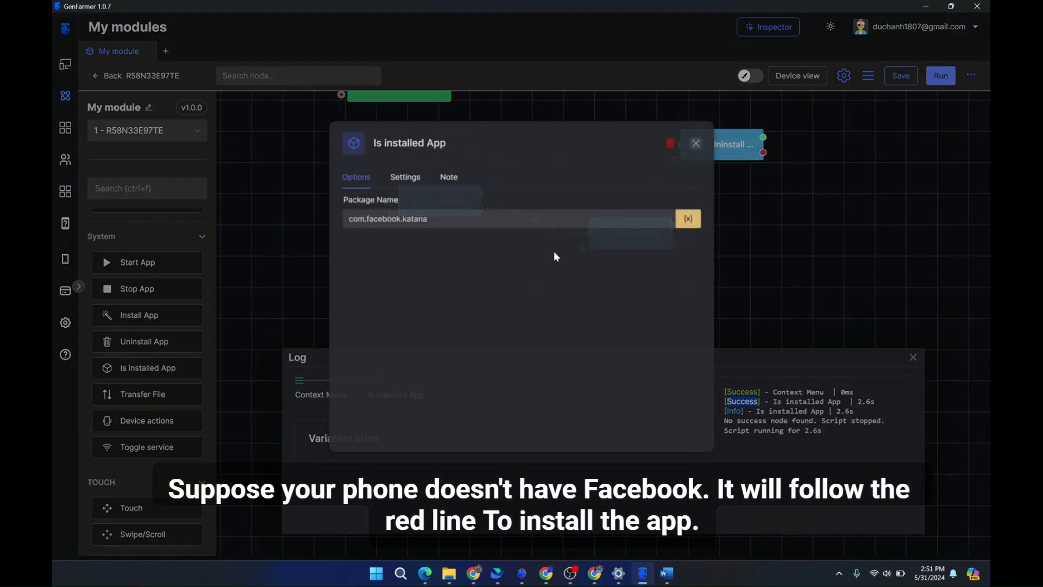
pyautogui.click(696, 143)
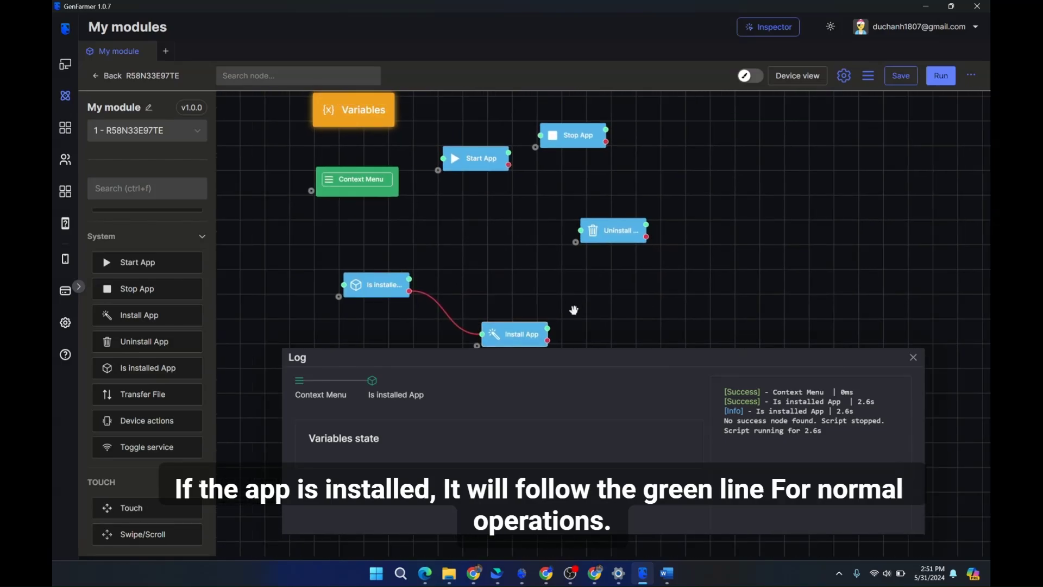
# - Link Is installed App's red not-installed output to Install App and recheck its settings
pyautogui.moveTo(545, 334); pyautogui.dragTo(829, 147)
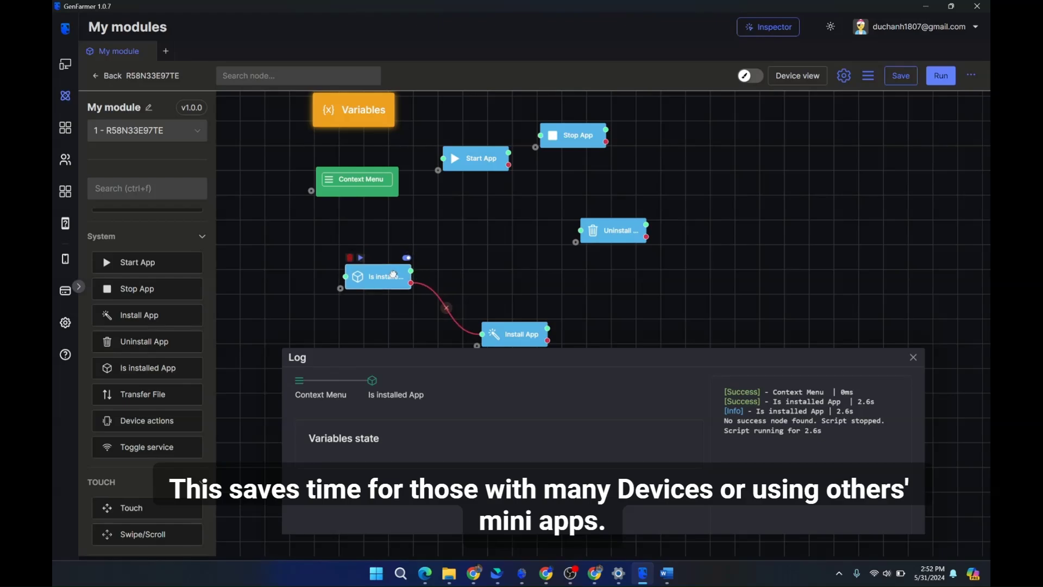
pyautogui.doubleClick(378, 277)
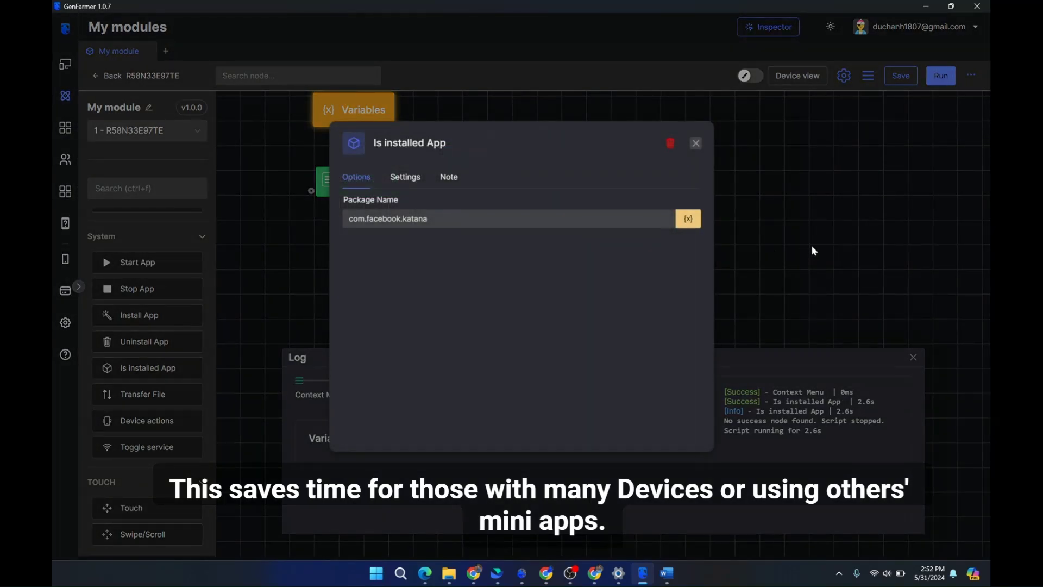
pyautogui.click(696, 144)
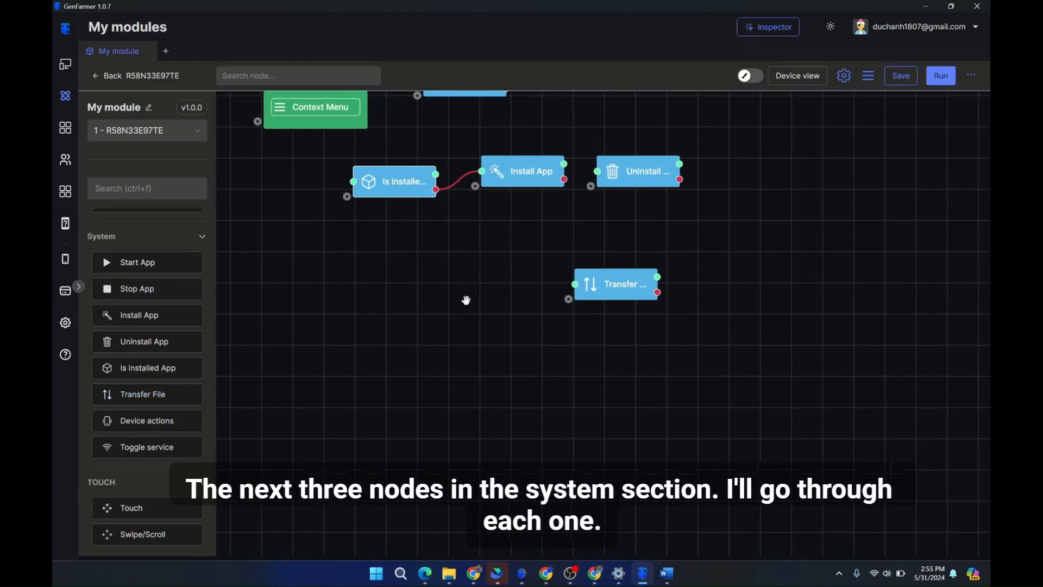
# - In Transfer File, try Push file with mb.jpg from Pictures as the computer file
pyautogui.doubleClick(617, 284)
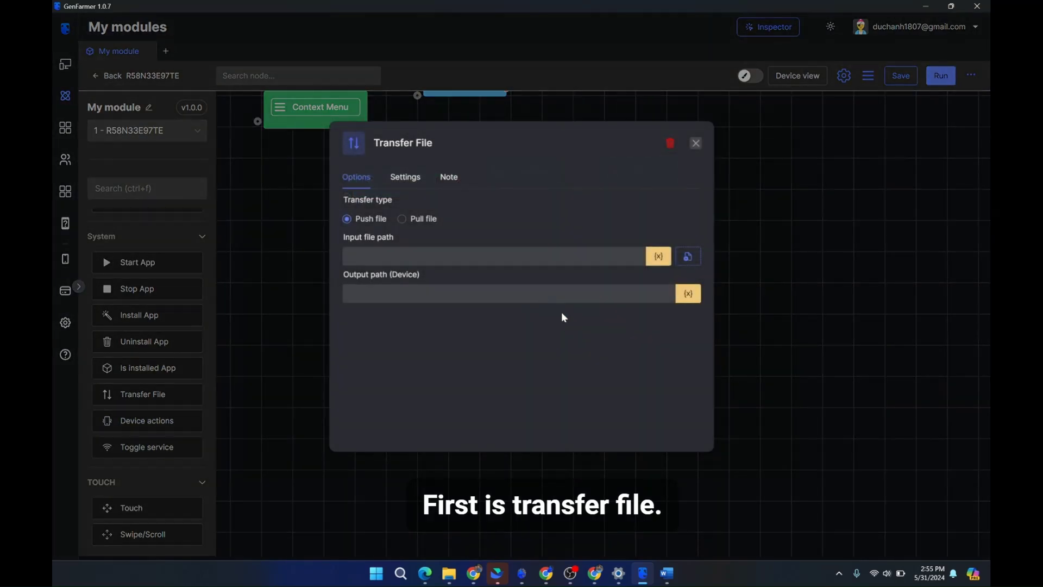
pyautogui.moveTo(462, 272)
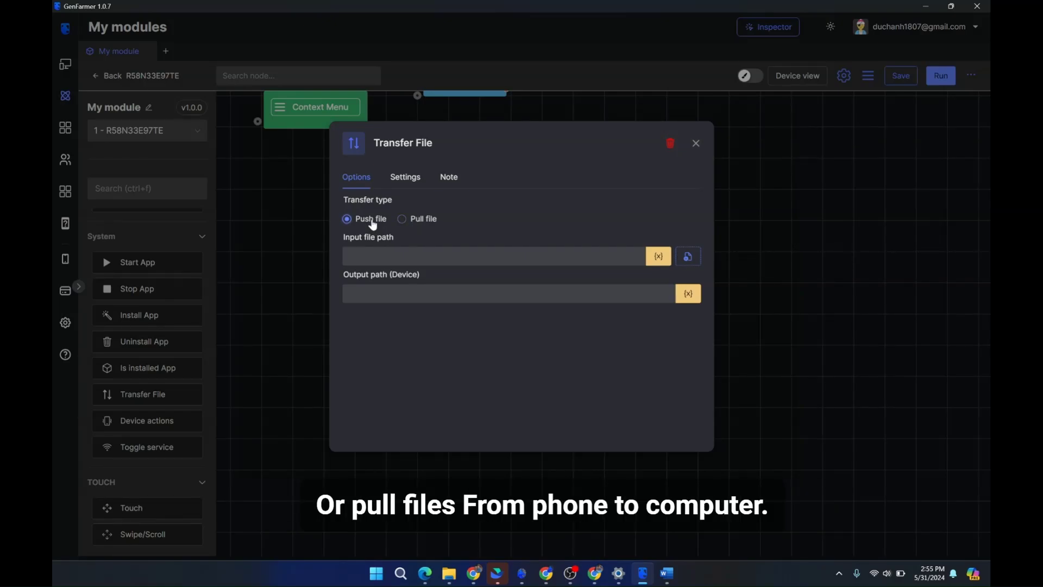
pyautogui.click(401, 219)
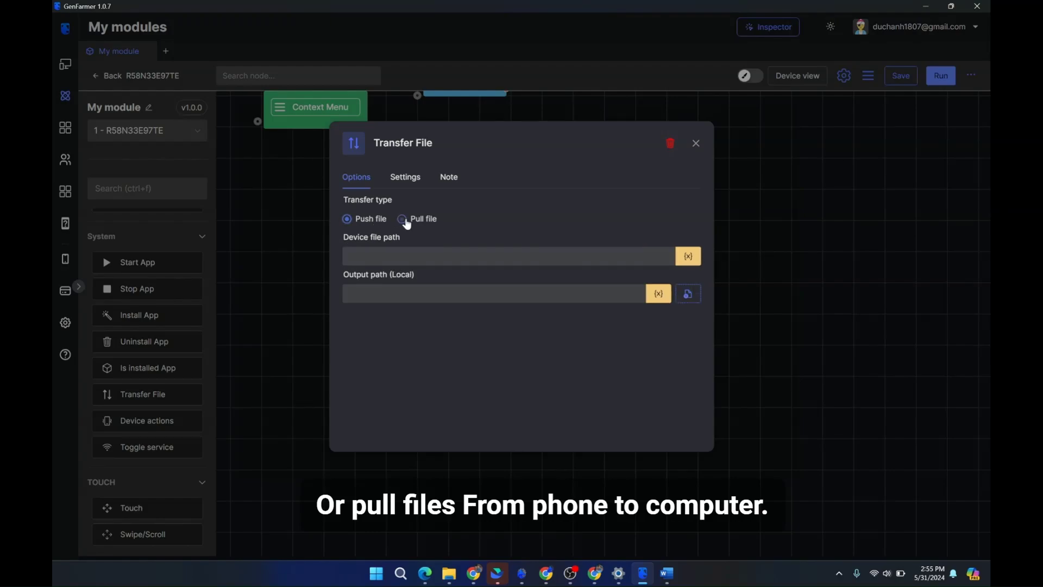
pyautogui.click(401, 220)
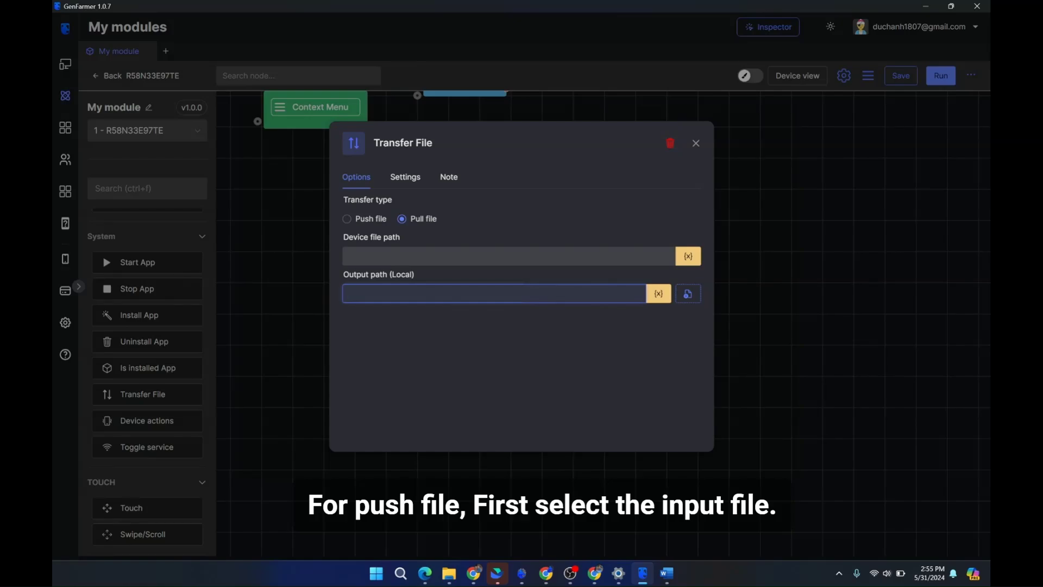
pyautogui.click(347, 218)
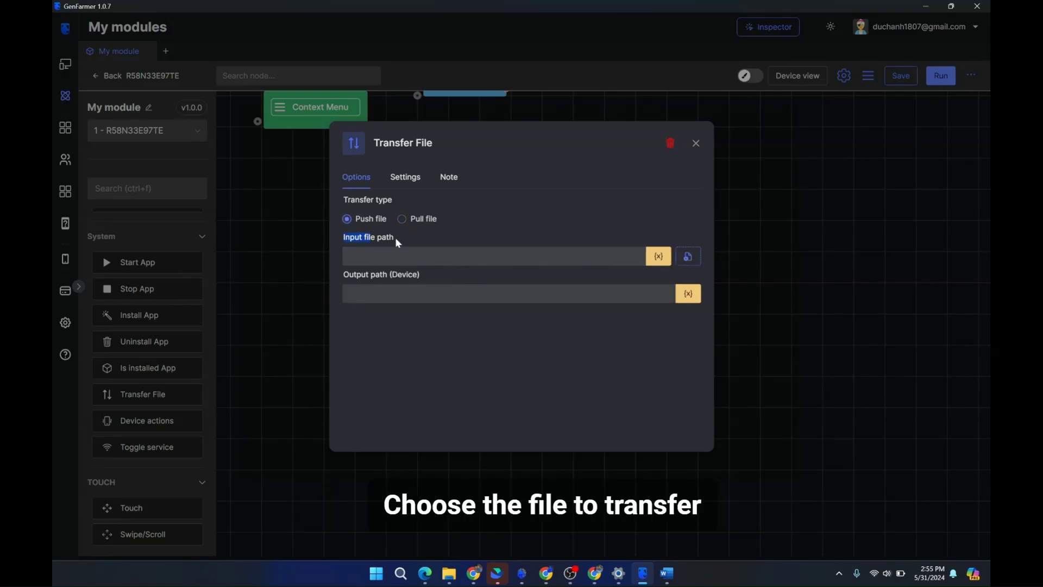
pyautogui.click(689, 255)
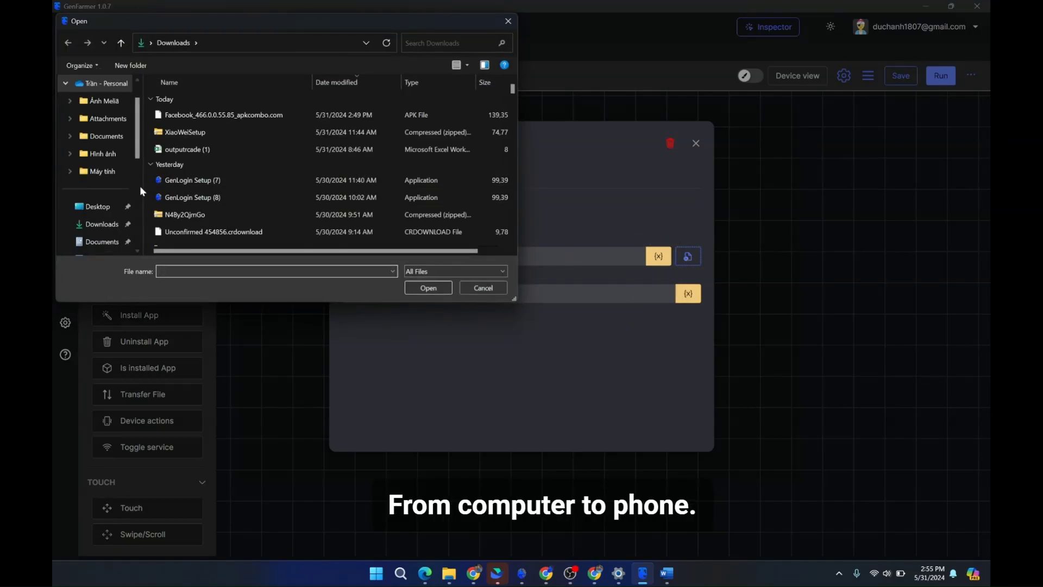
pyautogui.click(96, 172)
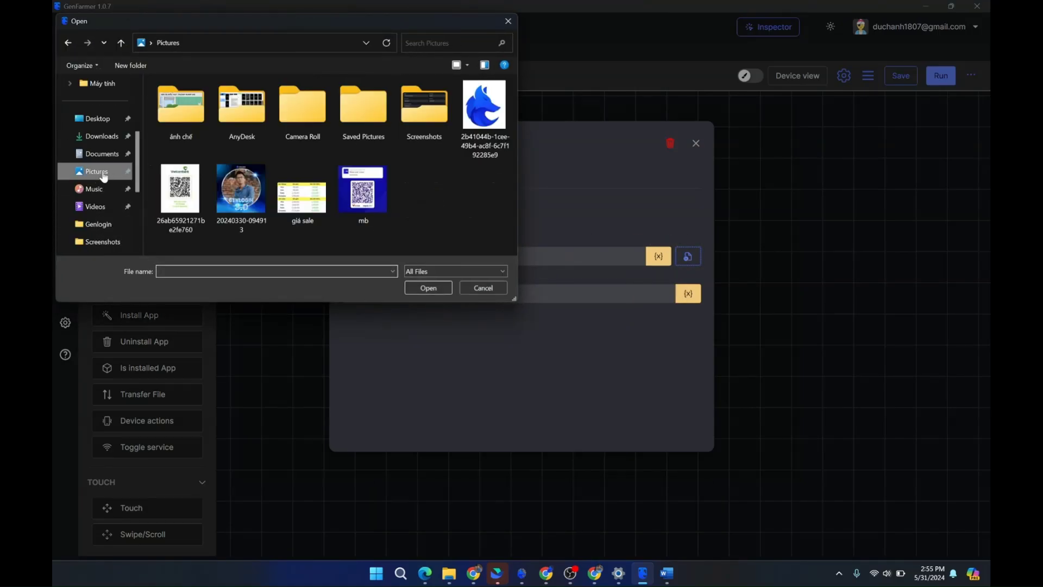
pyautogui.click(483, 107)
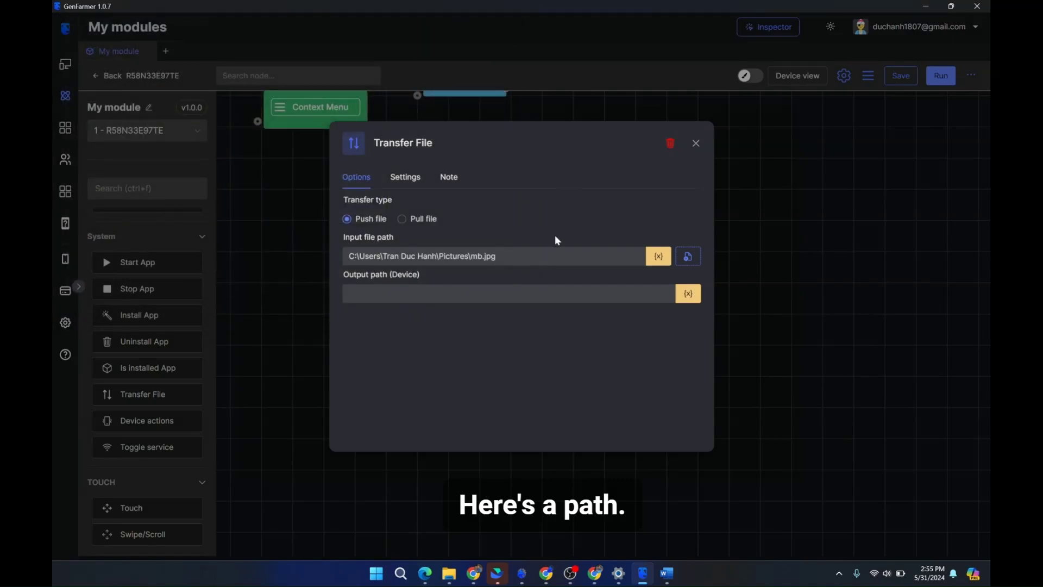
pyautogui.click(495, 255)
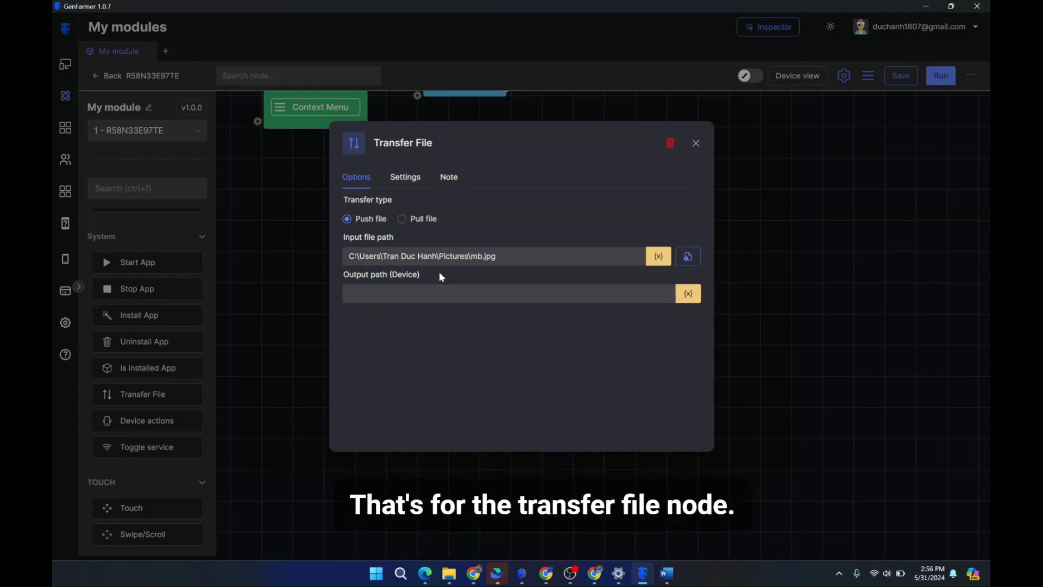
# - Switch Transfer File to Pull file, check the device path and local folder picker, then leave it
pyautogui.click(402, 219)
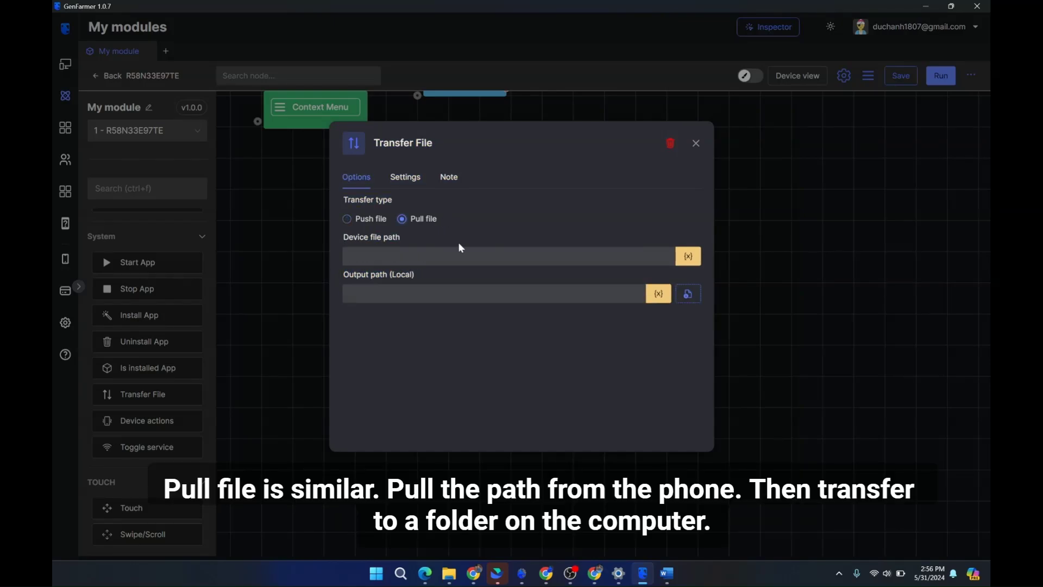
pyautogui.click(503, 255)
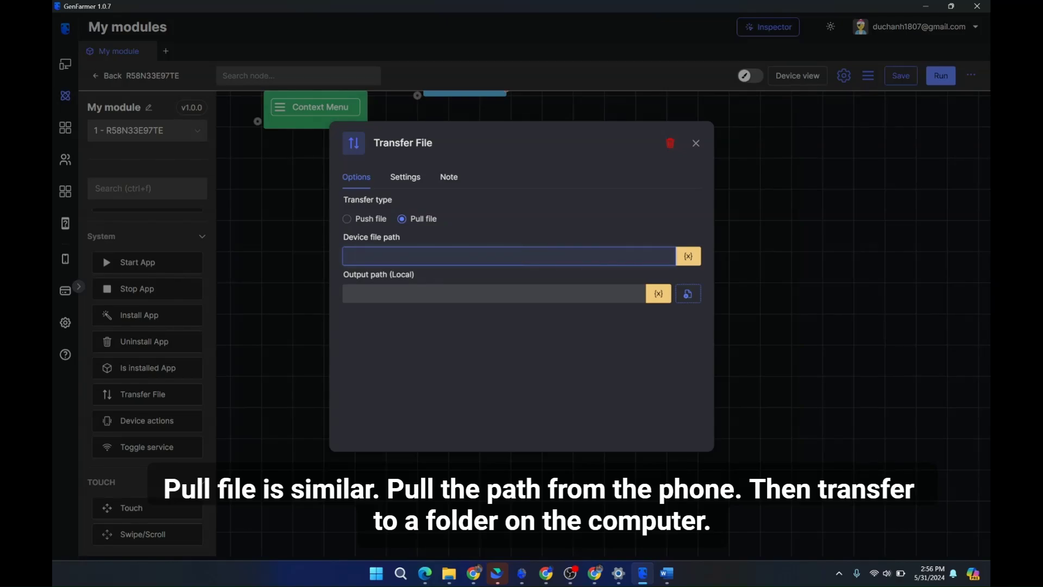
pyautogui.click(688, 293)
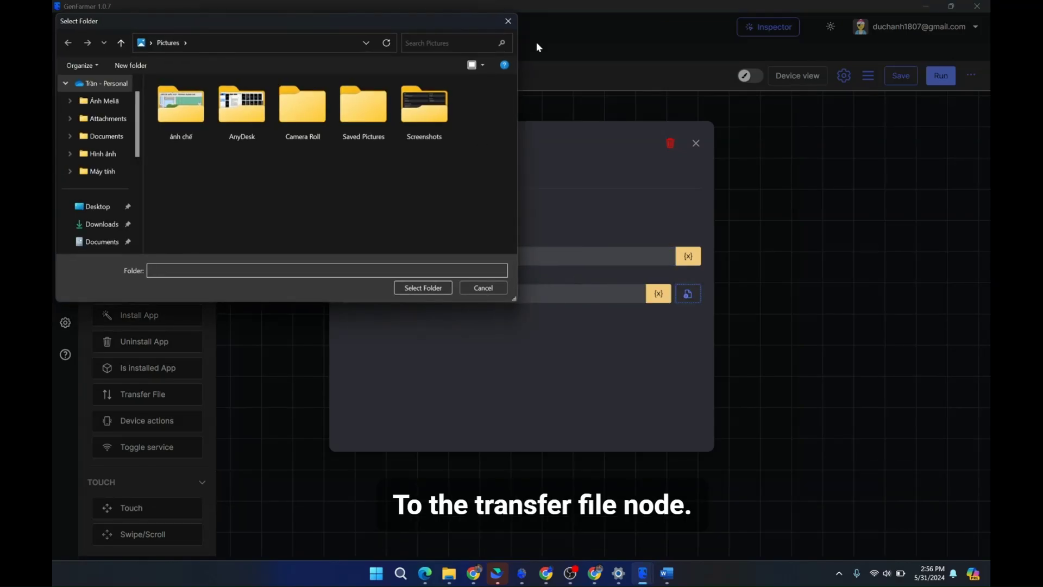
pyautogui.click(482, 287)
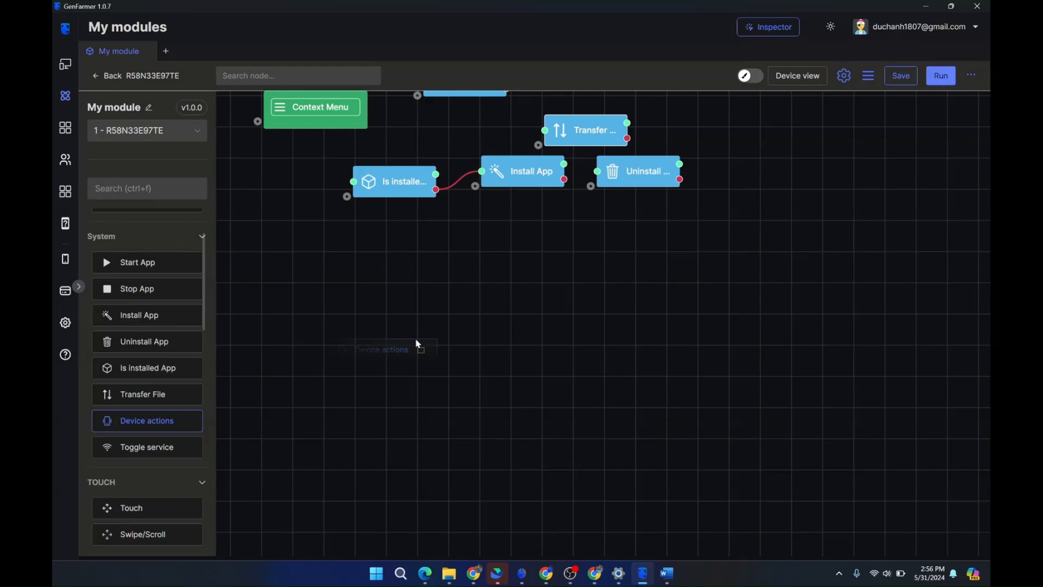
# - Add a Device actions node to the canvas and review its Shake/Lock/Unlock options, keeping Shake
pyautogui.moveTo(146, 419); pyautogui.dragTo(543, 291)
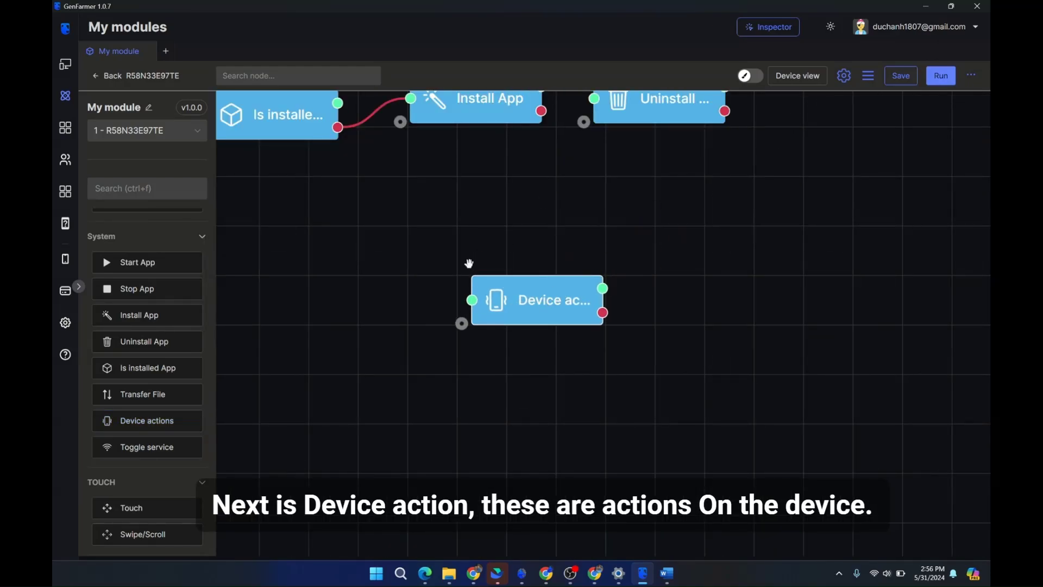
pyautogui.doubleClick(536, 300)
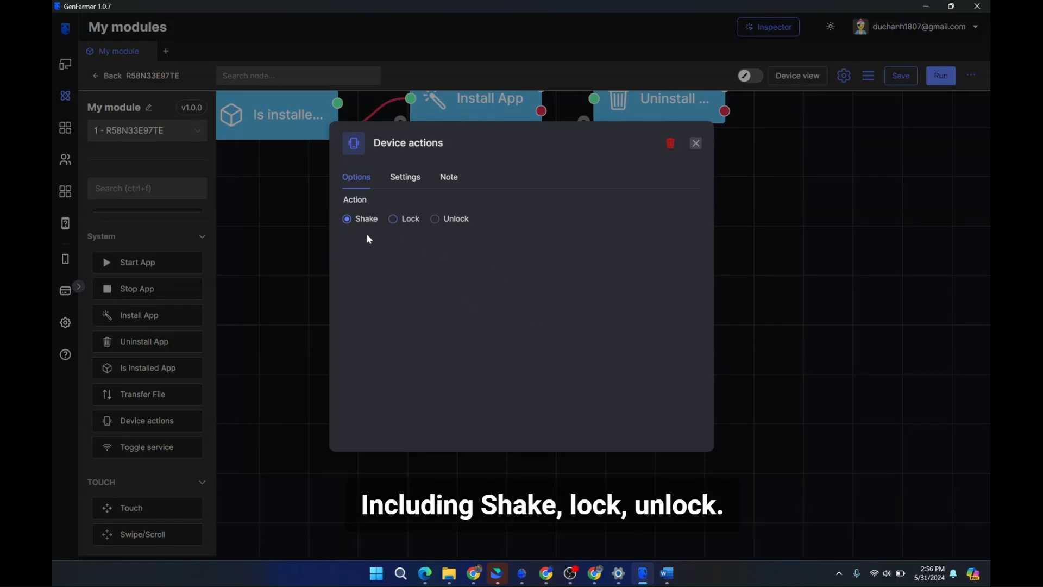
pyautogui.moveTo(461, 228)
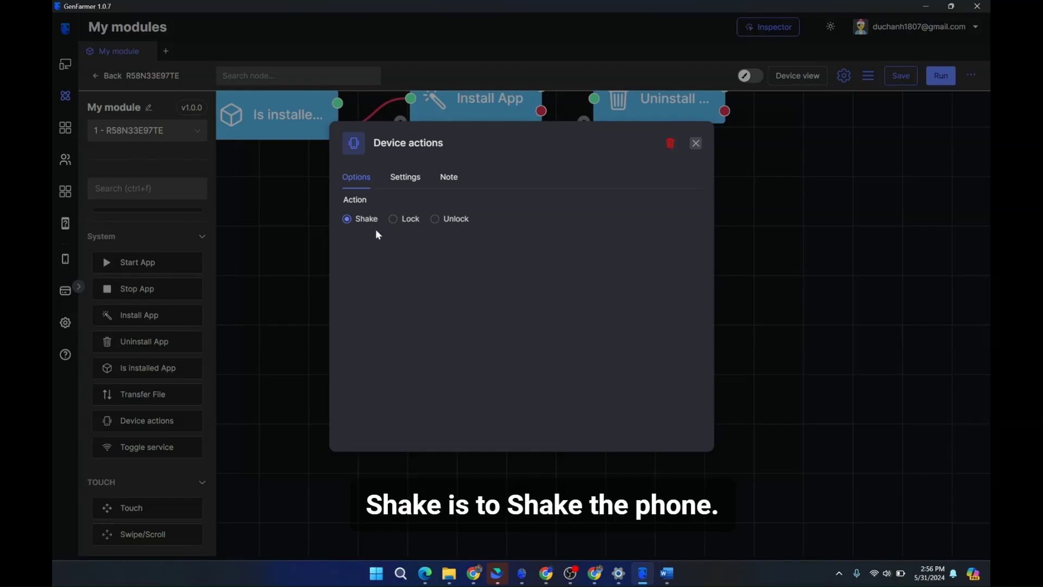
pyautogui.moveTo(373, 226)
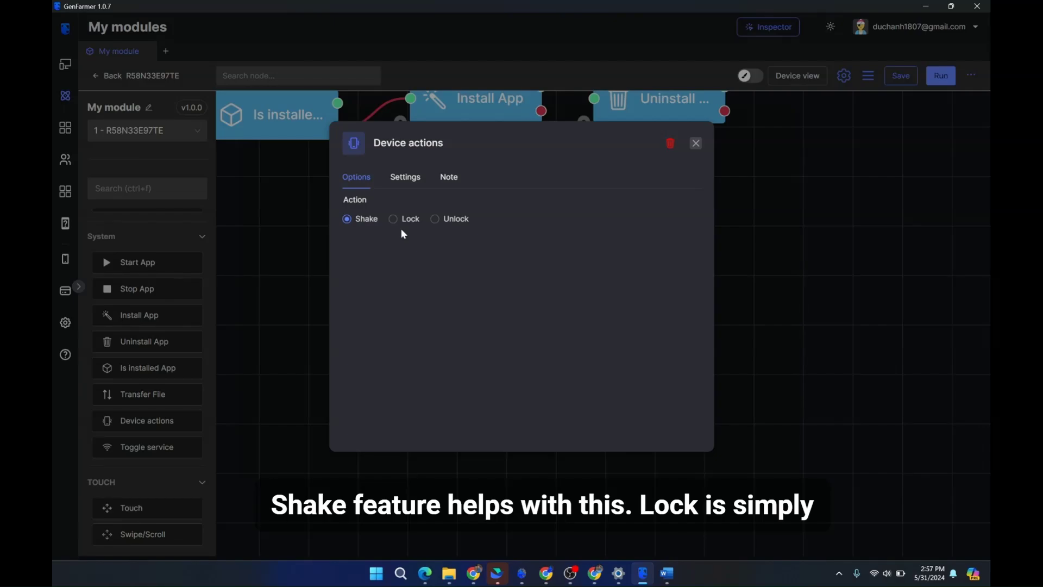
pyautogui.moveTo(372, 213)
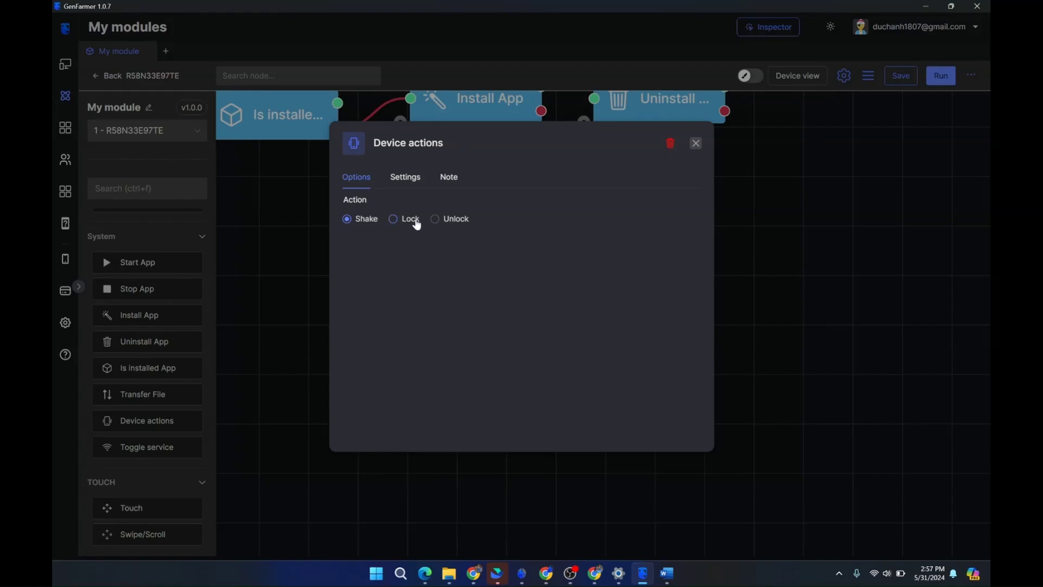
pyautogui.moveTo(453, 228)
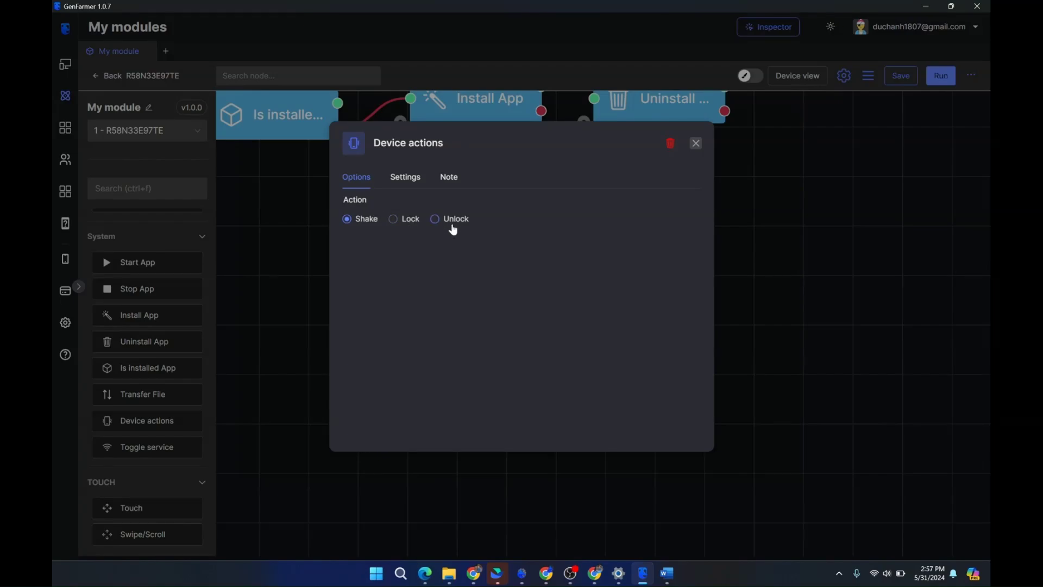
pyautogui.click(695, 144)
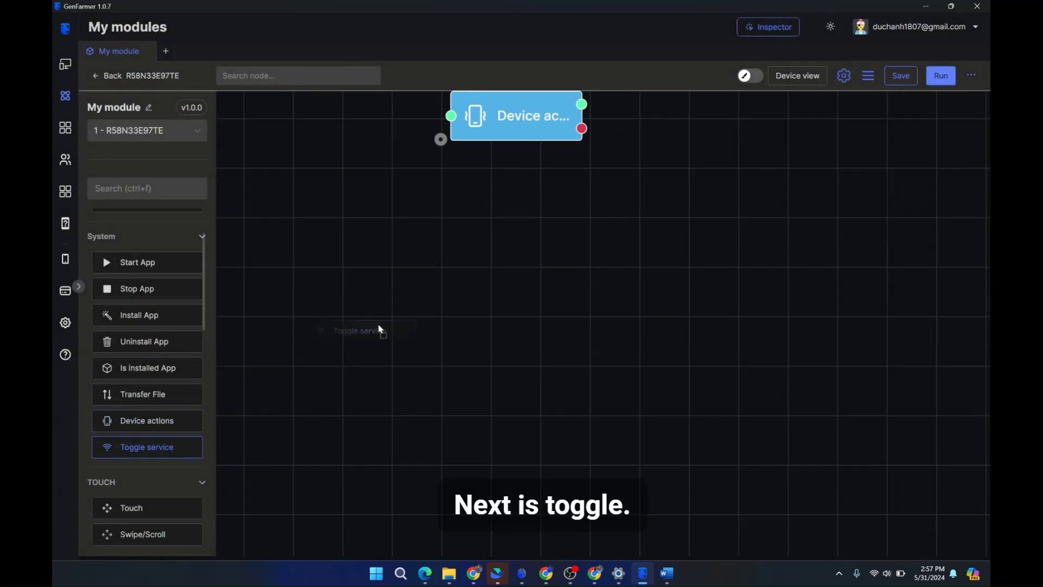
# - Add a Toggle service node with Device view shown and set it to Wifi
pyautogui.moveTo(147, 447); pyautogui.dragTo(472, 293)
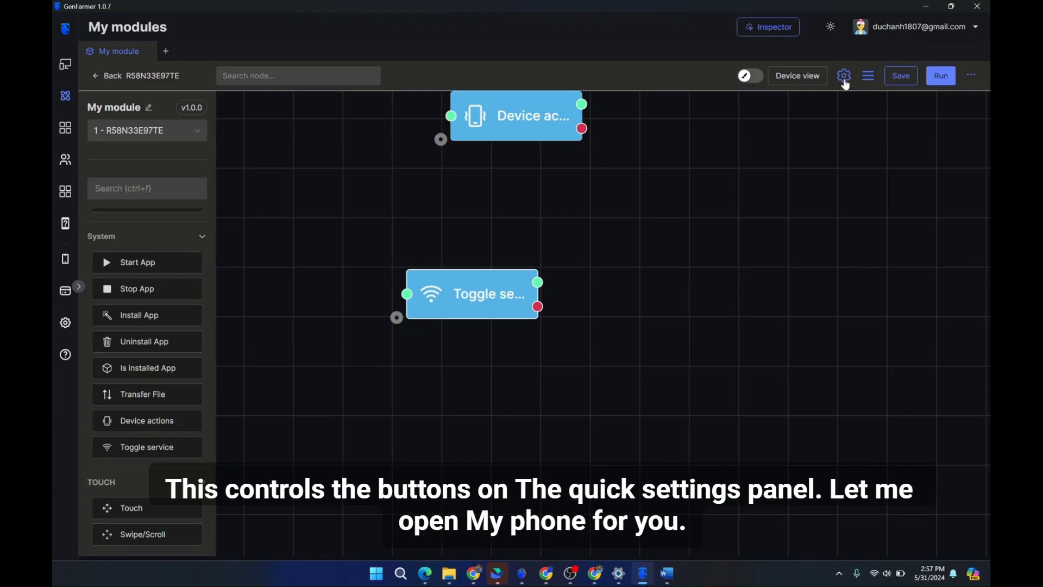
pyautogui.click(797, 76)
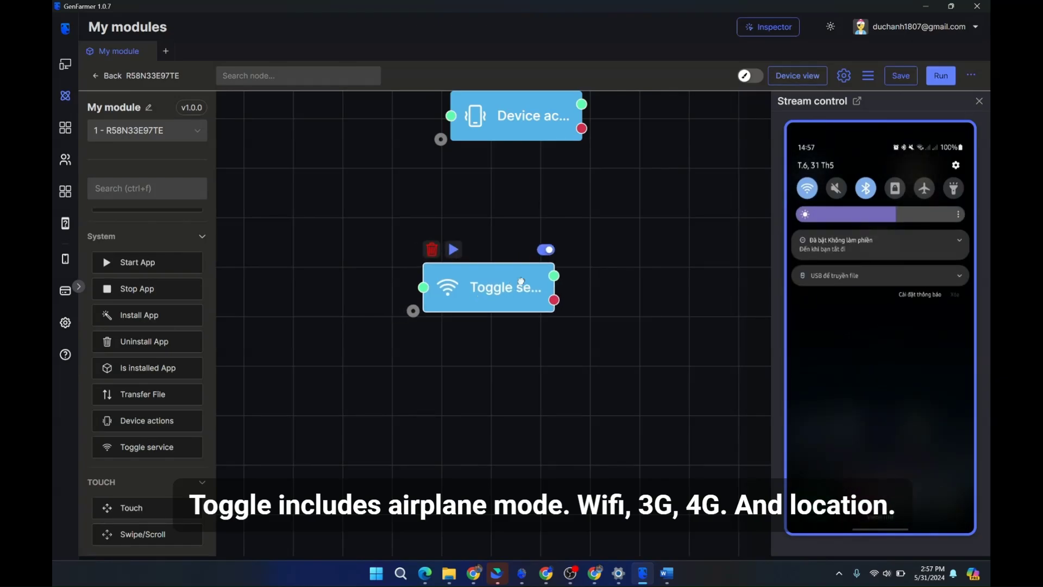
pyautogui.doubleClick(489, 287)
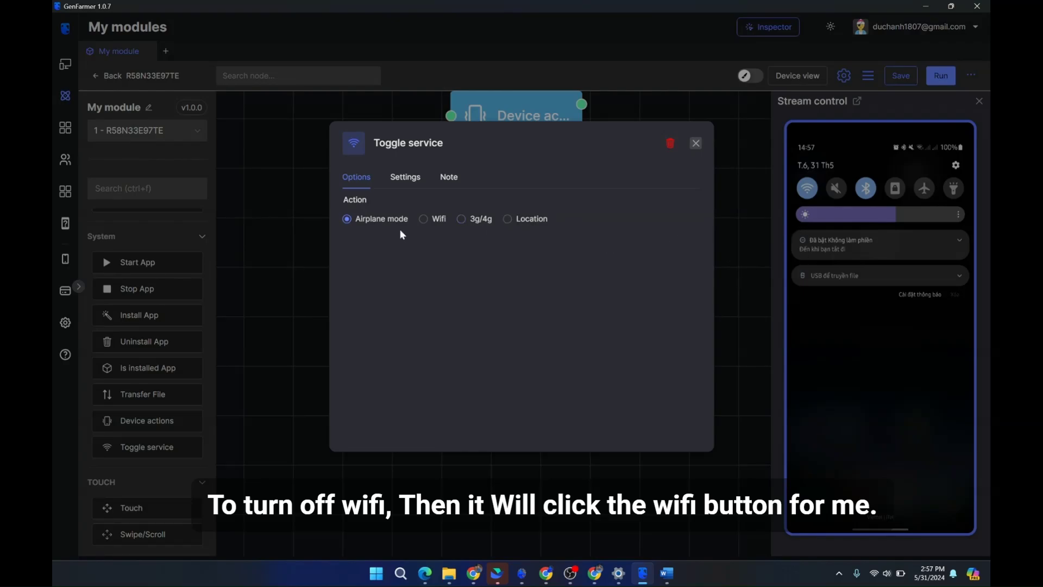
pyautogui.moveTo(433, 224)
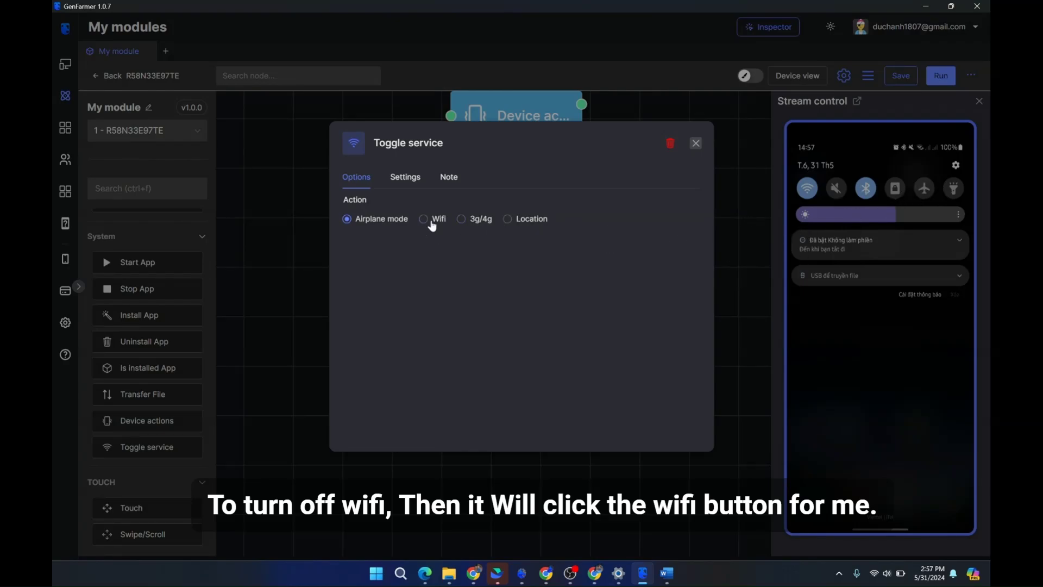
pyautogui.click(424, 218)
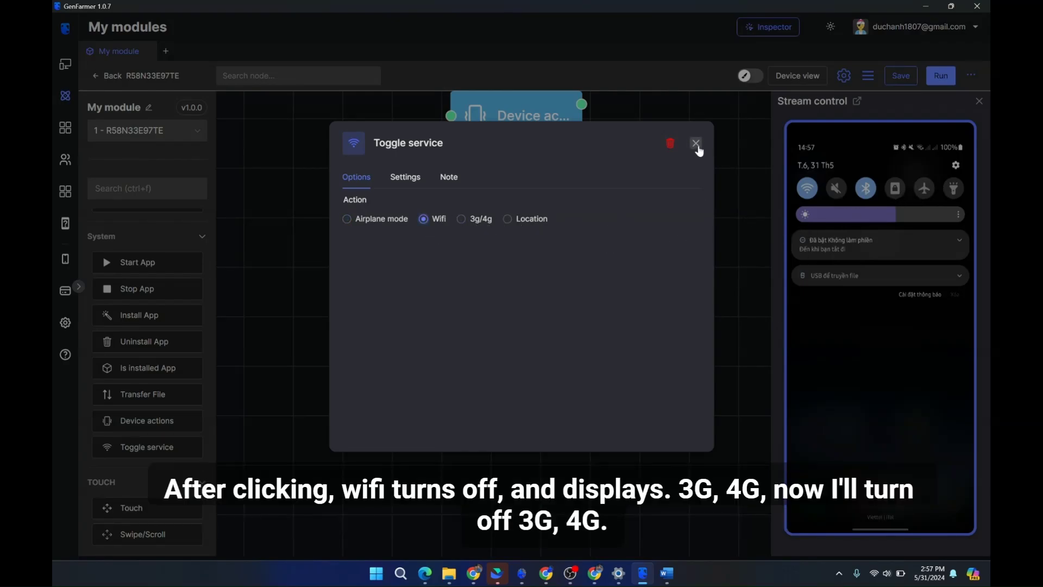
pyautogui.click(695, 144)
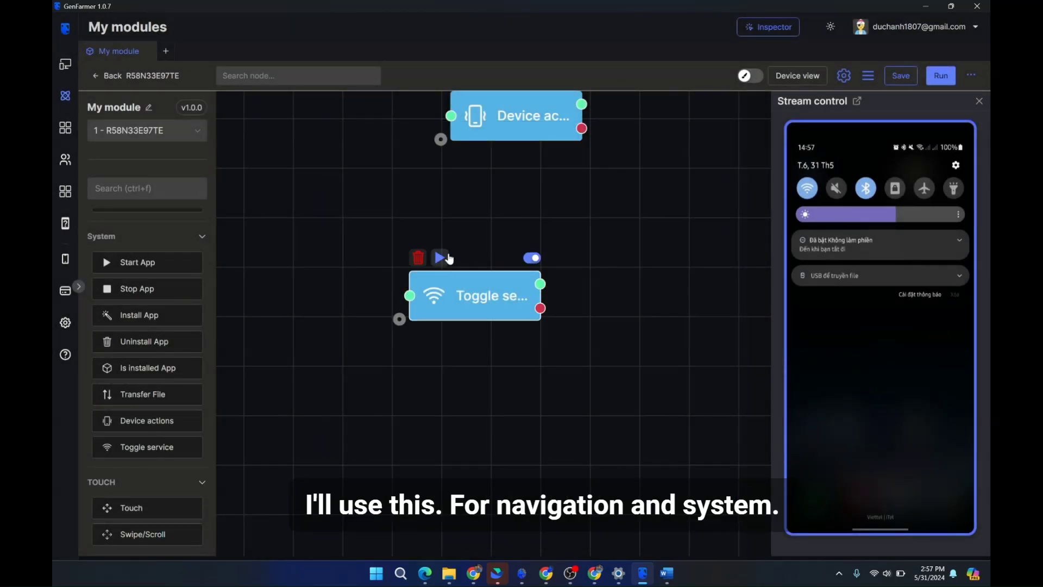
# - Run the Toggle service node to switch the phone's Wi-Fi off and recheck its settings
pyautogui.click(939, 76)
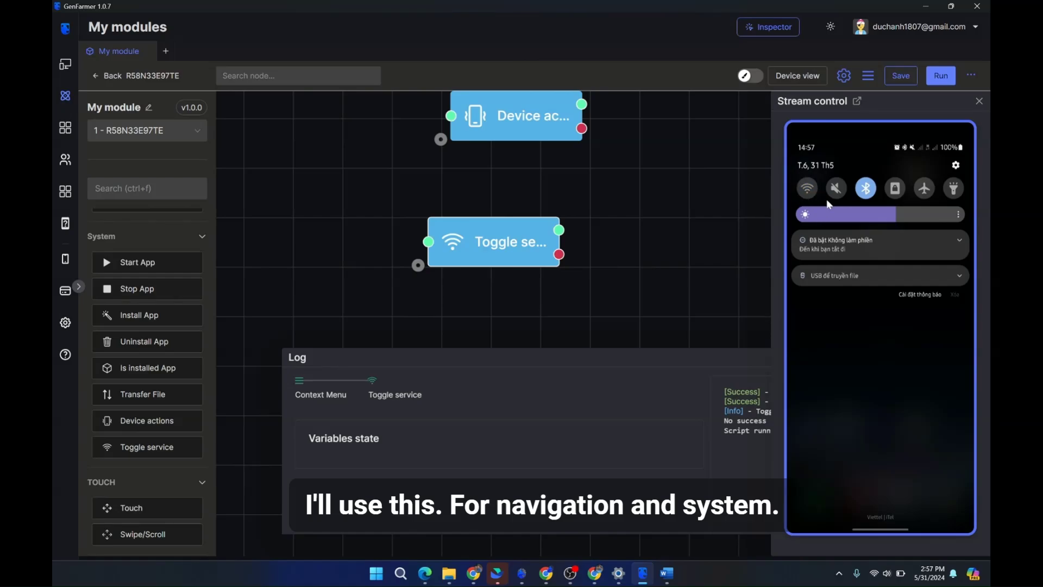
pyautogui.moveTo(743, 194)
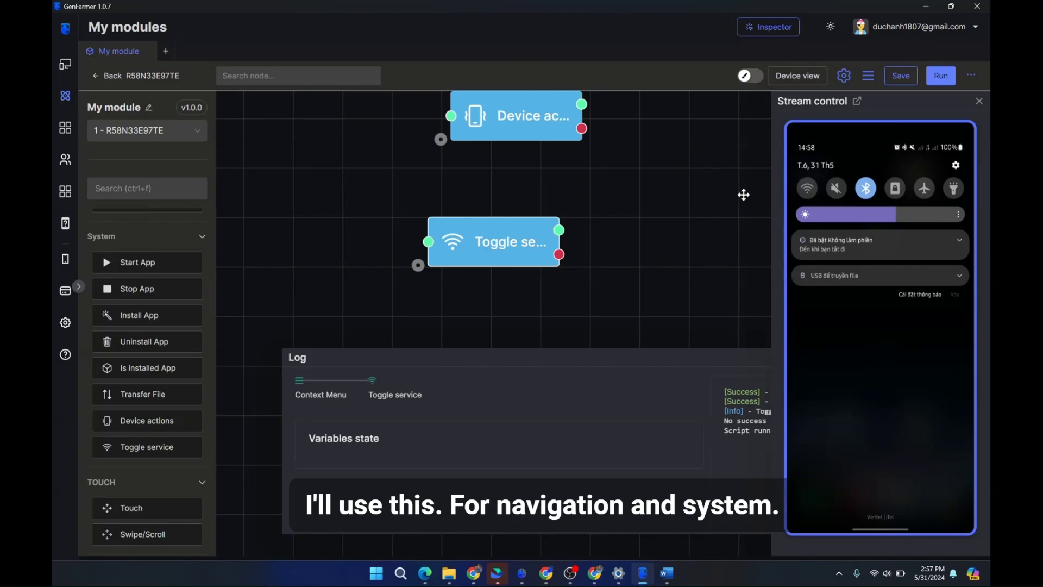
pyautogui.doubleClick(493, 242)
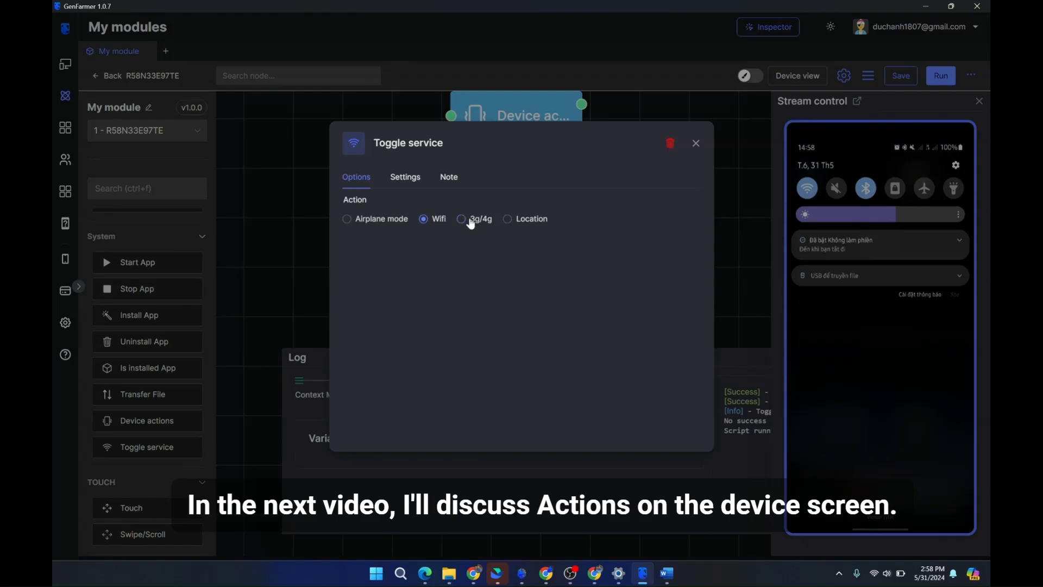
pyautogui.click(695, 143)
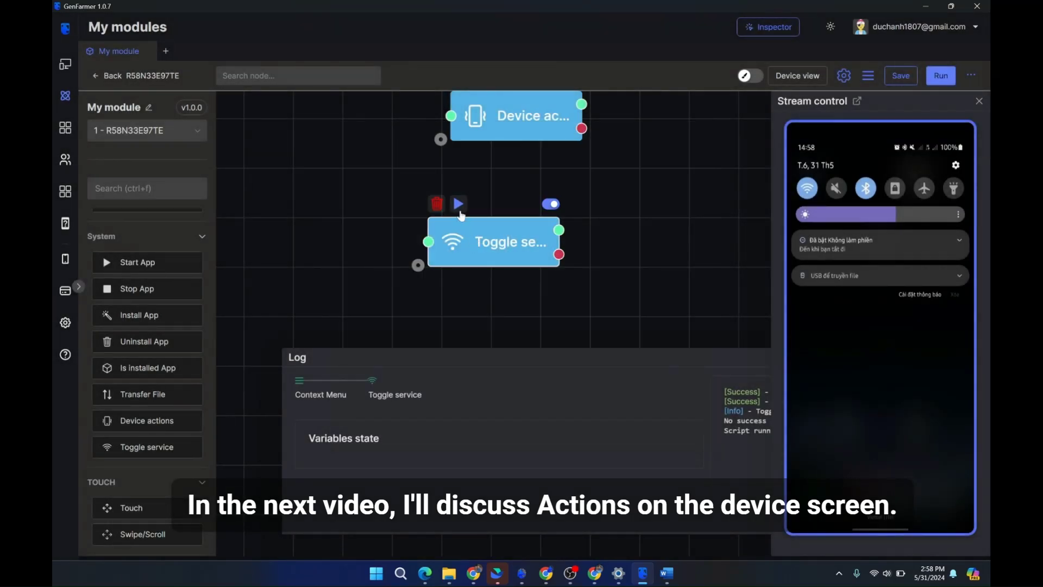